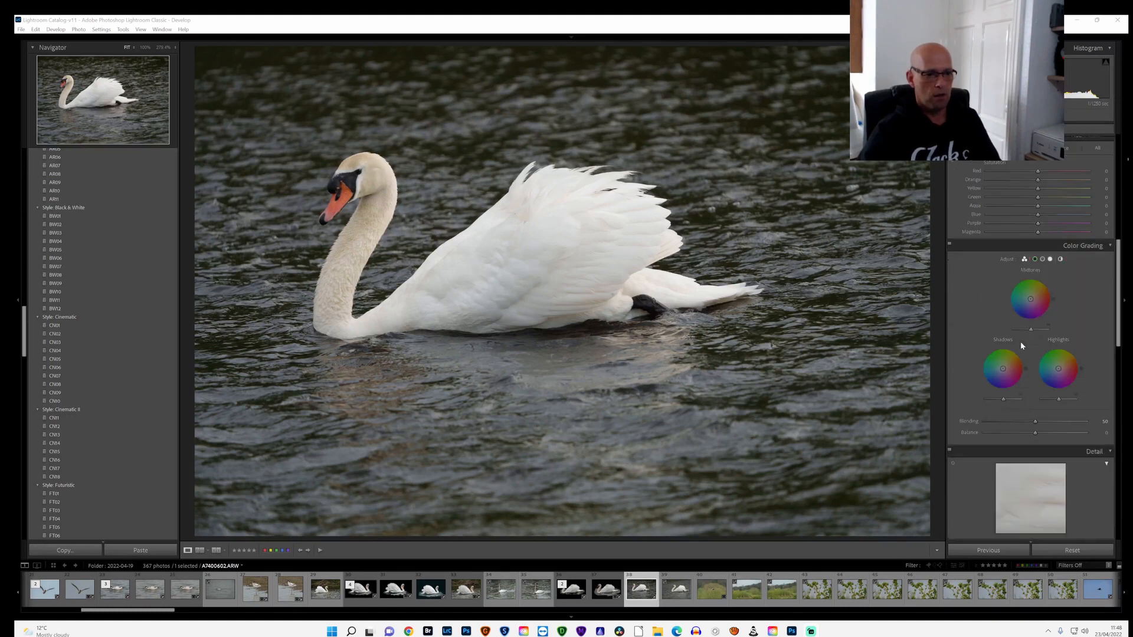
Enable Remove Chromatic Aberration and Profile Corrections in the Lens Corrections panel
scroll(down, 3)
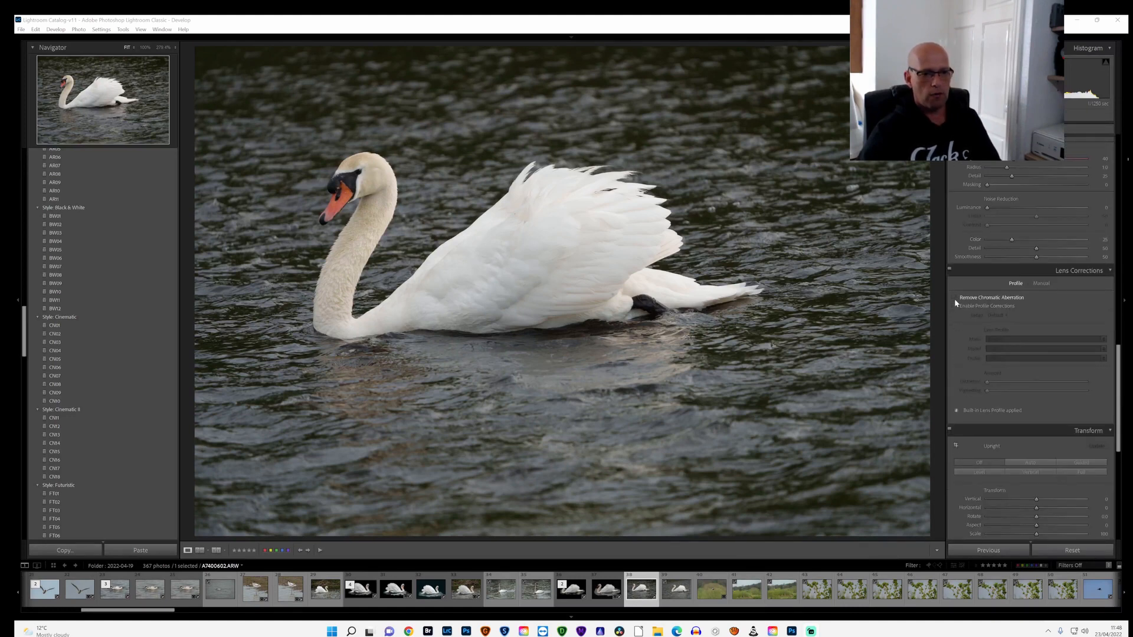
click(955, 297)
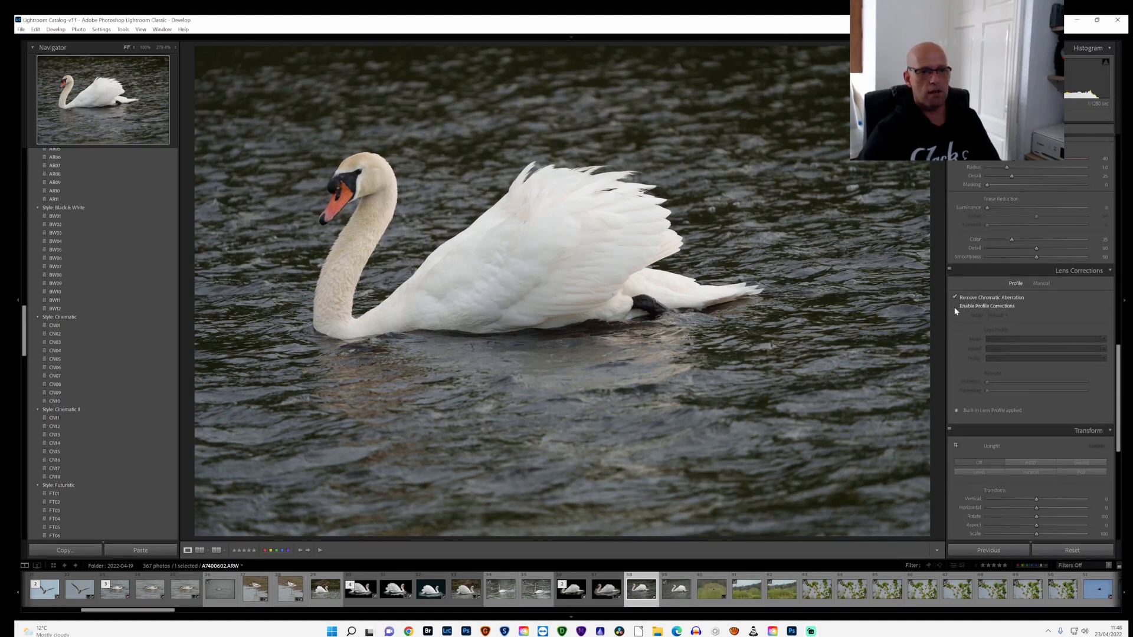
click(955, 306)
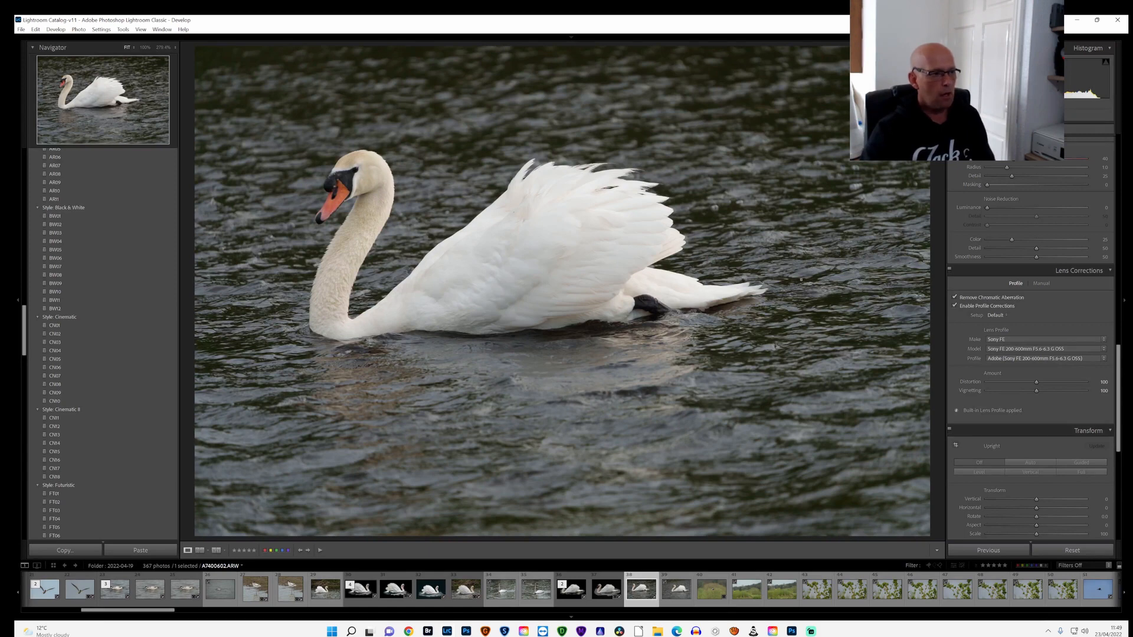
scroll(down, 3)
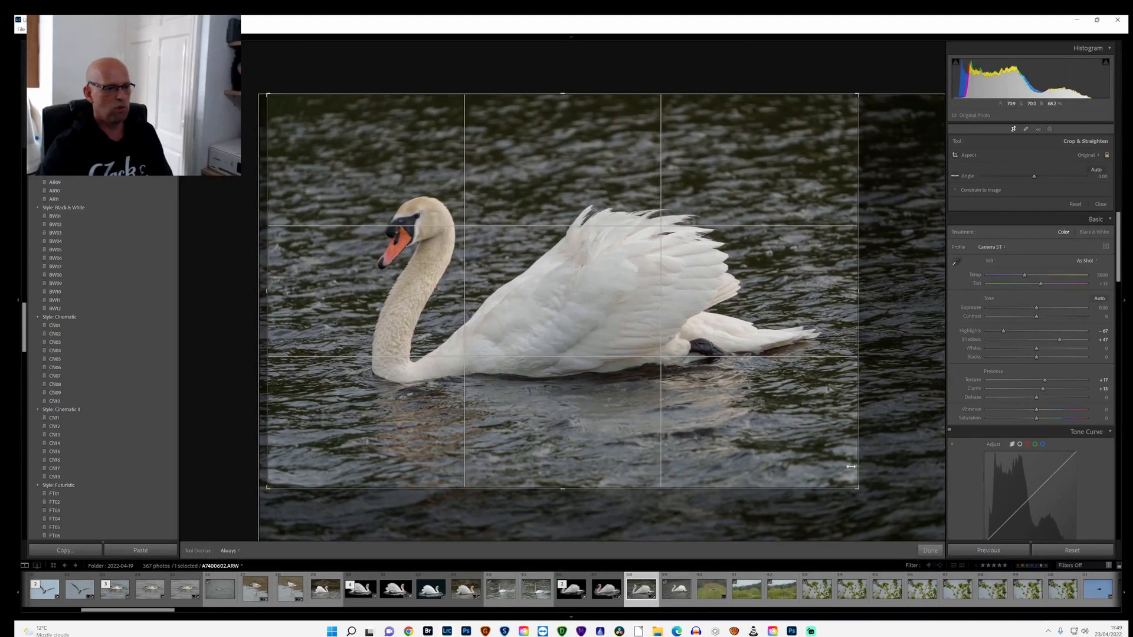
Commit the tighter crop around the swan
click(930, 551)
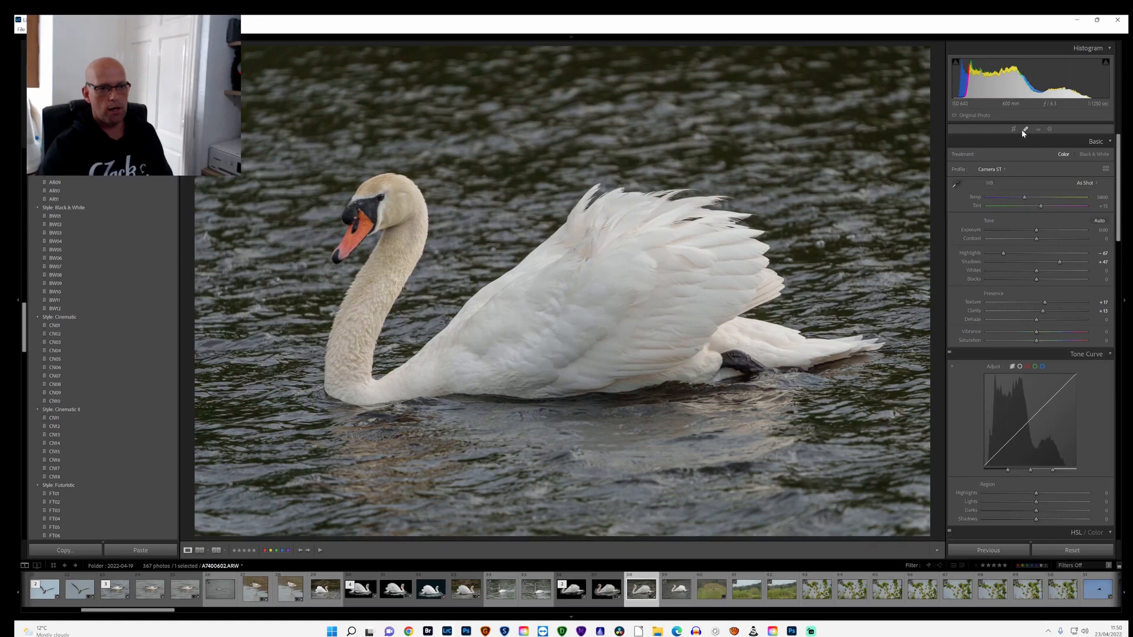
mouse_move(1048, 130)
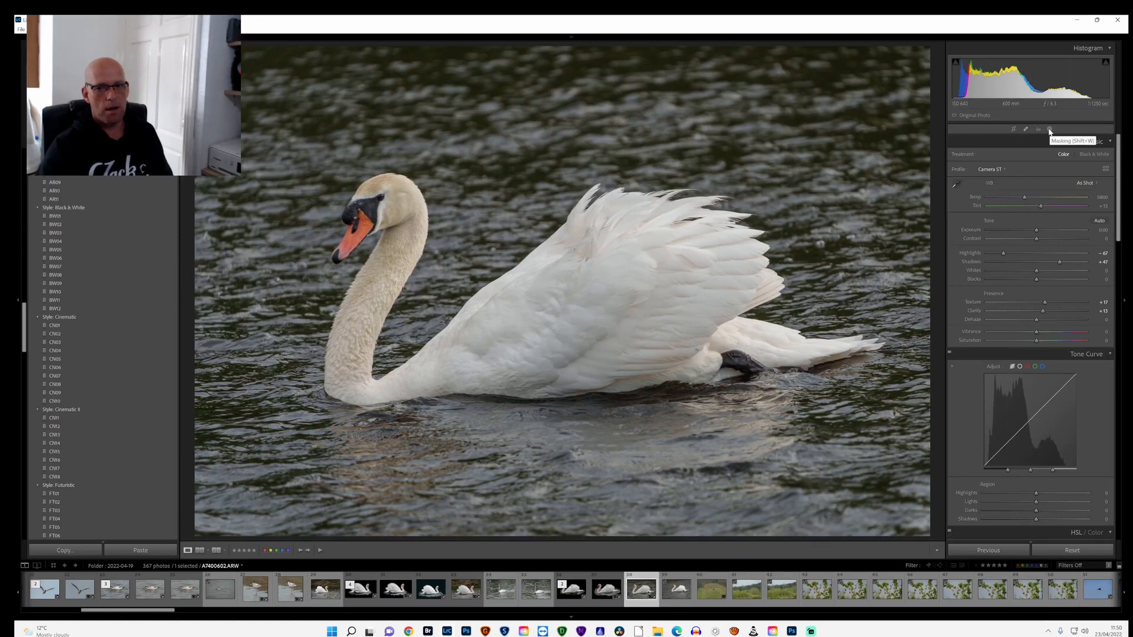
Create a Select Subject mask on the swan and invert it to cover the background water
click(1048, 130)
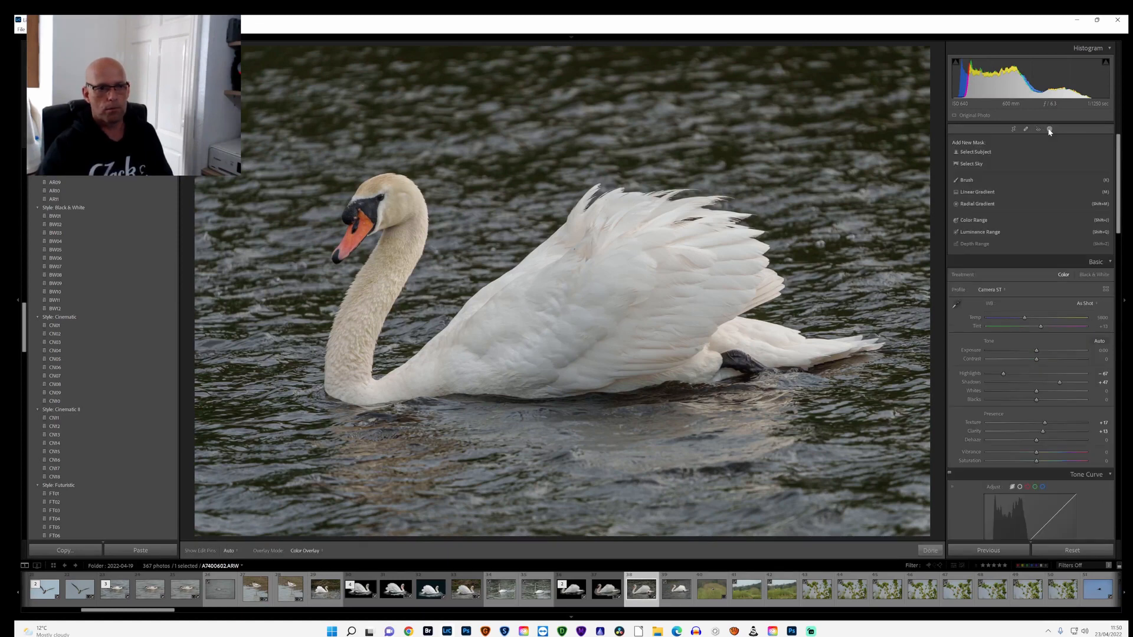
click(975, 152)
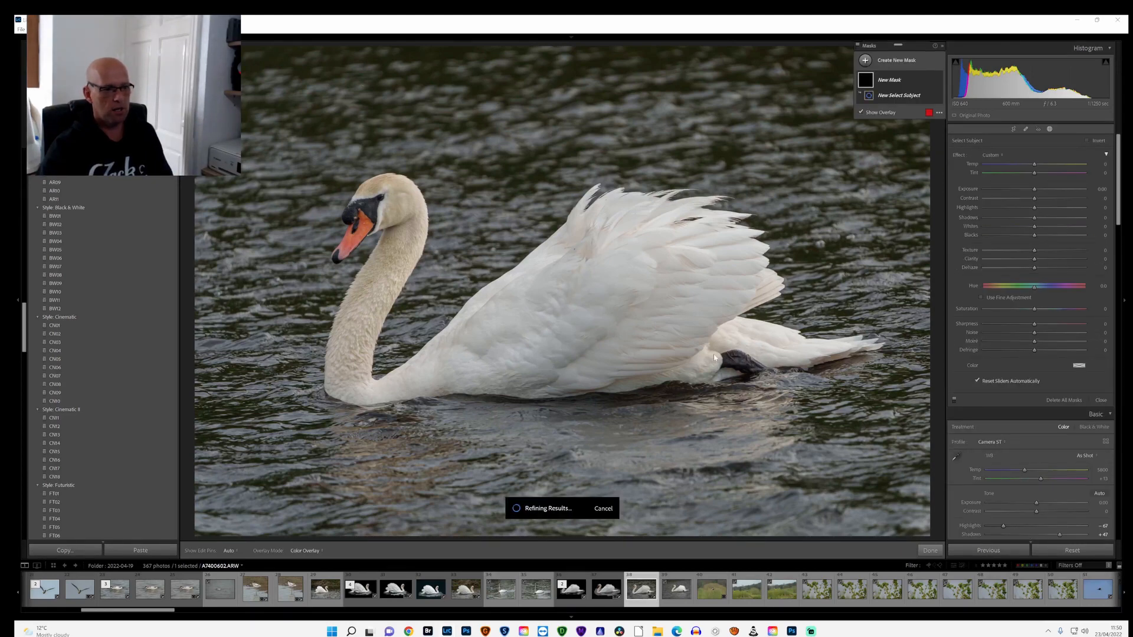
mouse_move(605, 354)
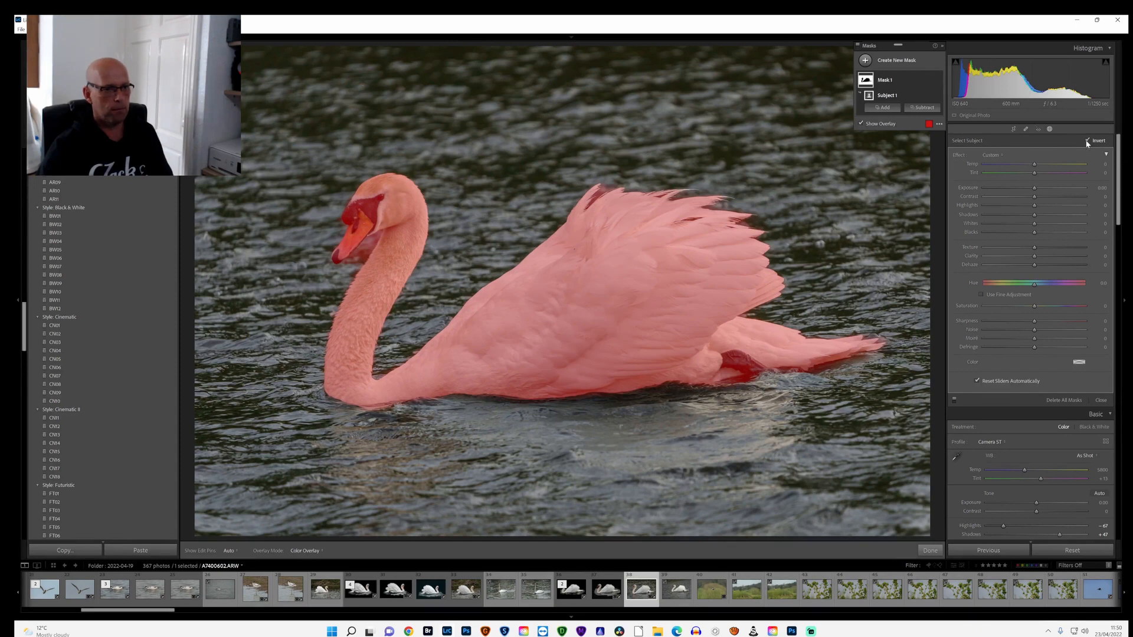
click(1087, 140)
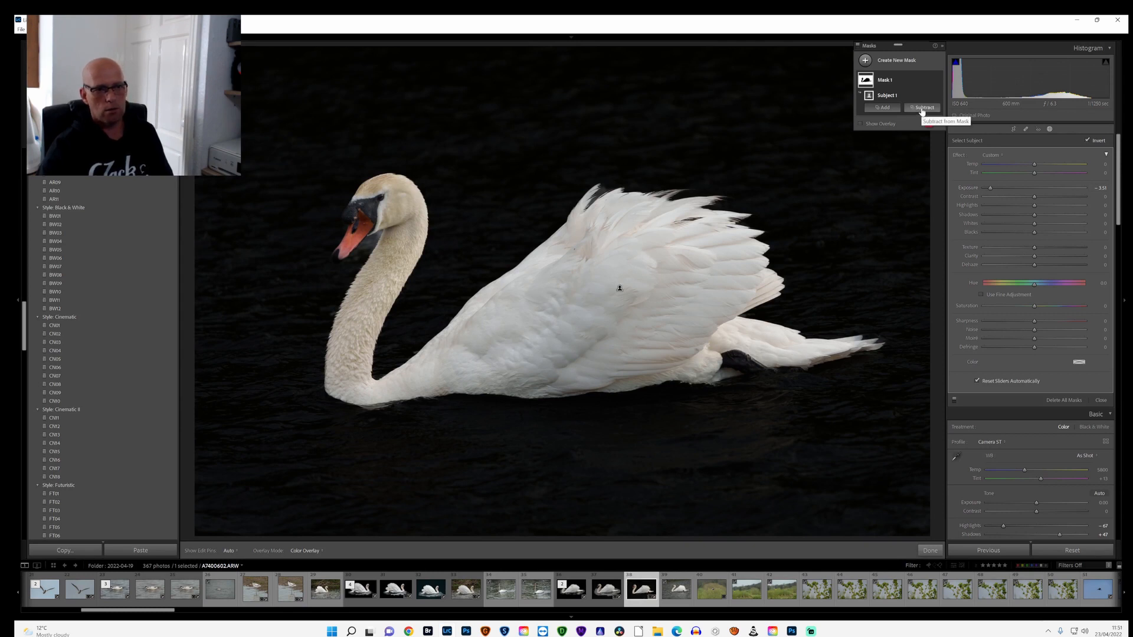
Subtract a brushed area under the swan from the darkening mask and finish masking
click(923, 107)
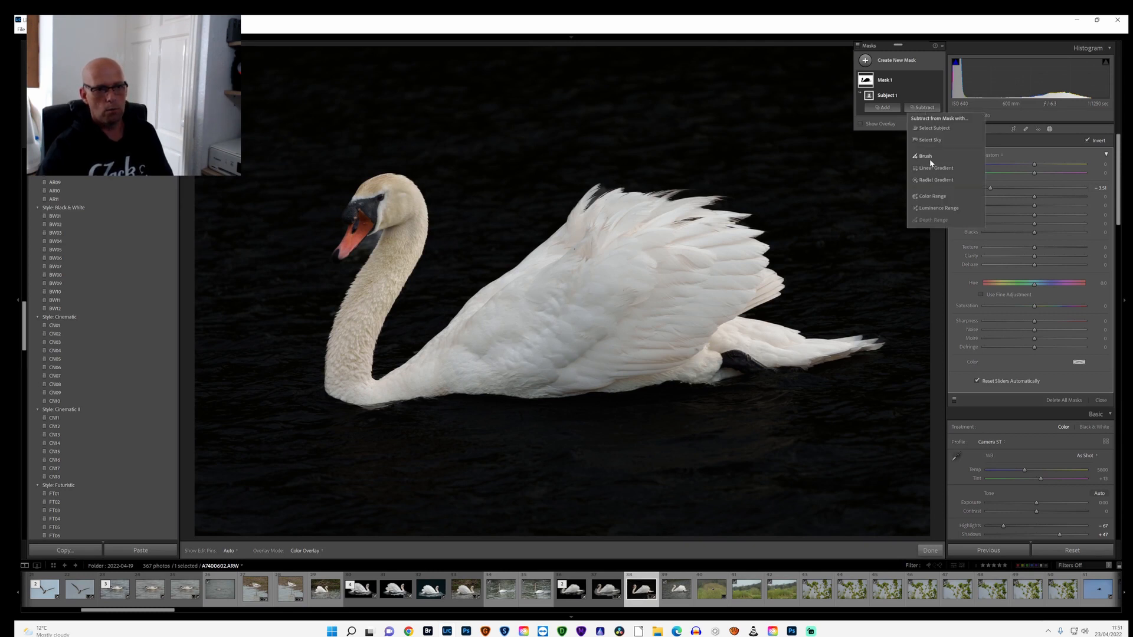
click(926, 156)
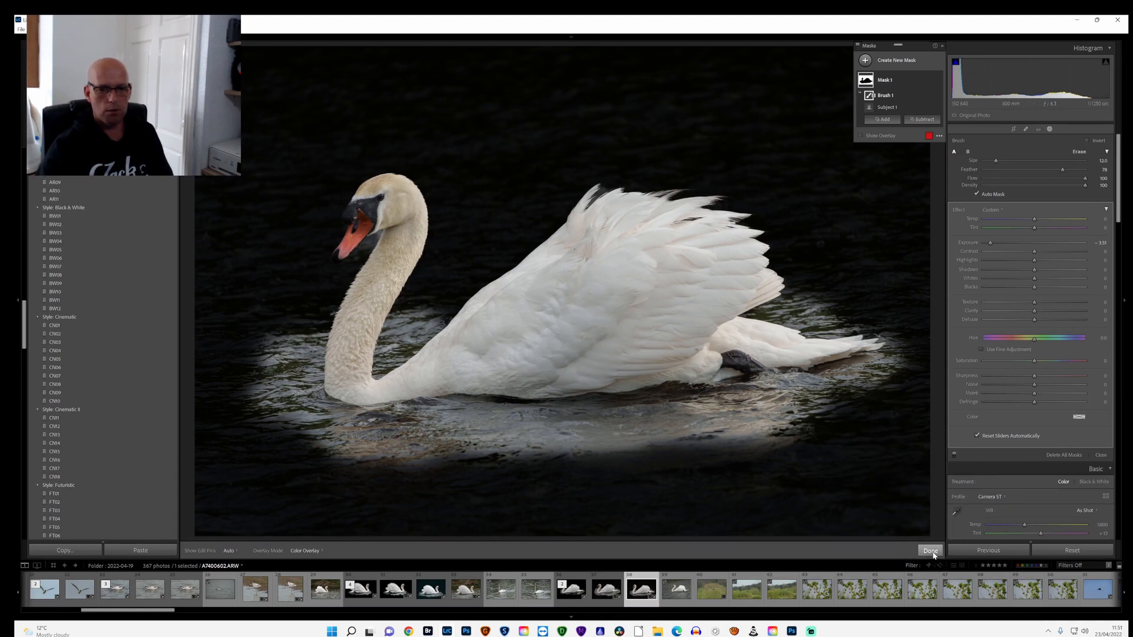
click(930, 552)
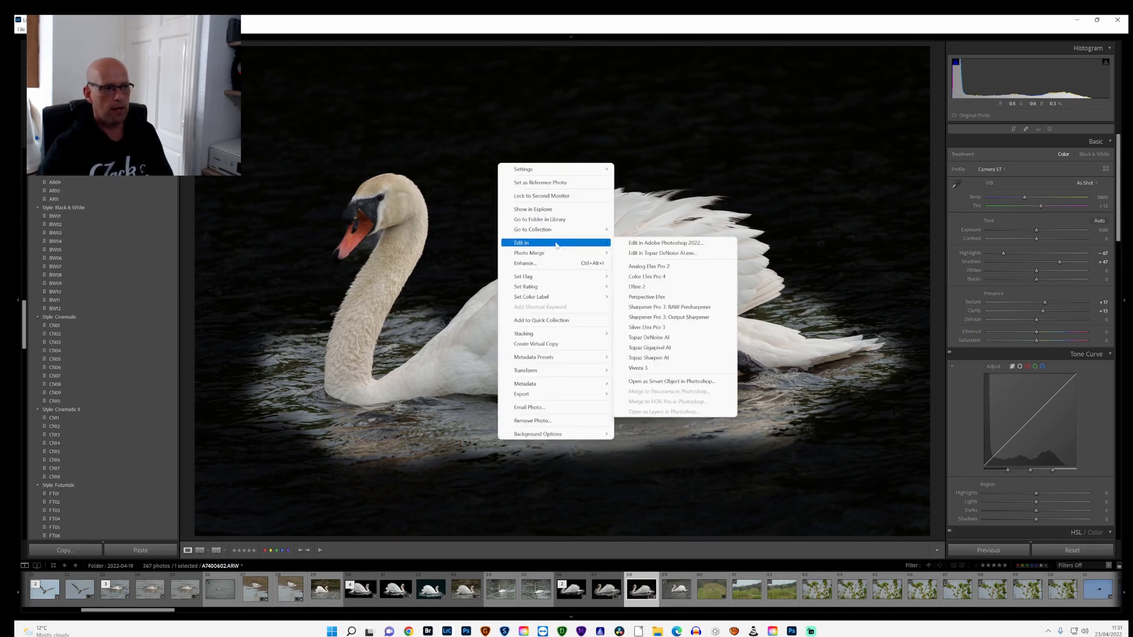
mouse_move(575, 237)
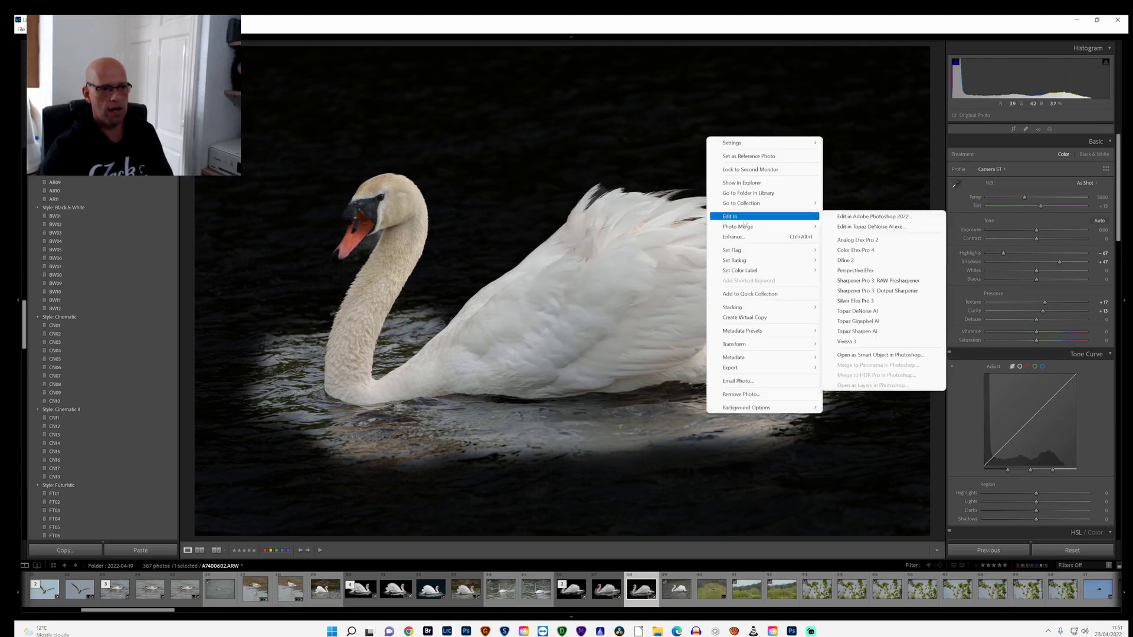
mouse_move(874, 216)
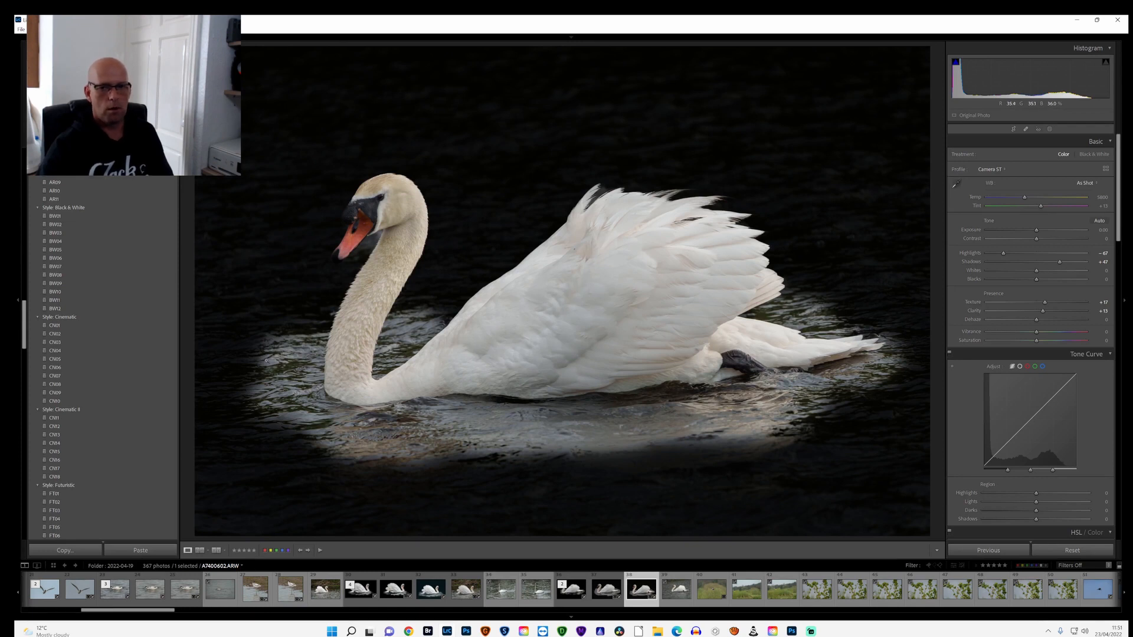
mouse_move(296, 287)
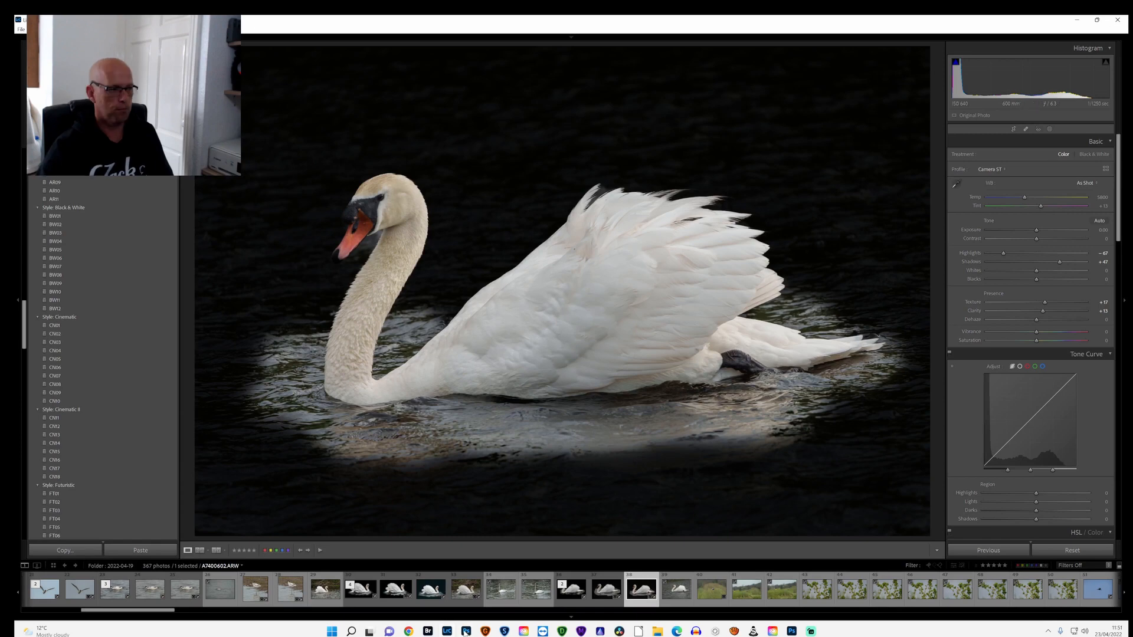
mouse_move(465, 631)
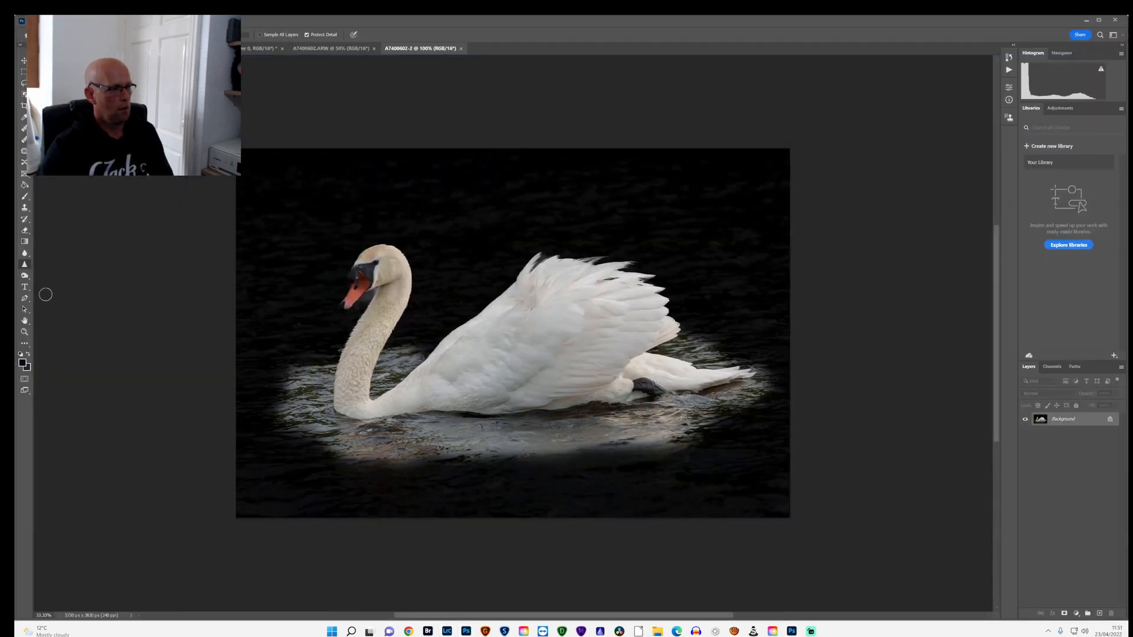
Fit the swan image to the window and convert the Background into editable Layer 0
click(24, 320)
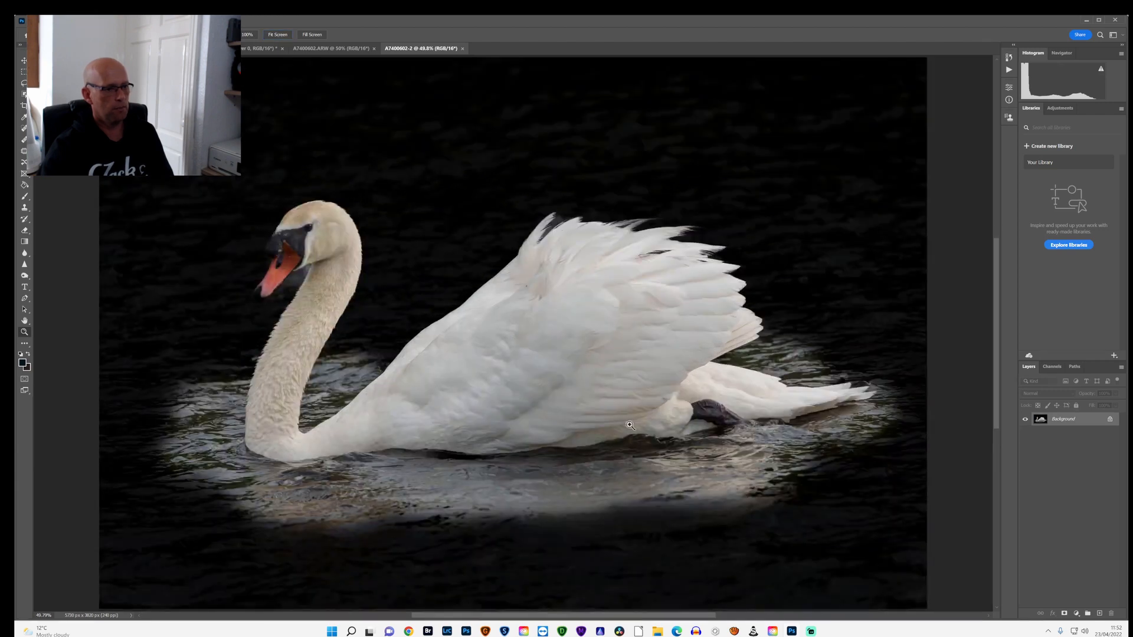
mouse_move(947, 420)
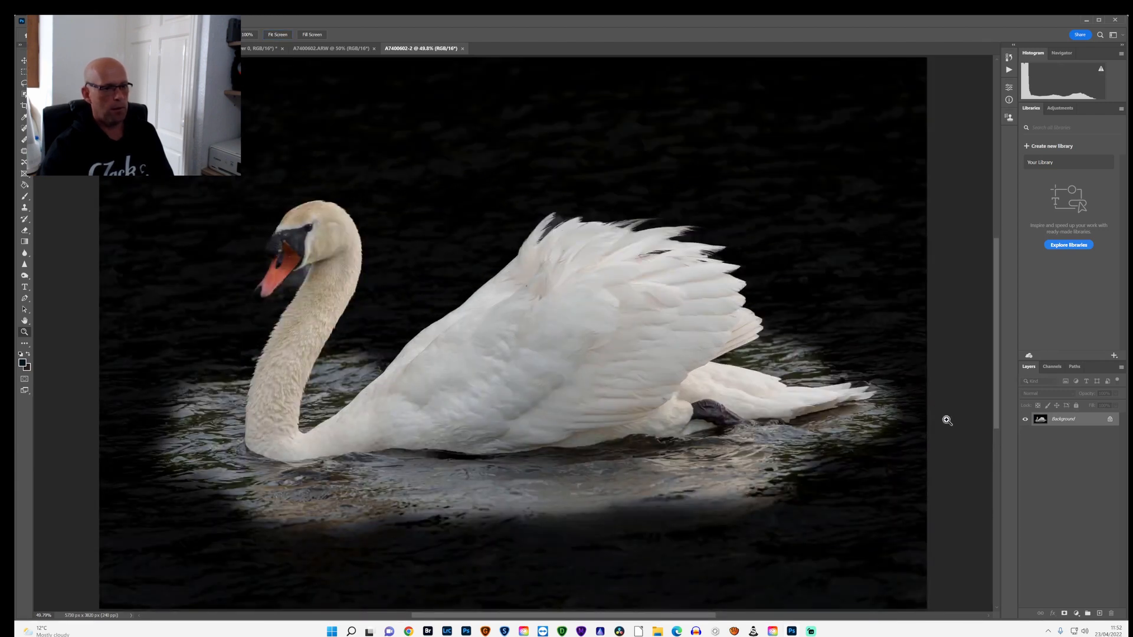
right_click(1064, 419)
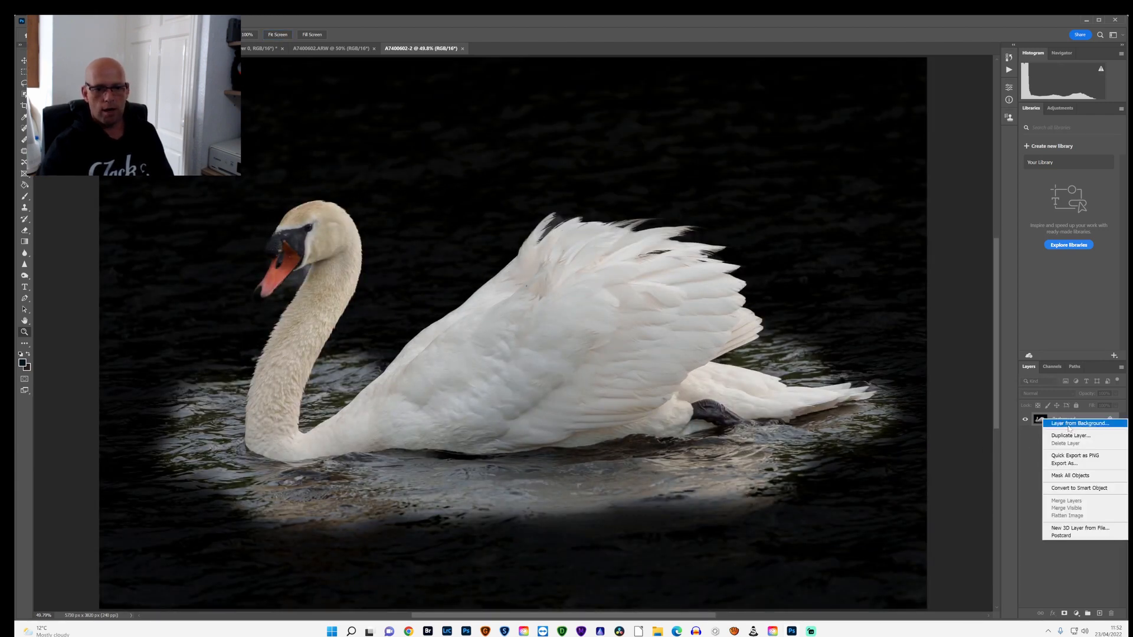
click(1077, 424)
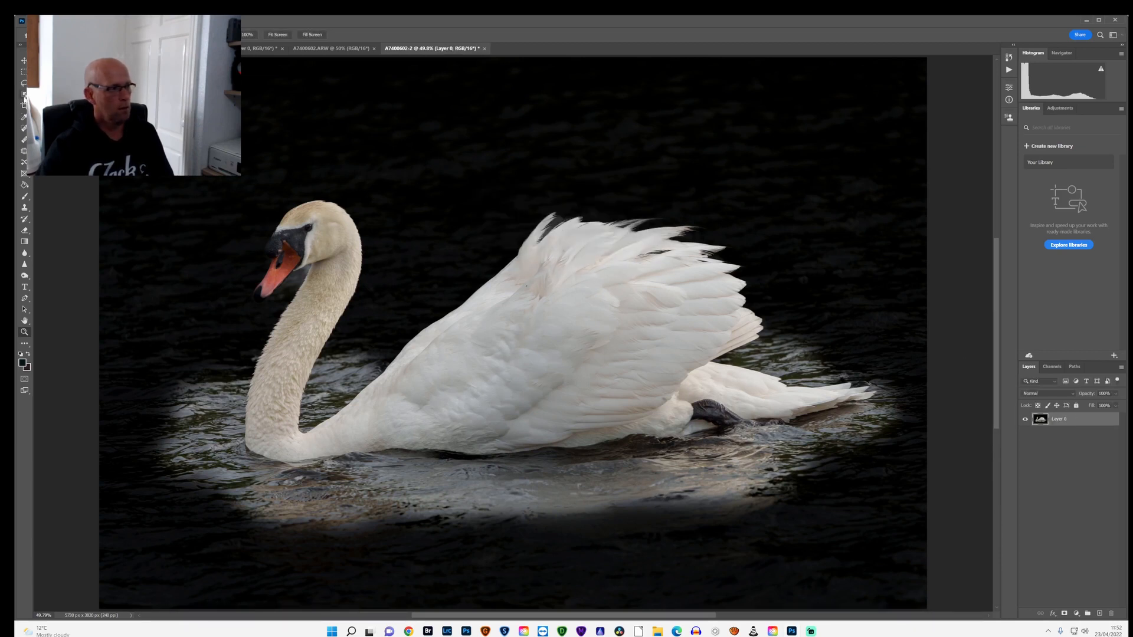
mouse_move(24, 175)
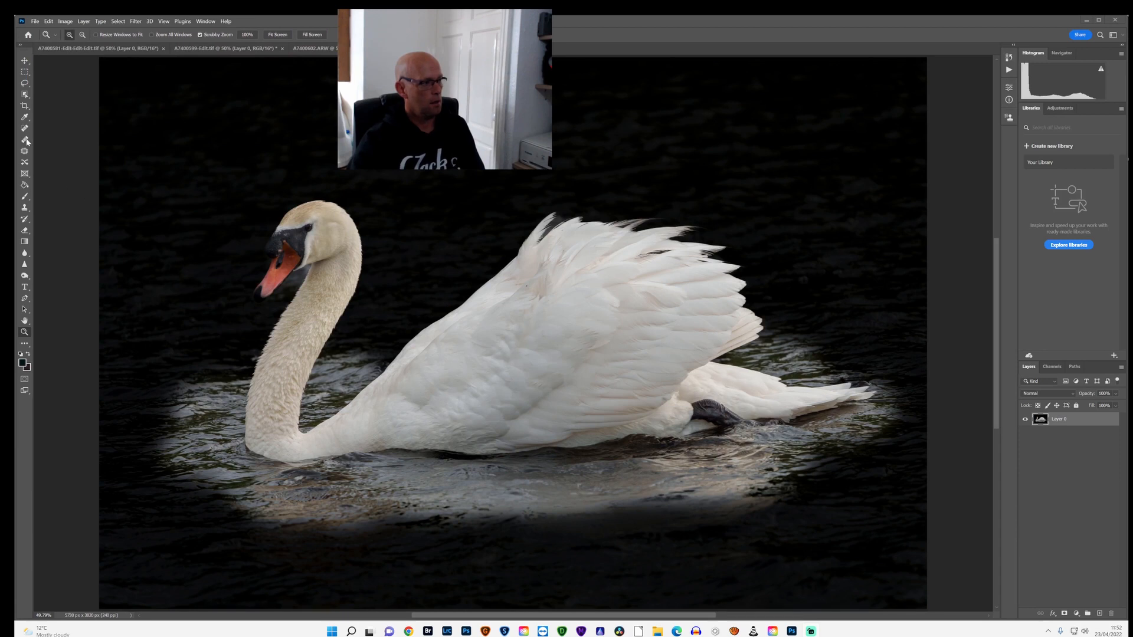
mouse_move(24, 94)
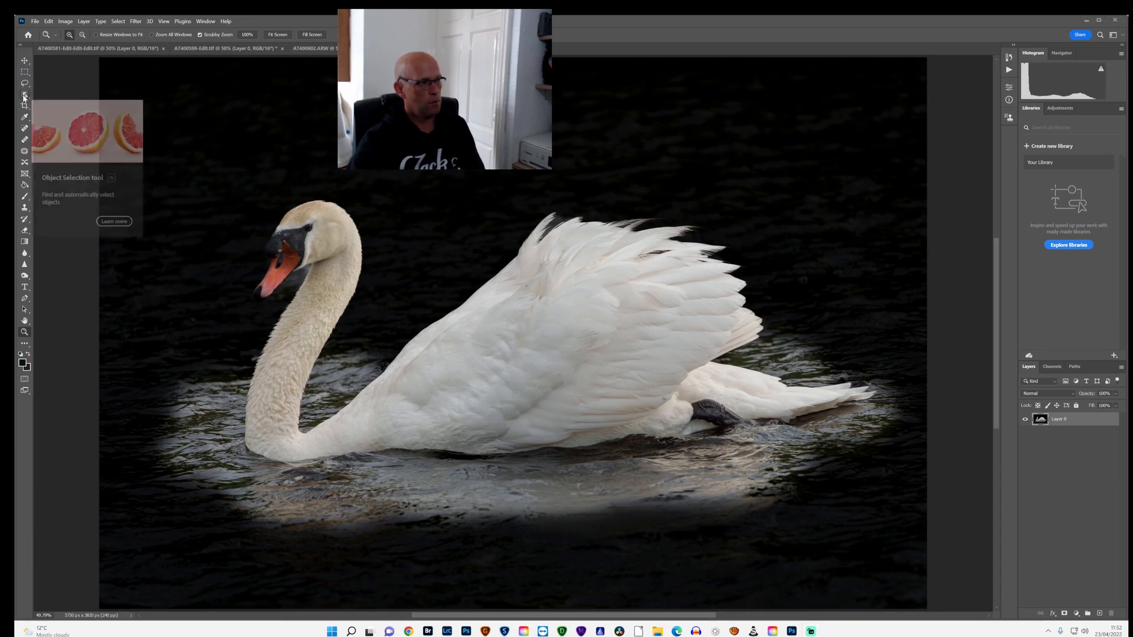
mouse_move(24, 104)
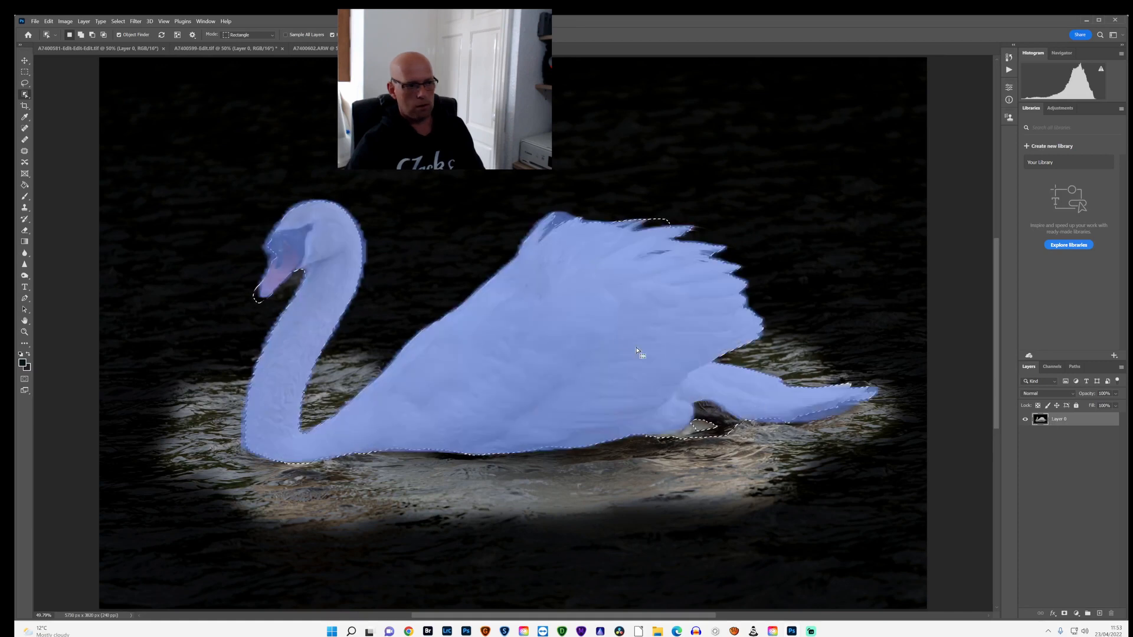
right_click(1060, 418)
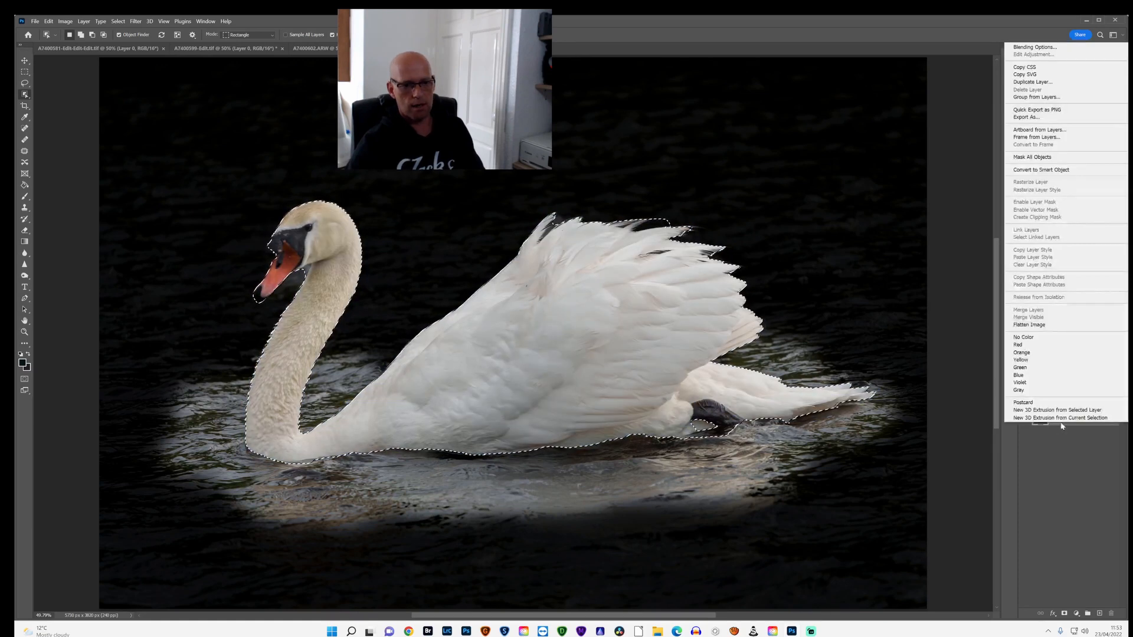
click(1032, 81)
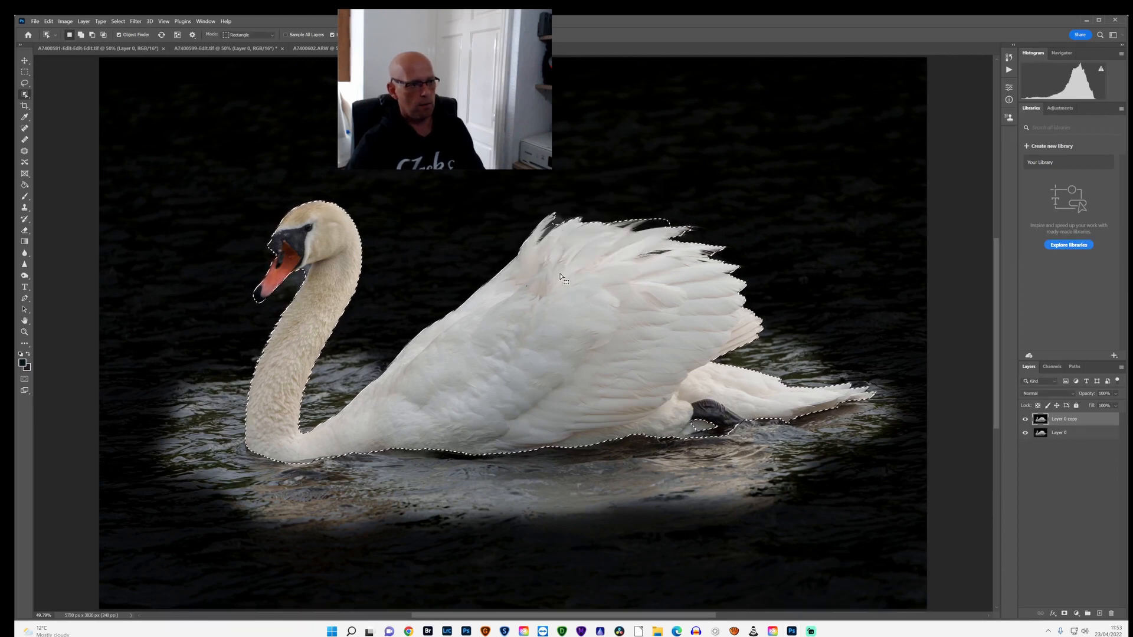
right_click(562, 276)
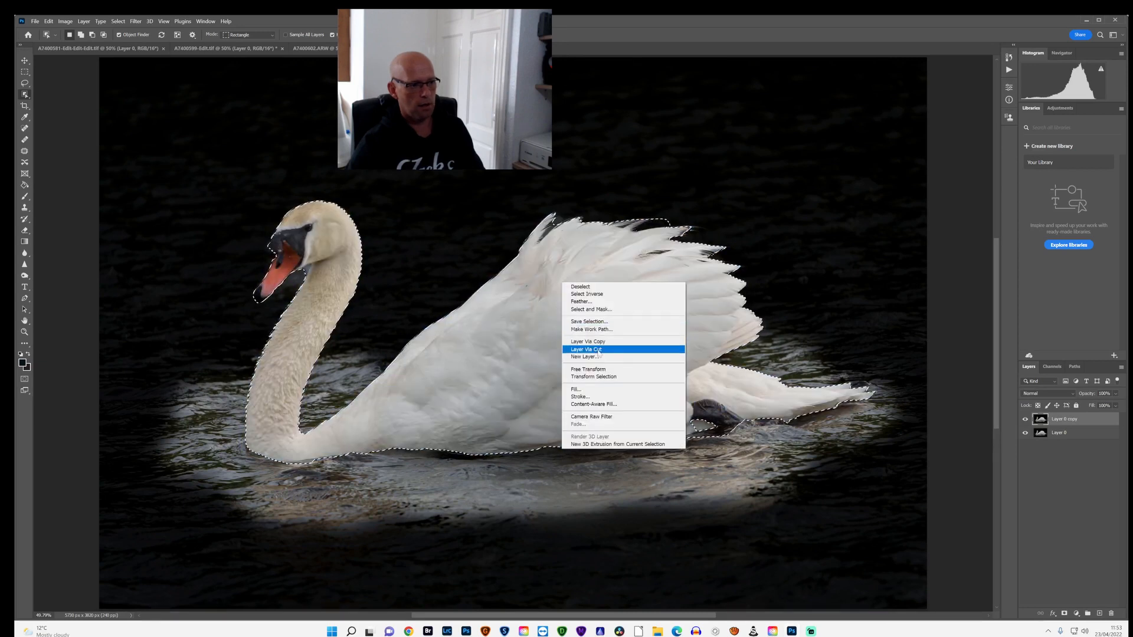
click(585, 349)
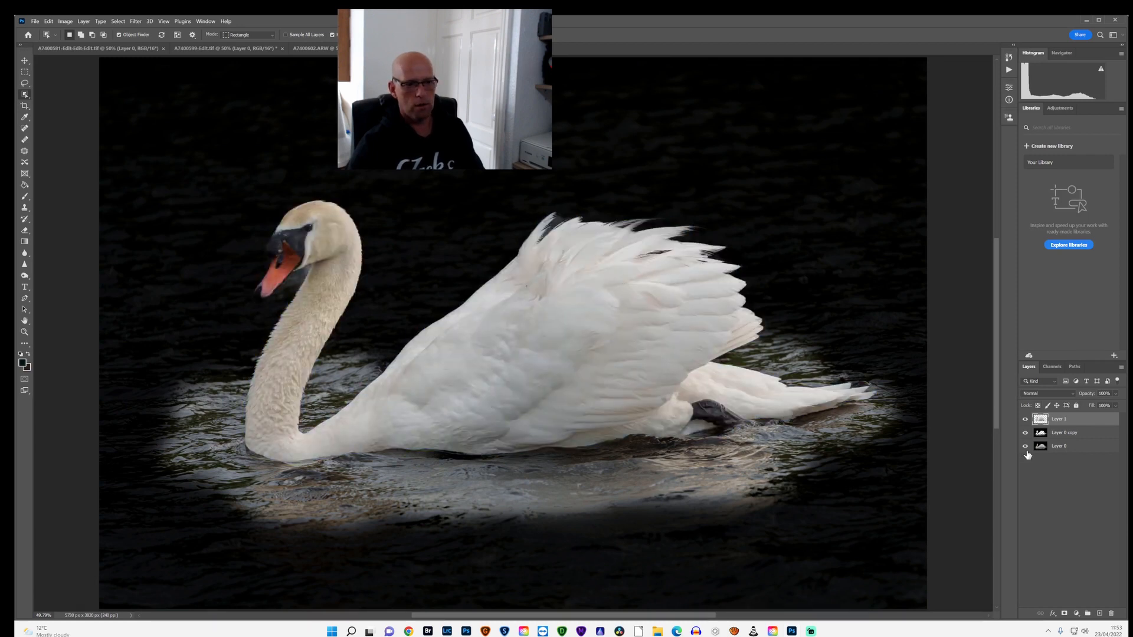
click(1062, 432)
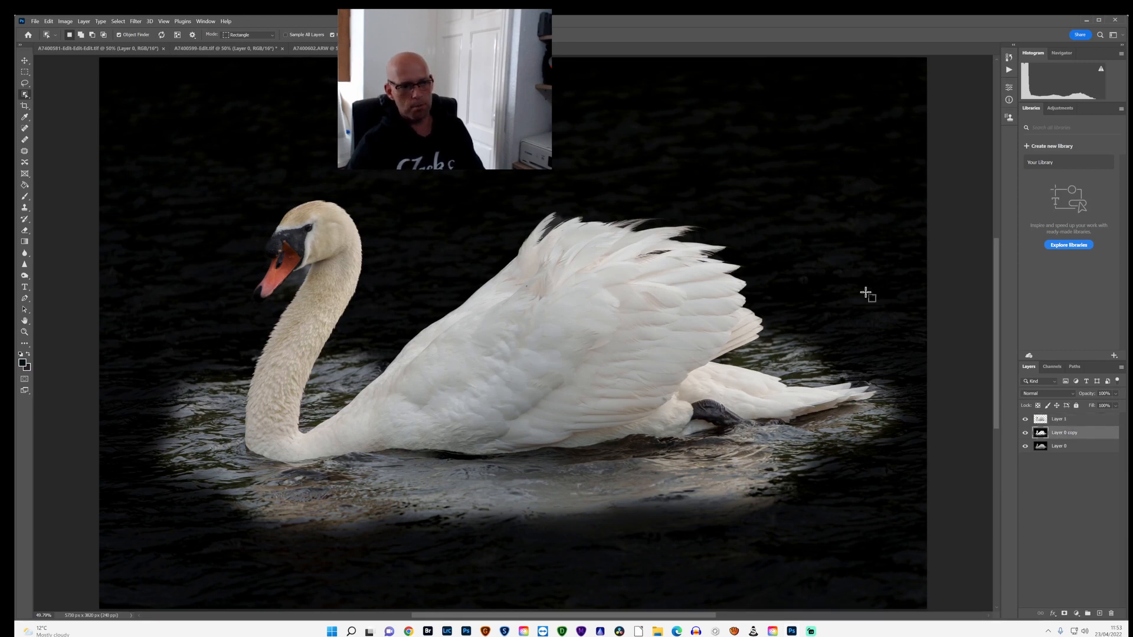
mouse_move(34, 289)
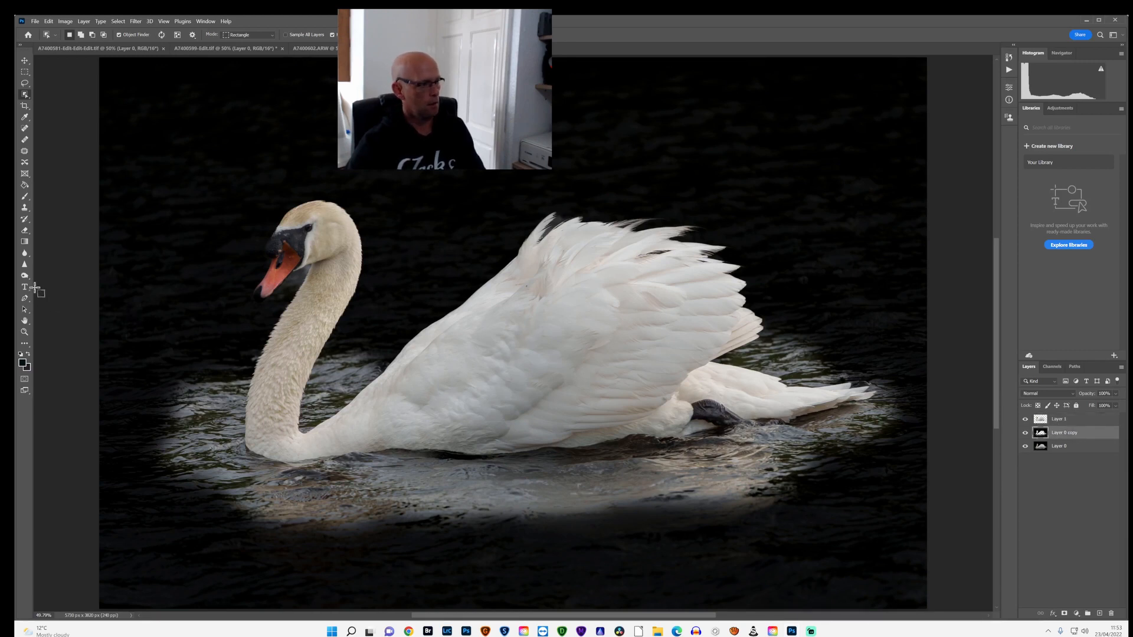
Switch to the Burn Tool for darkening the surrounding water
click(24, 275)
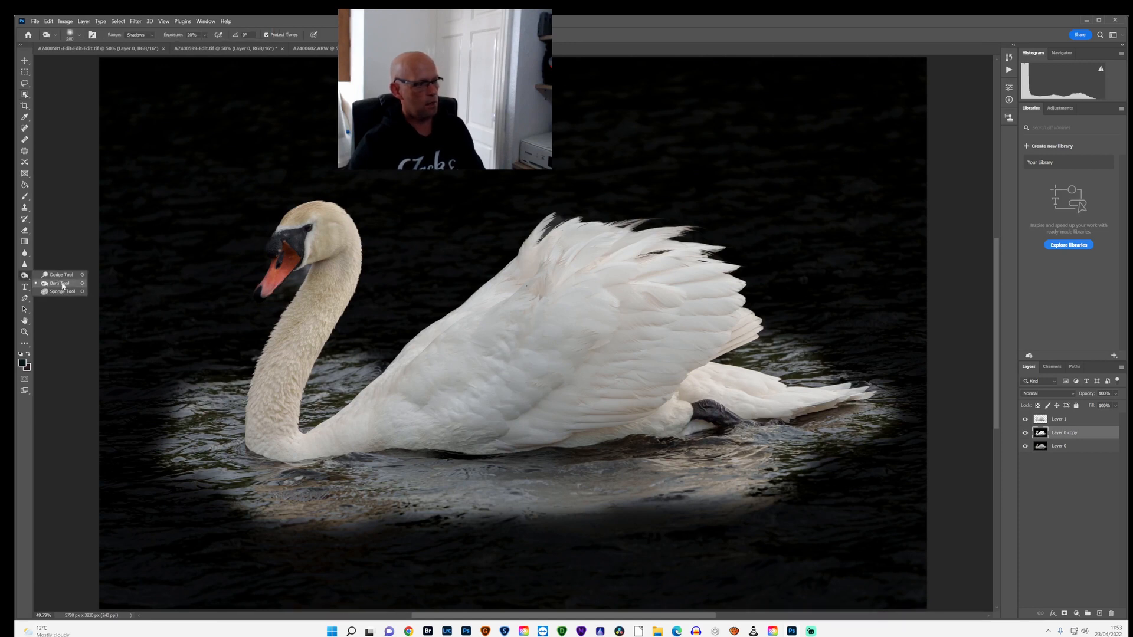
click(59, 282)
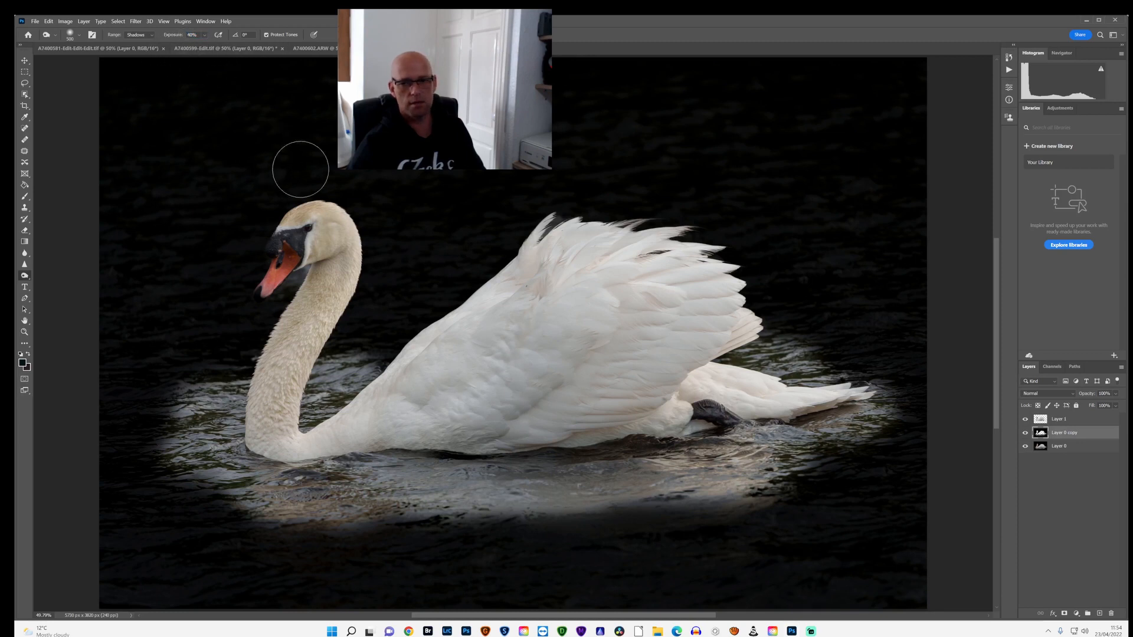
mouse_move(301, 74)
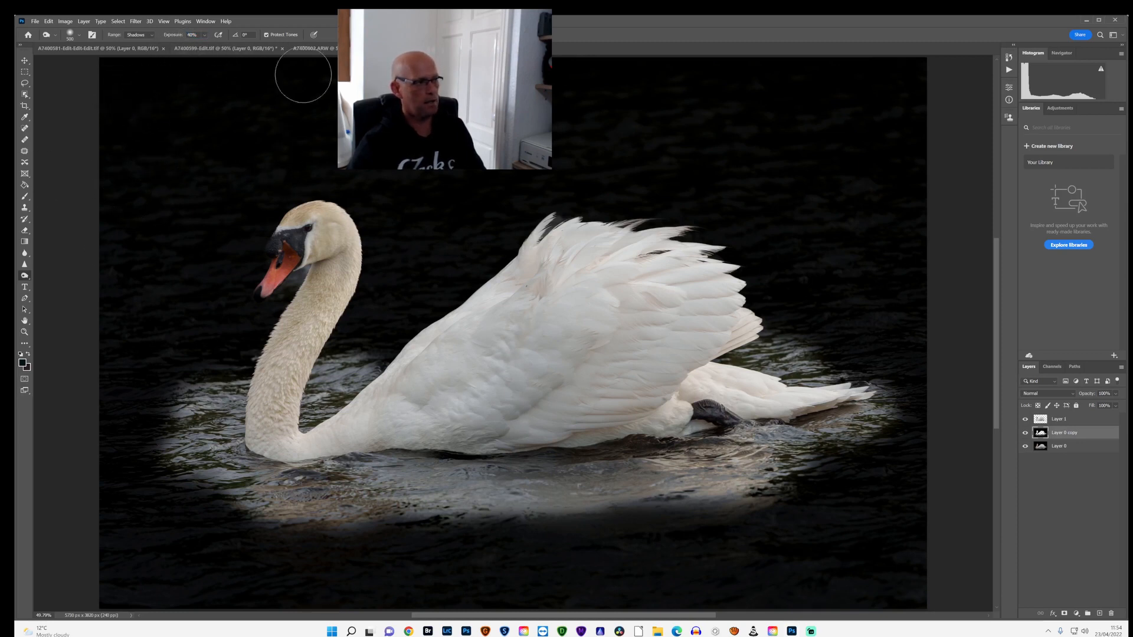
mouse_move(224, 254)
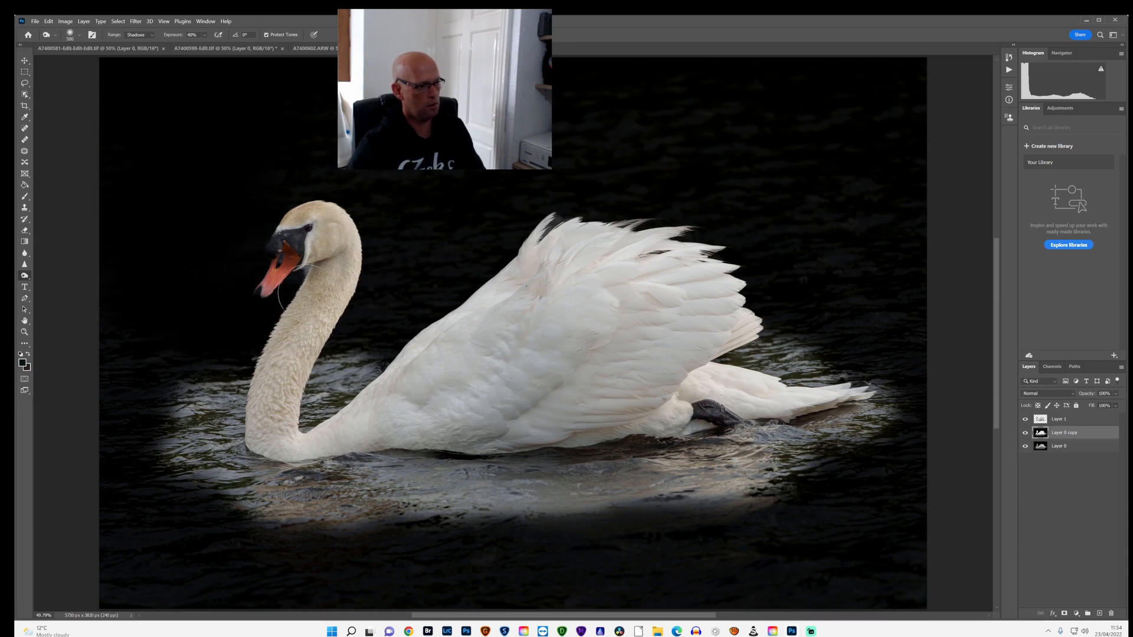
mouse_move(355, 188)
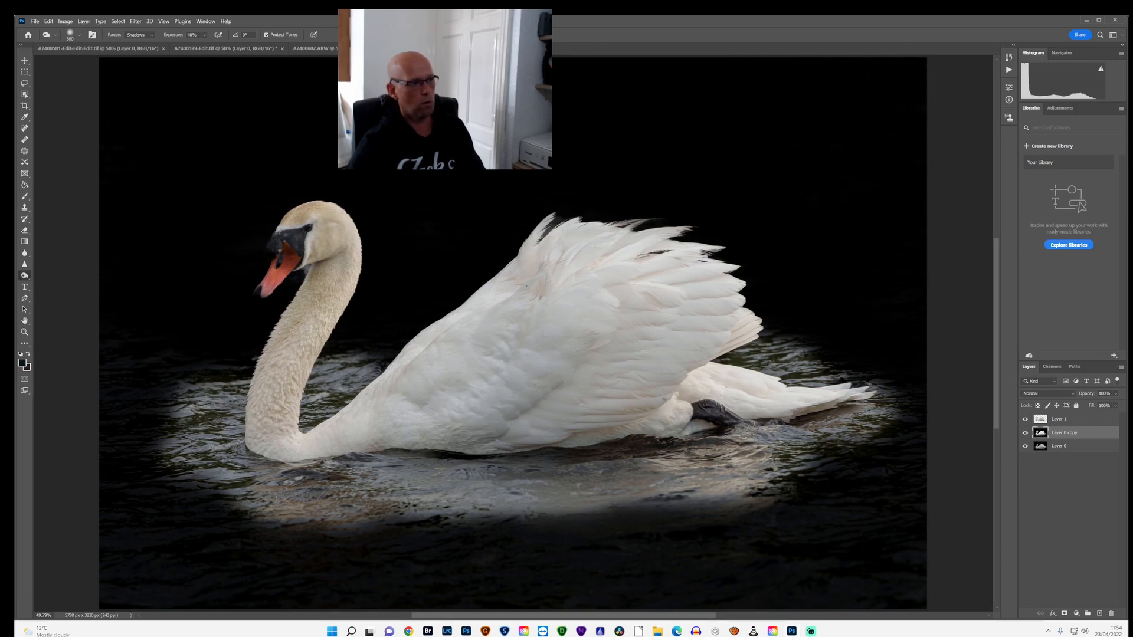
mouse_move(127, 324)
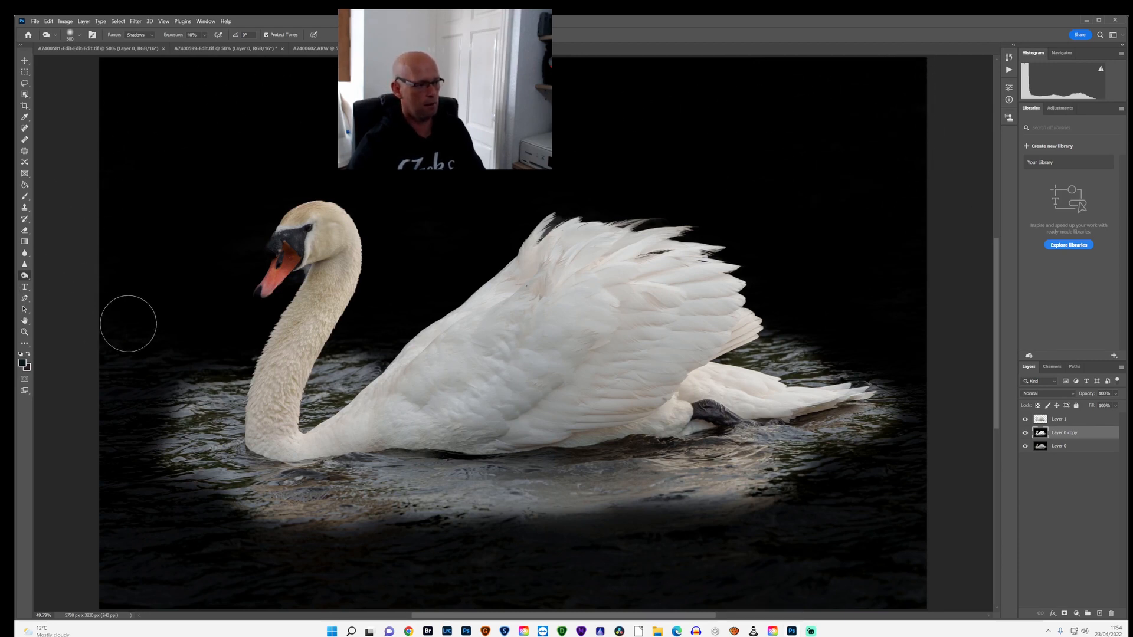
mouse_move(67, 498)
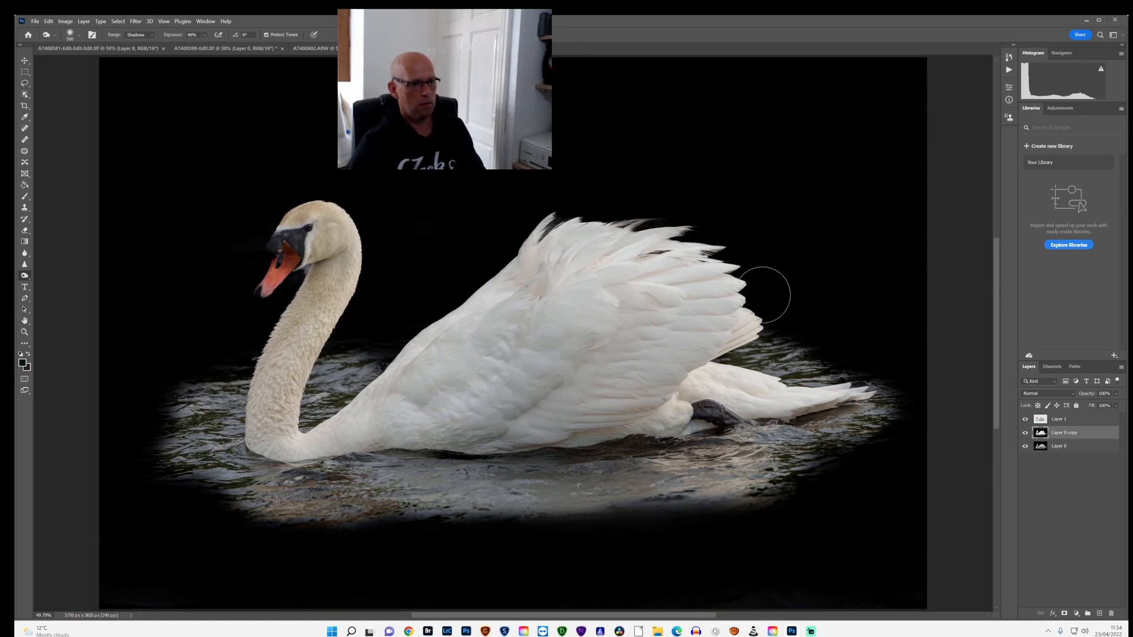
mouse_move(406, 312)
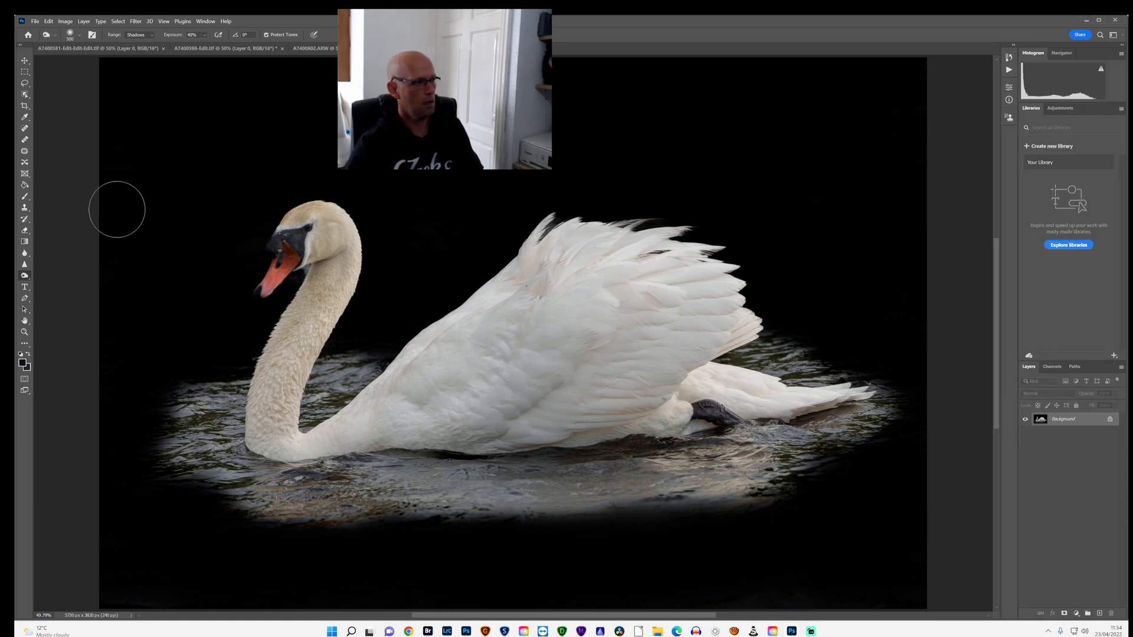
mouse_move(75, 228)
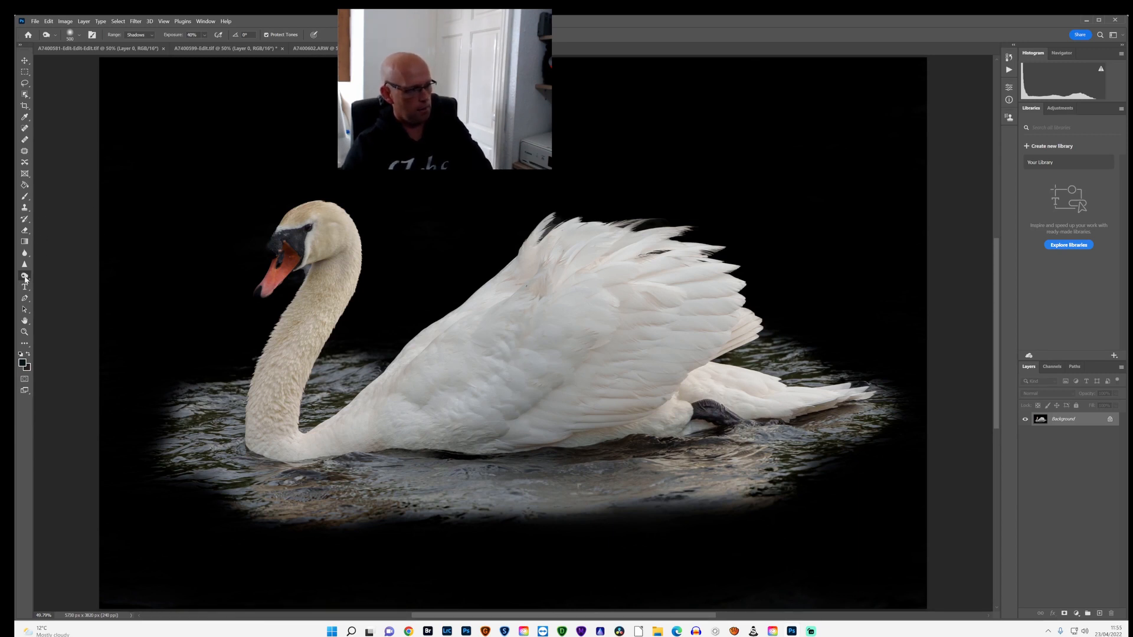
mouse_move(190, 263)
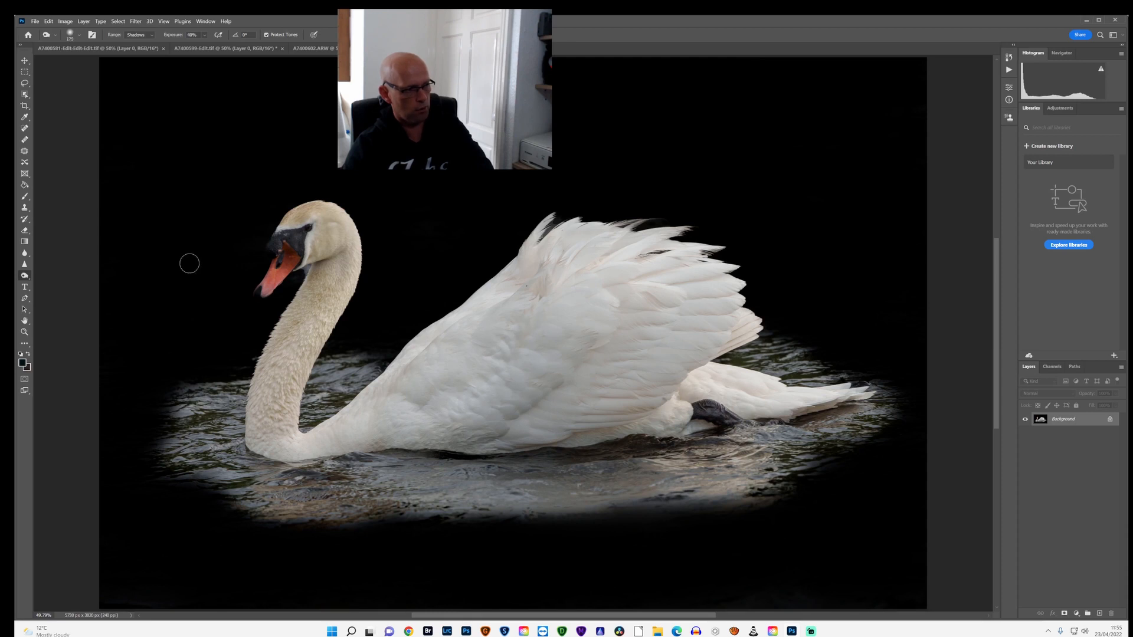
mouse_move(192, 249)
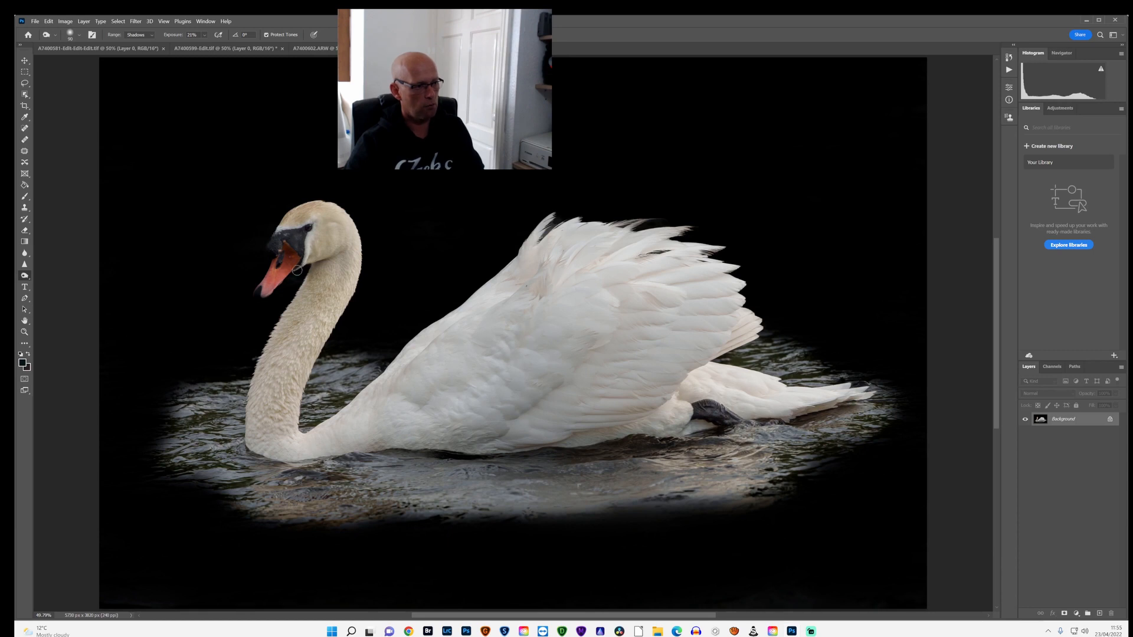
mouse_move(285, 300)
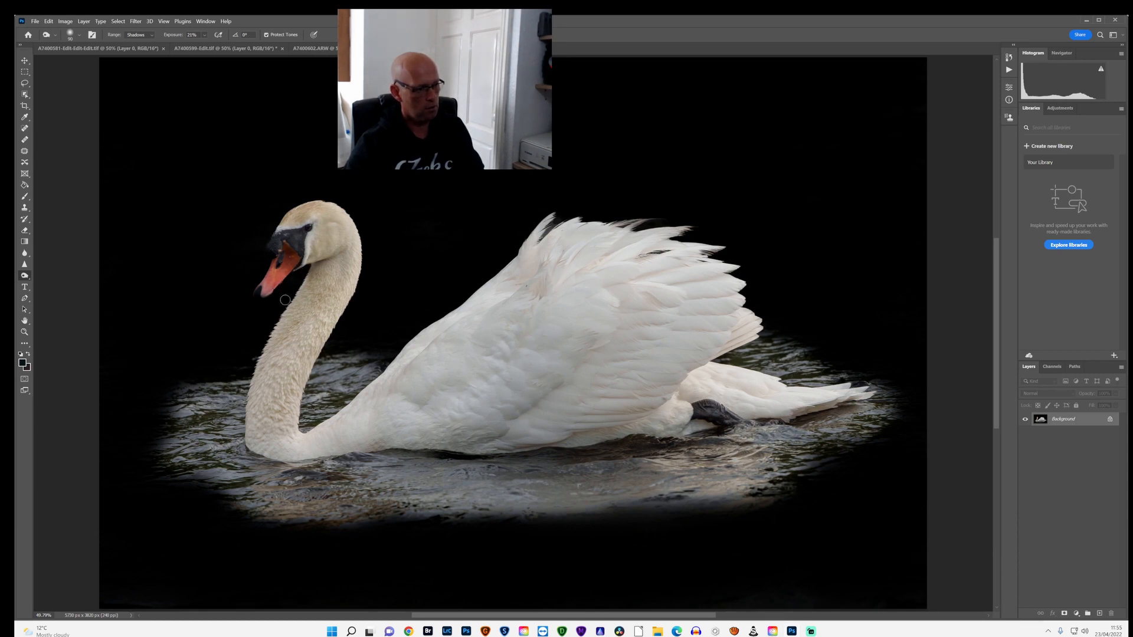
mouse_move(253, 358)
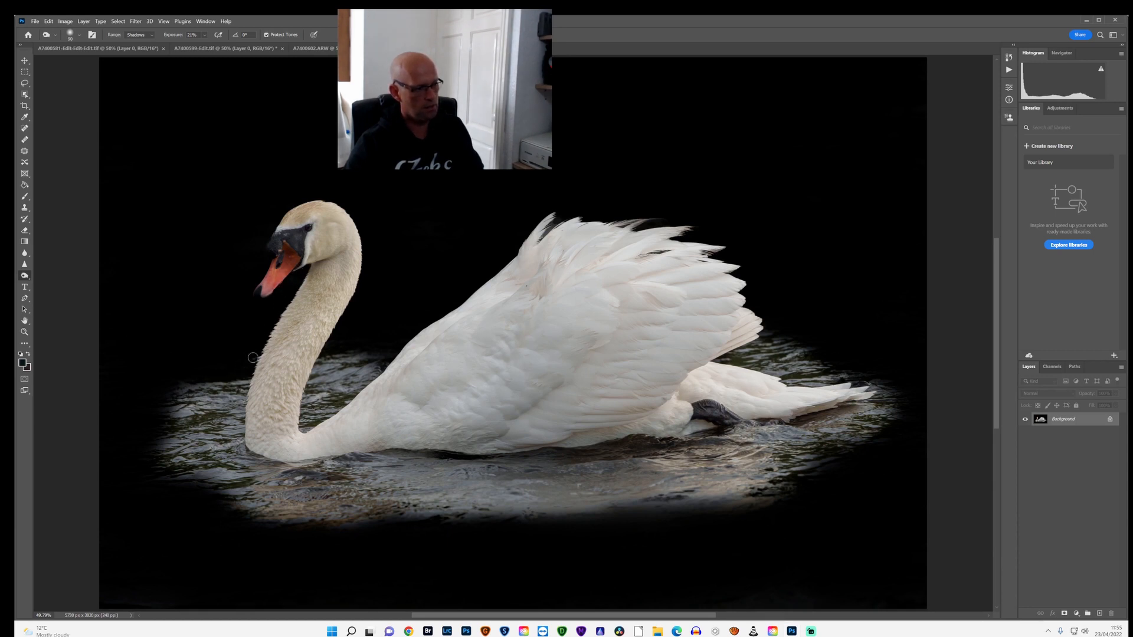
mouse_move(328, 197)
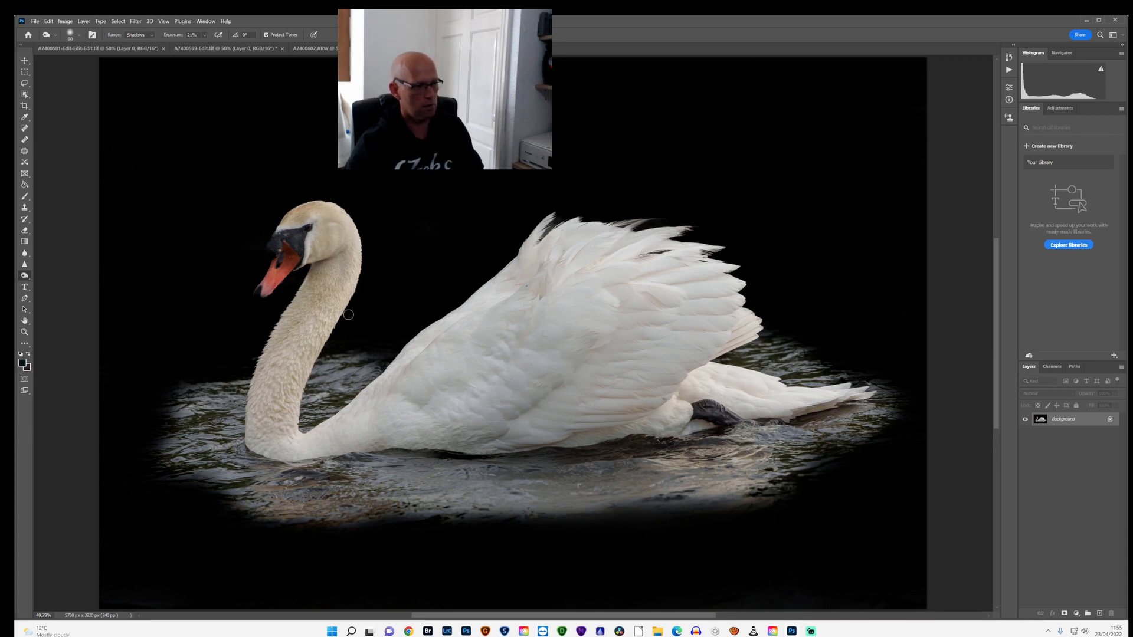
mouse_move(387, 360)
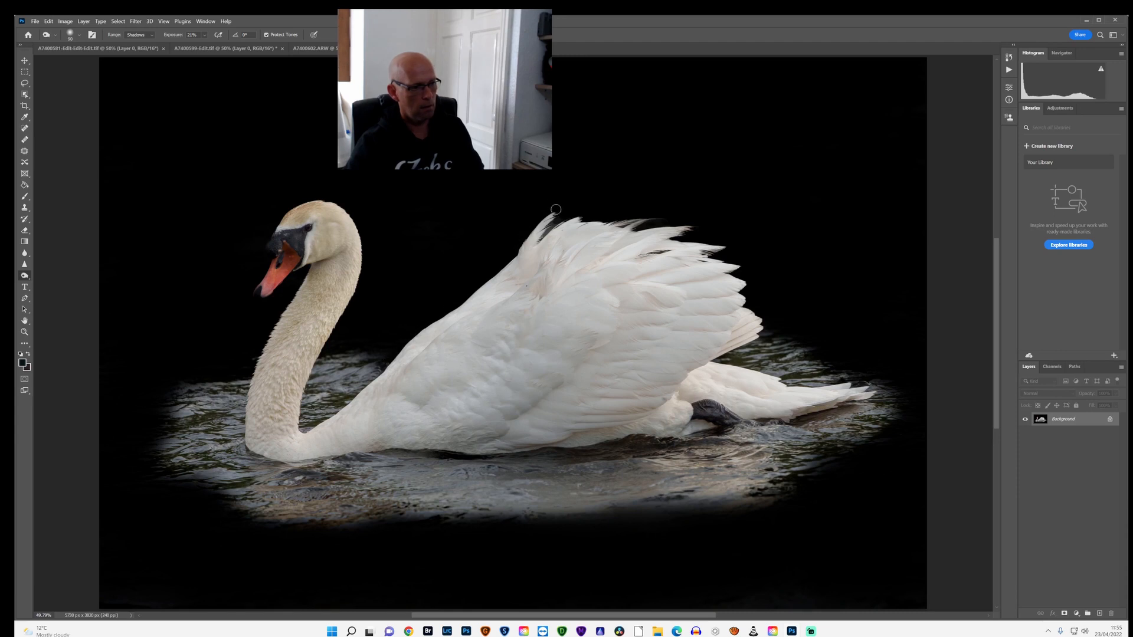
mouse_move(620, 221)
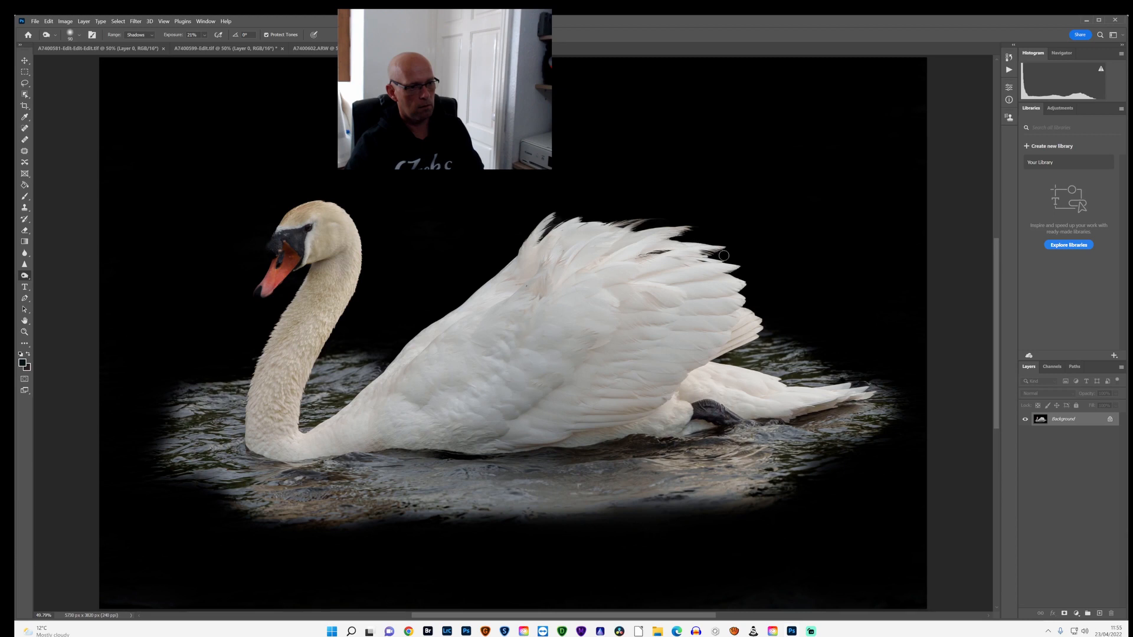
mouse_move(918, 420)
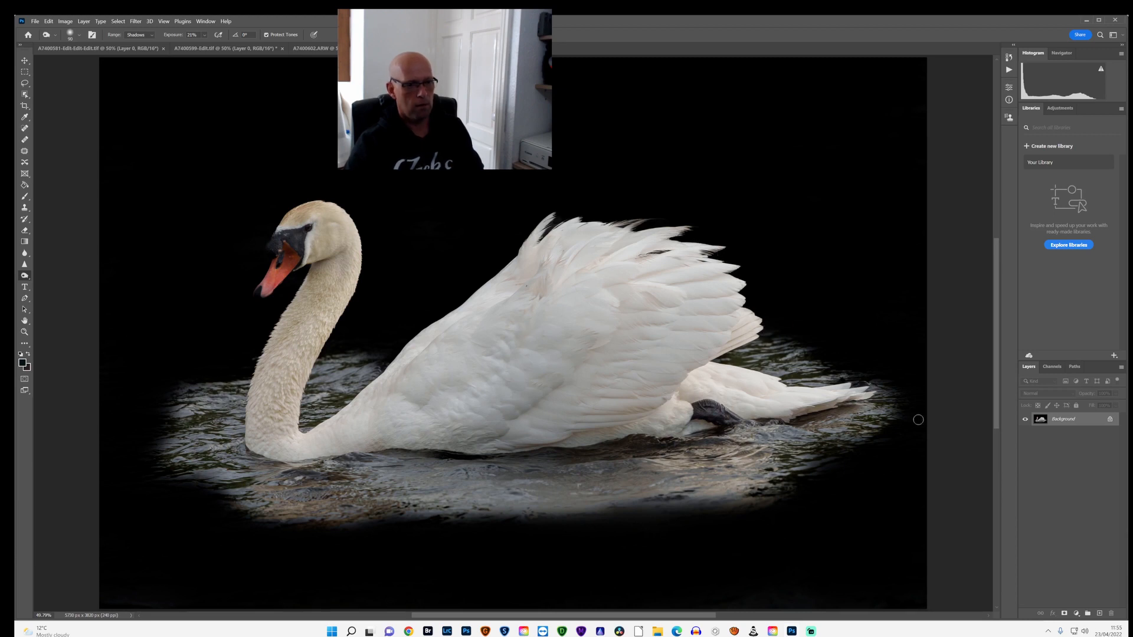
mouse_move(815, 449)
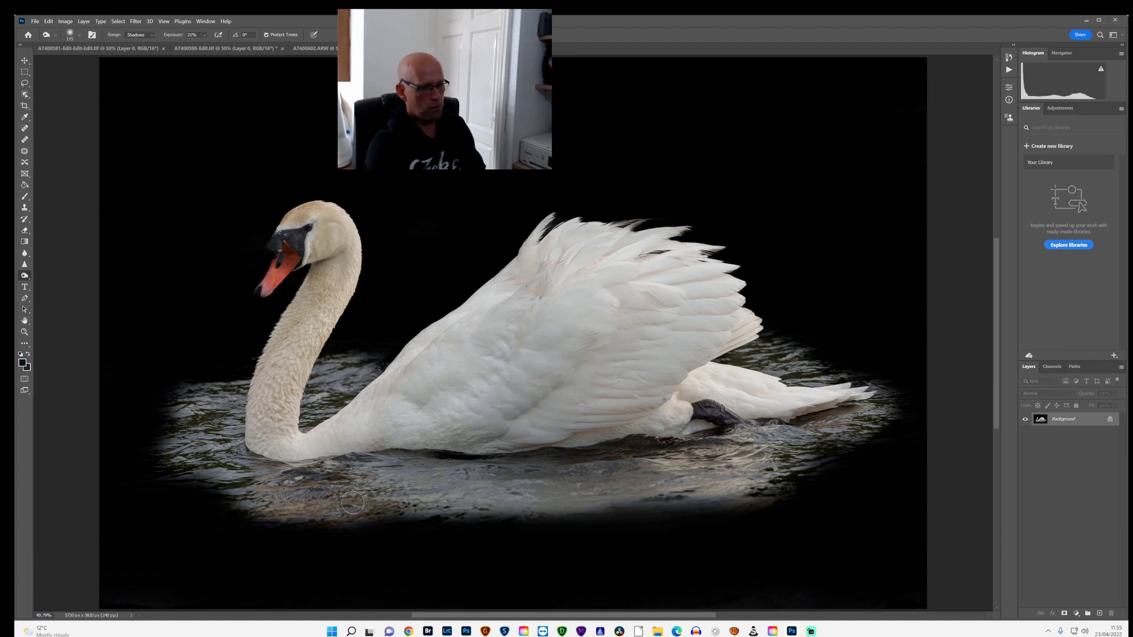
mouse_move(419, 504)
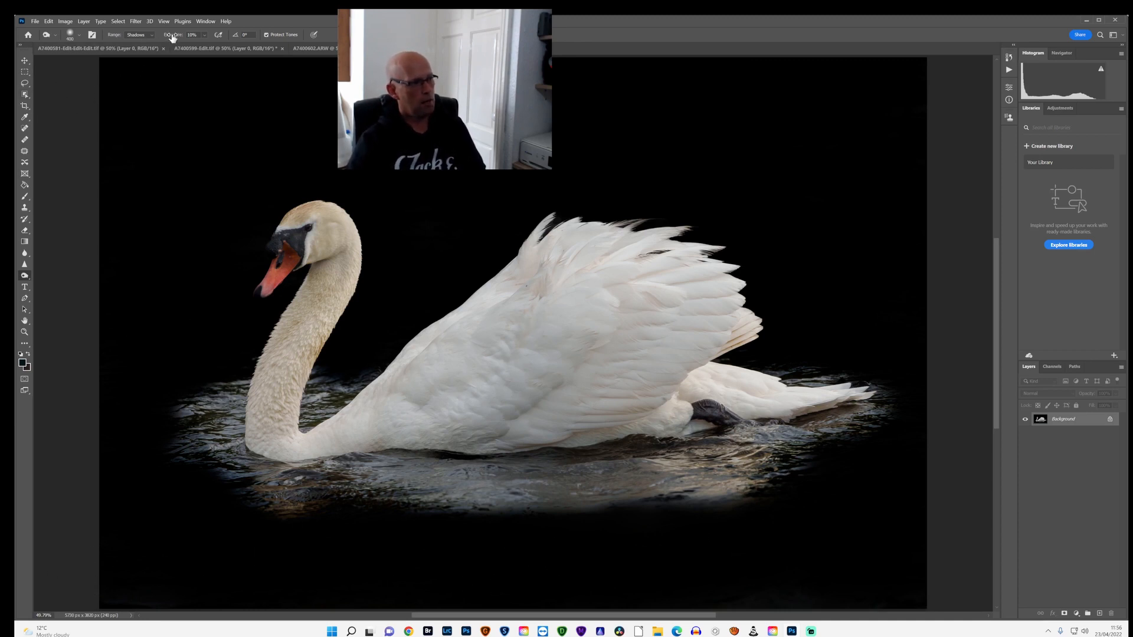
Set the Burn Tool range to Highlights for the bright ripples at the patch edges
click(136, 34)
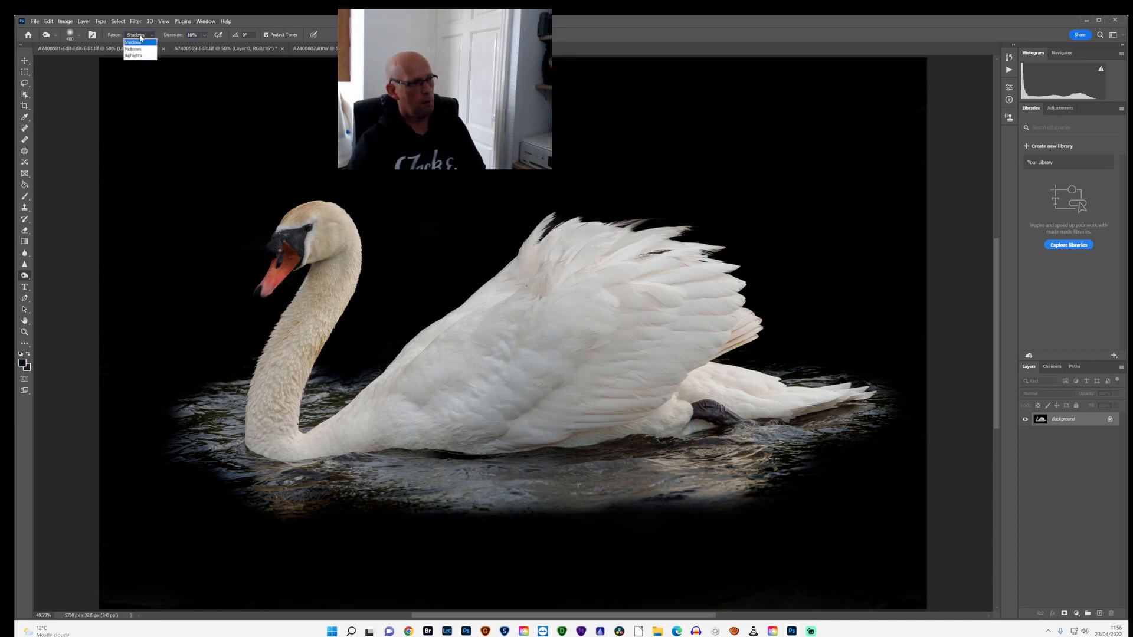
mouse_move(134, 48)
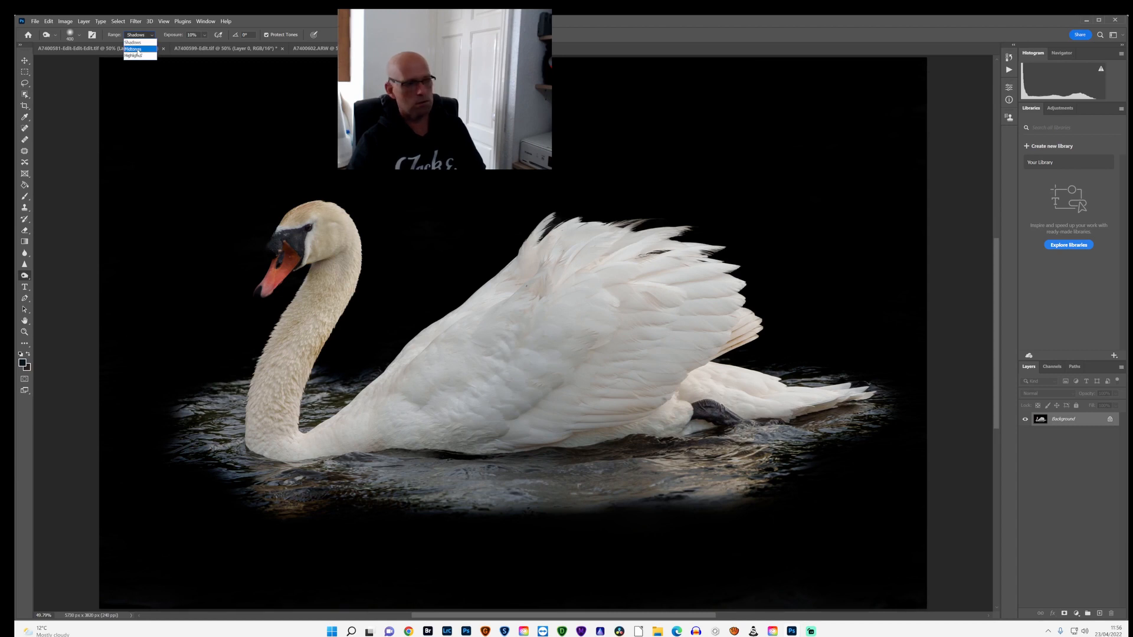
click(133, 49)
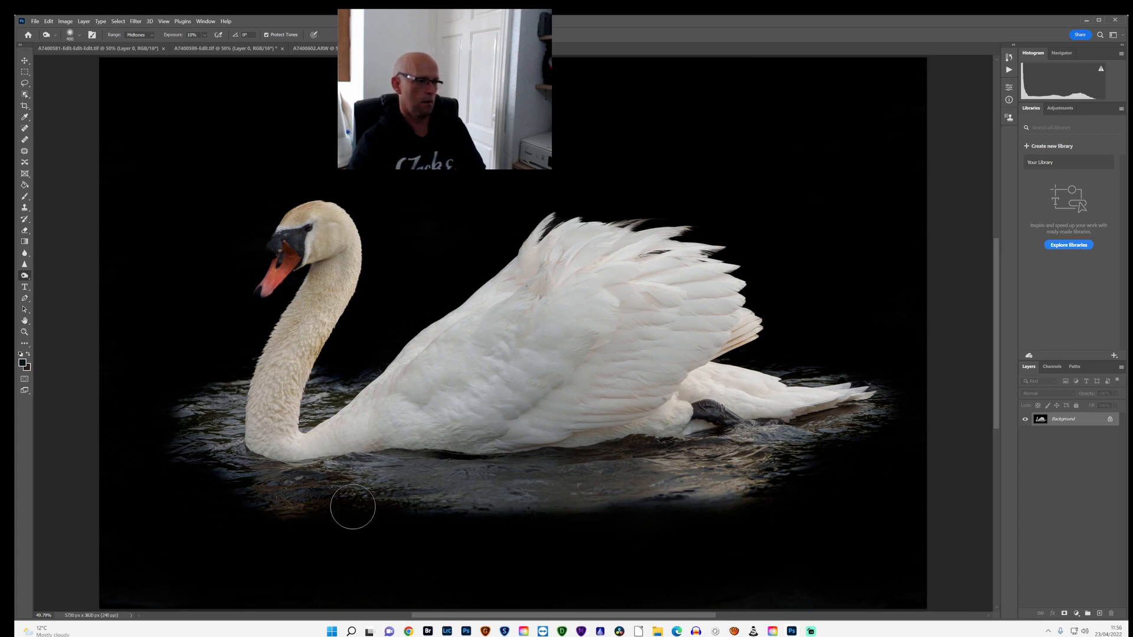
mouse_move(680, 580)
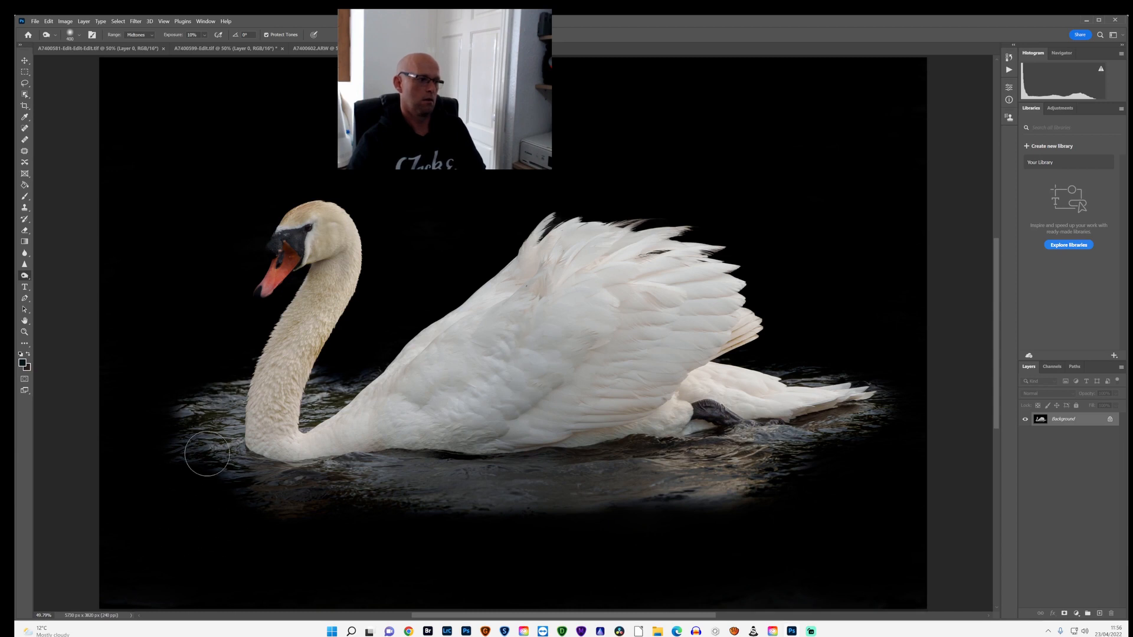
mouse_move(321, 382)
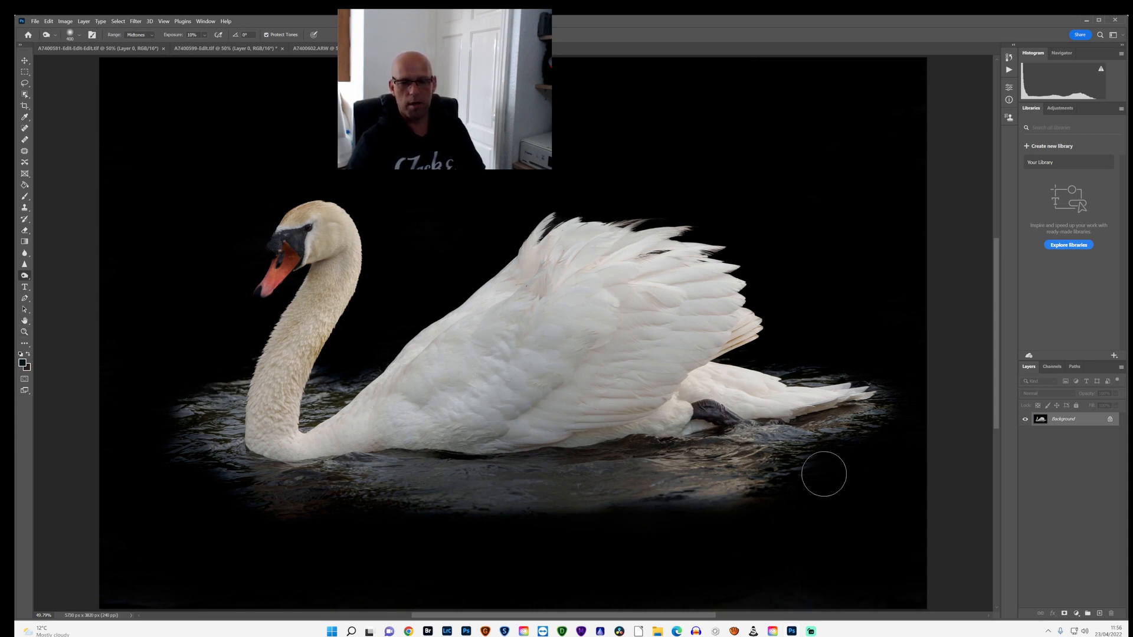
mouse_move(617, 506)
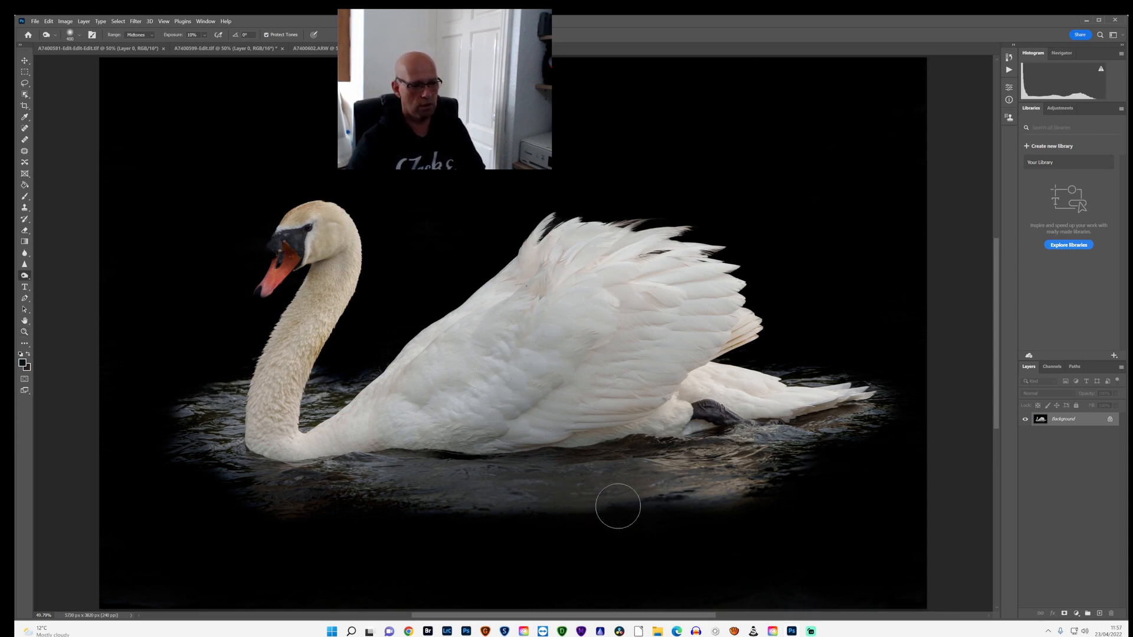
mouse_move(63, 269)
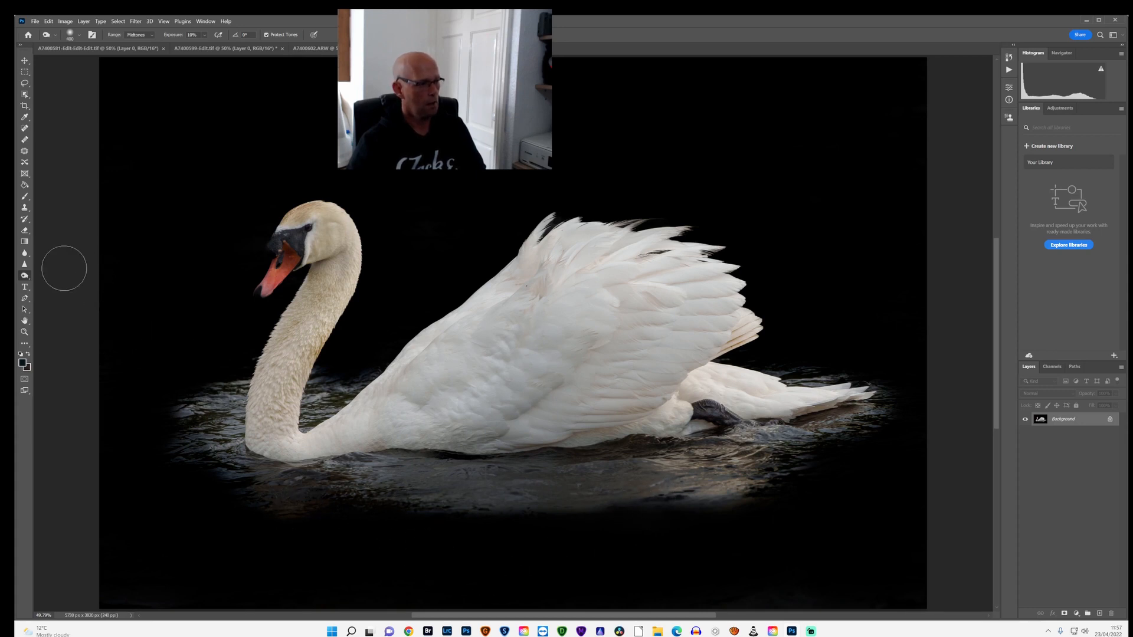
Select the Sharpen Tool at 50% strength
click(24, 263)
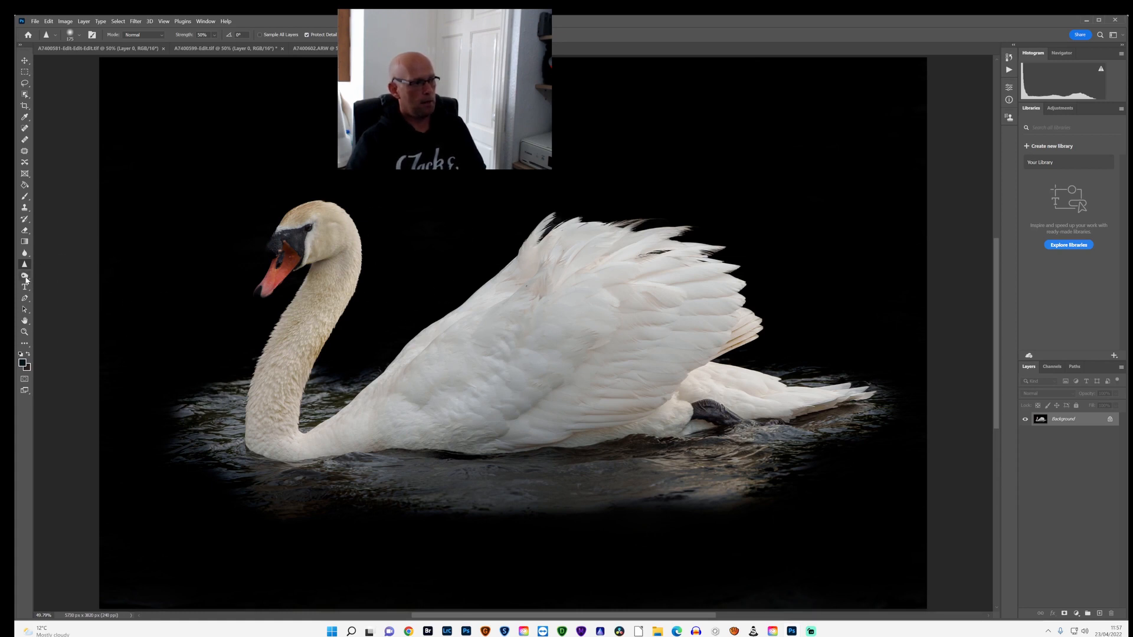
Pick the Dodge tool and restrict its range to Highlights for the swan's feathers
click(25, 276)
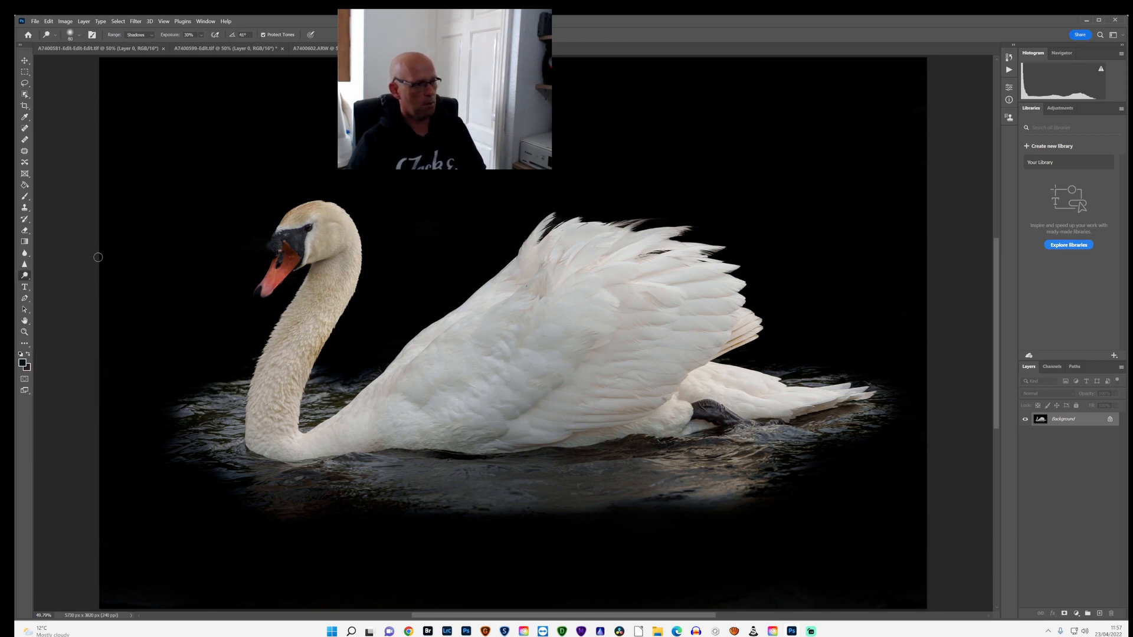
mouse_move(200, 113)
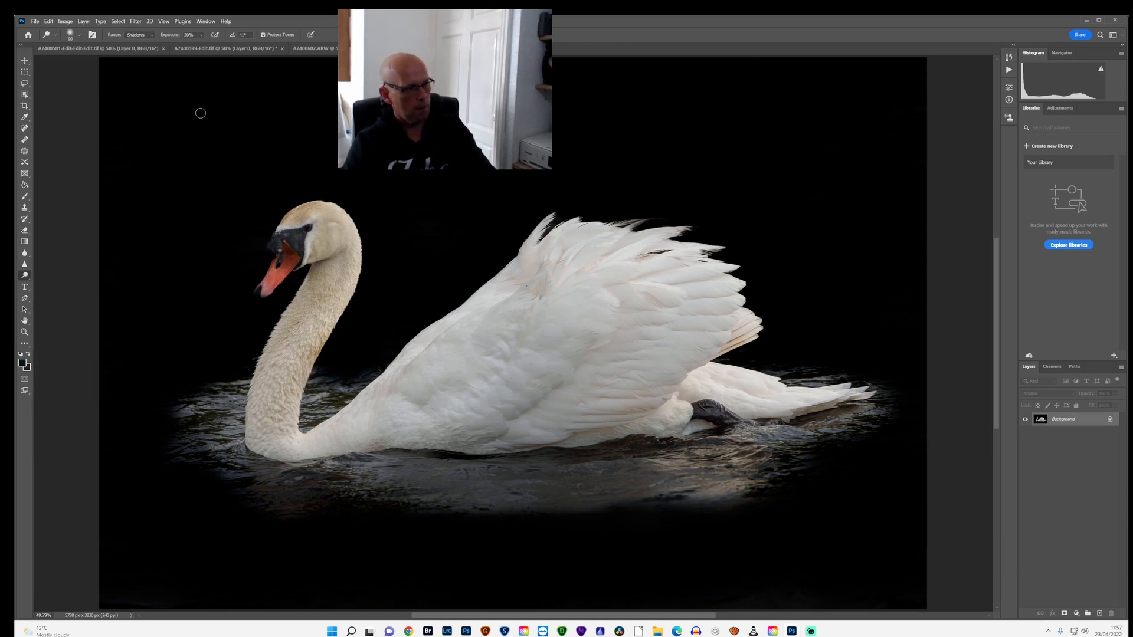
click(137, 35)
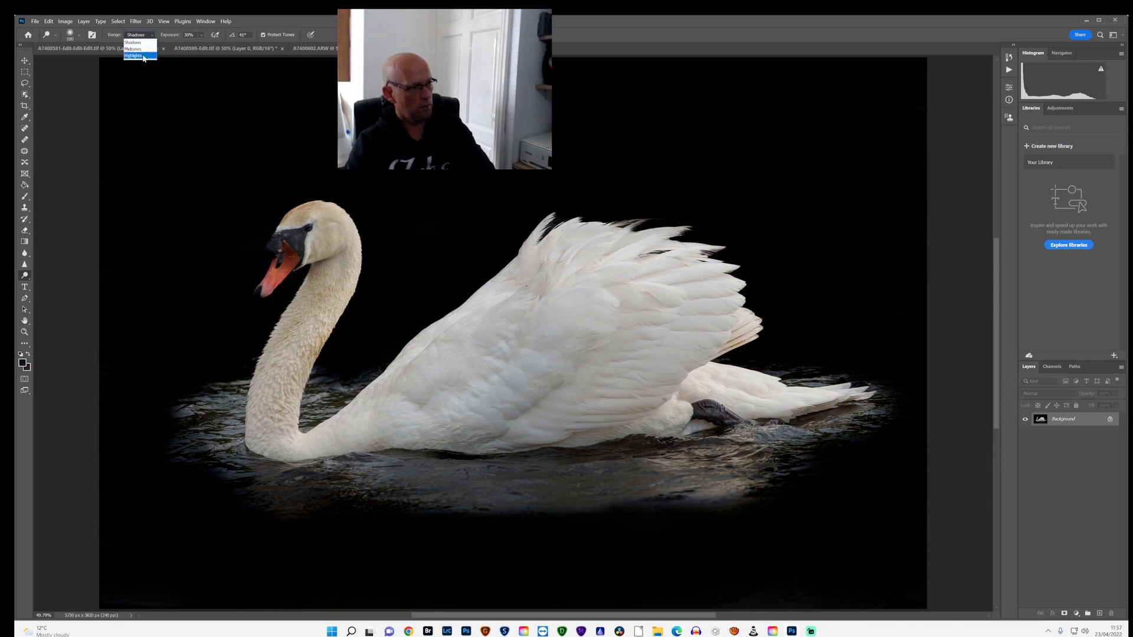
click(133, 57)
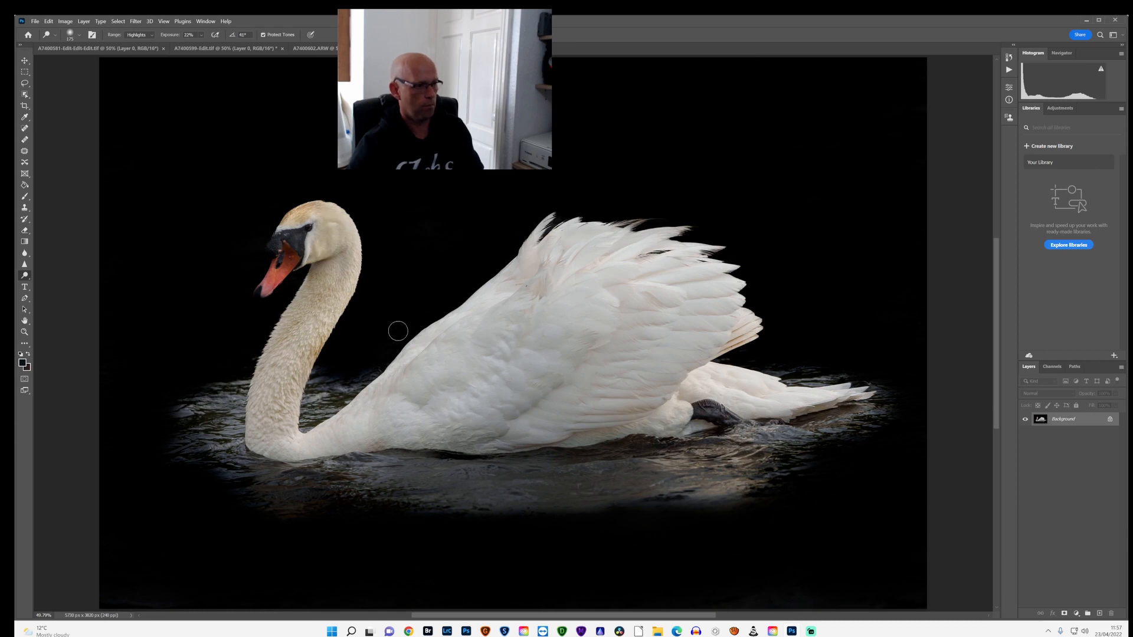
mouse_move(520, 367)
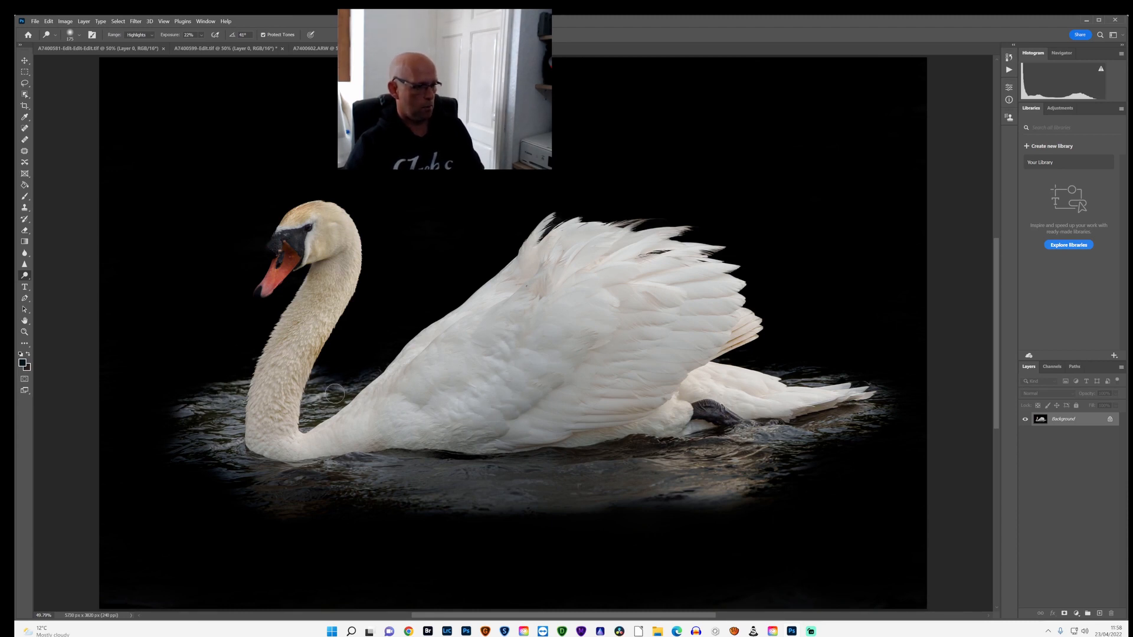
mouse_move(662, 478)
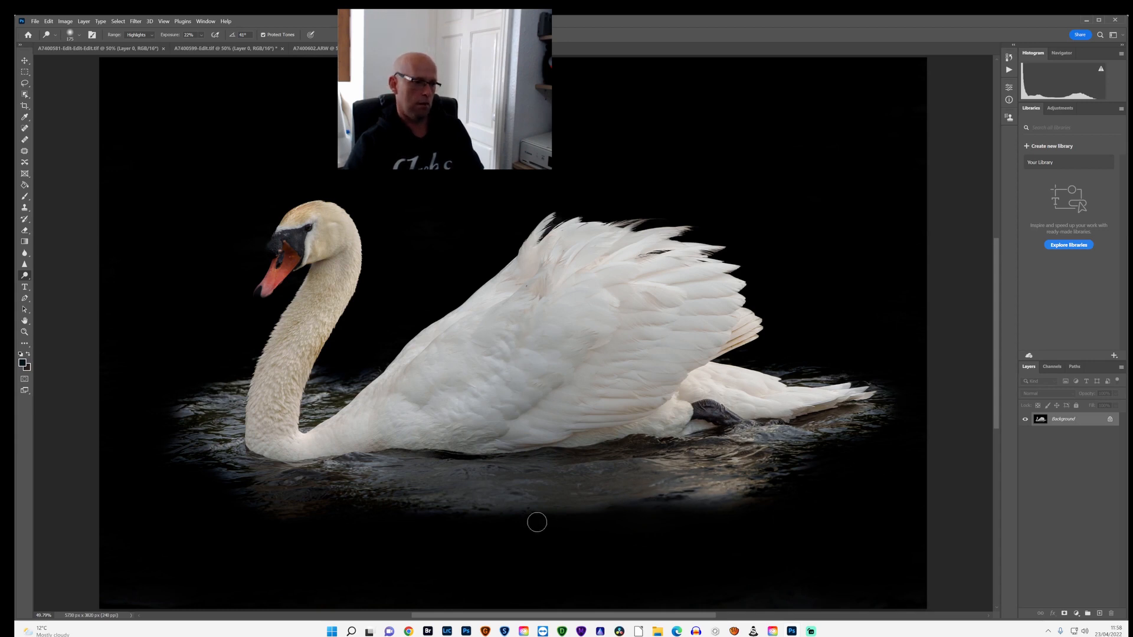
mouse_move(524, 499)
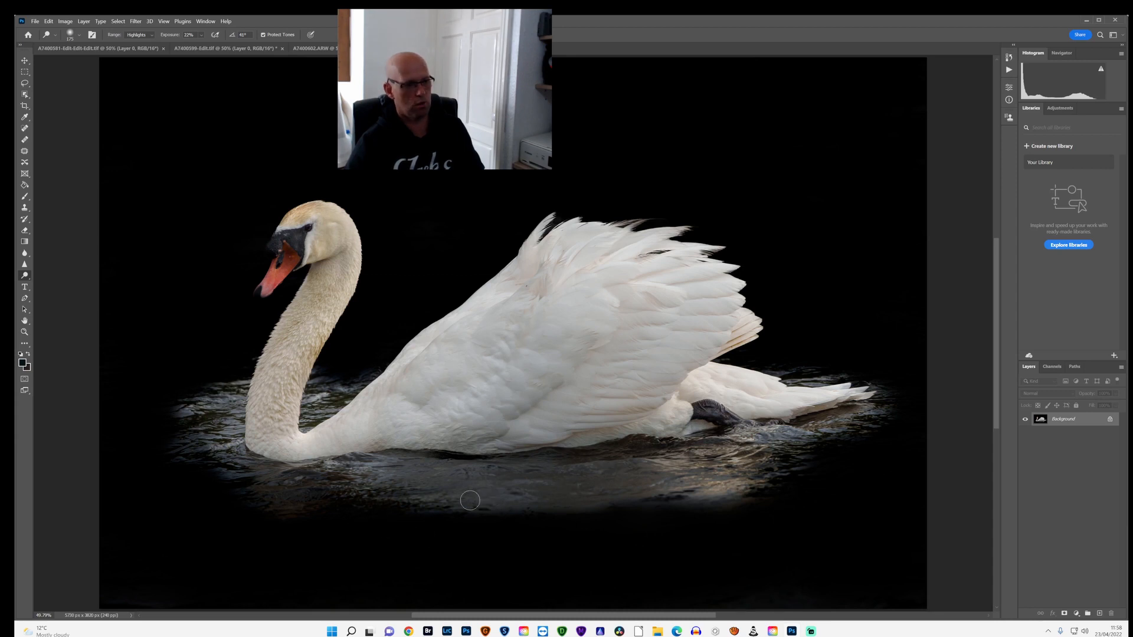
mouse_move(202, 506)
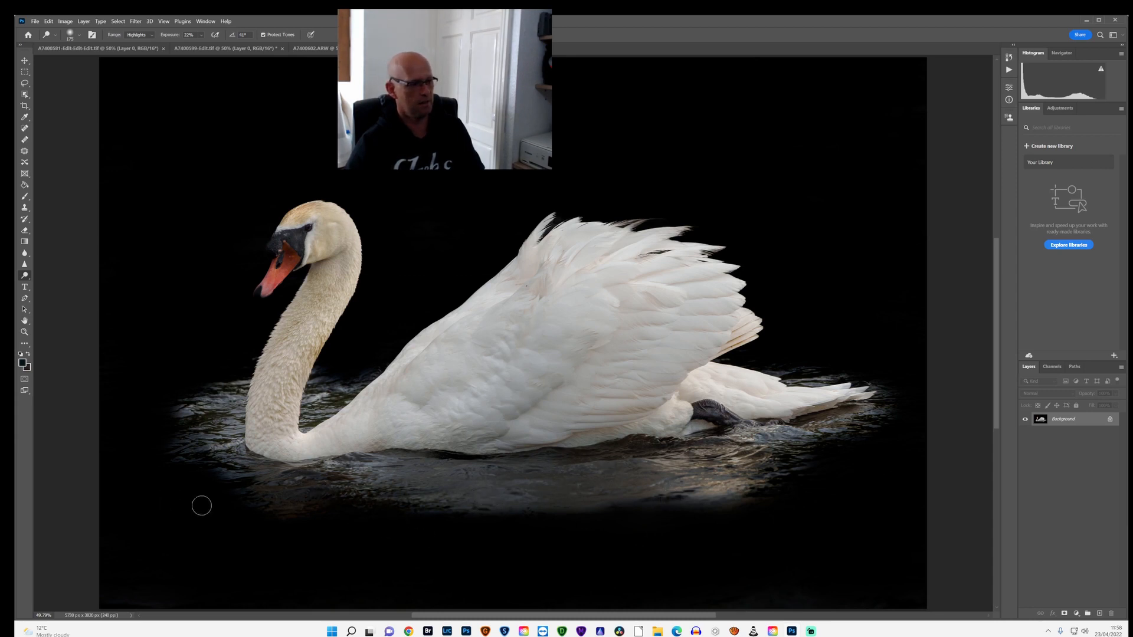
mouse_move(165, 463)
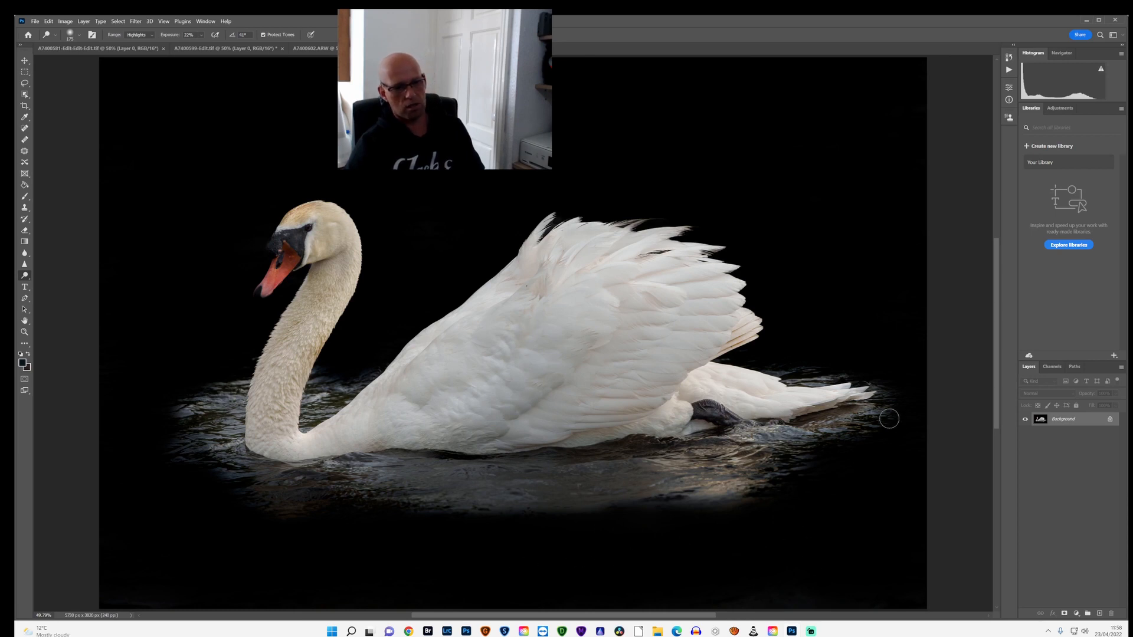
mouse_move(357, 340)
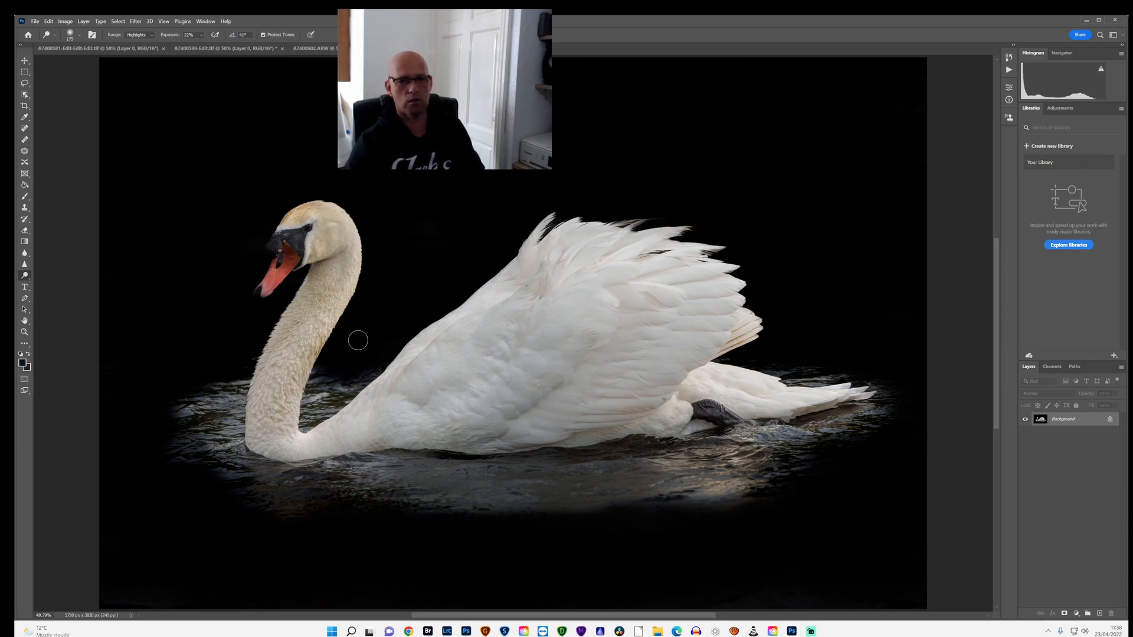
mouse_move(259, 334)
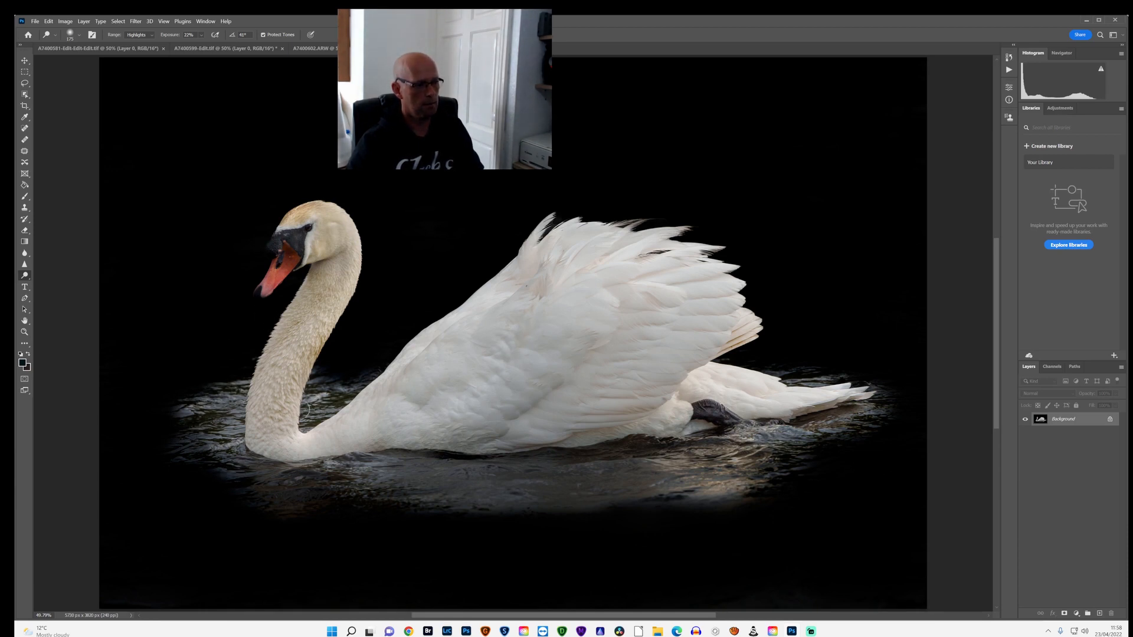
mouse_move(838, 425)
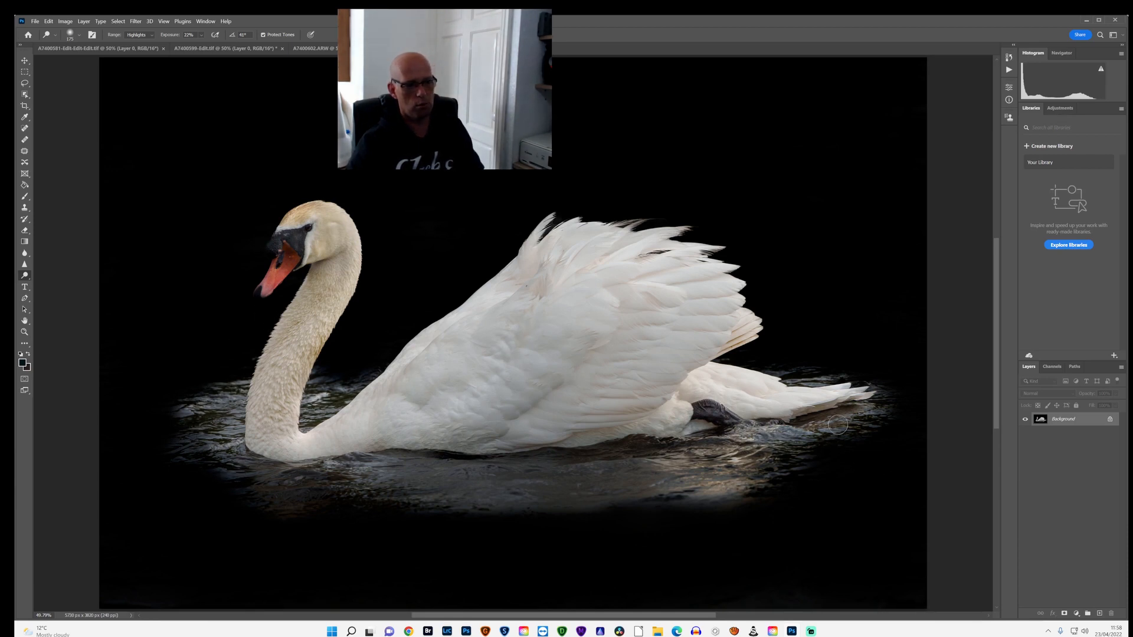
mouse_move(794, 538)
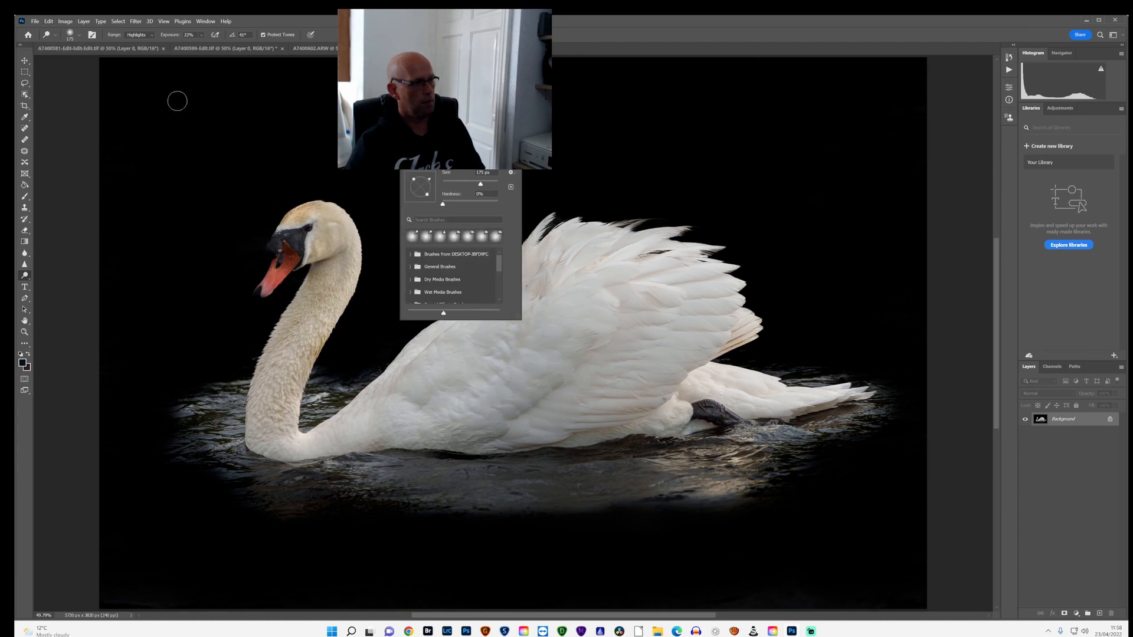
Save the dodged swan image via File > Save and accept that the document closes
click(34, 20)
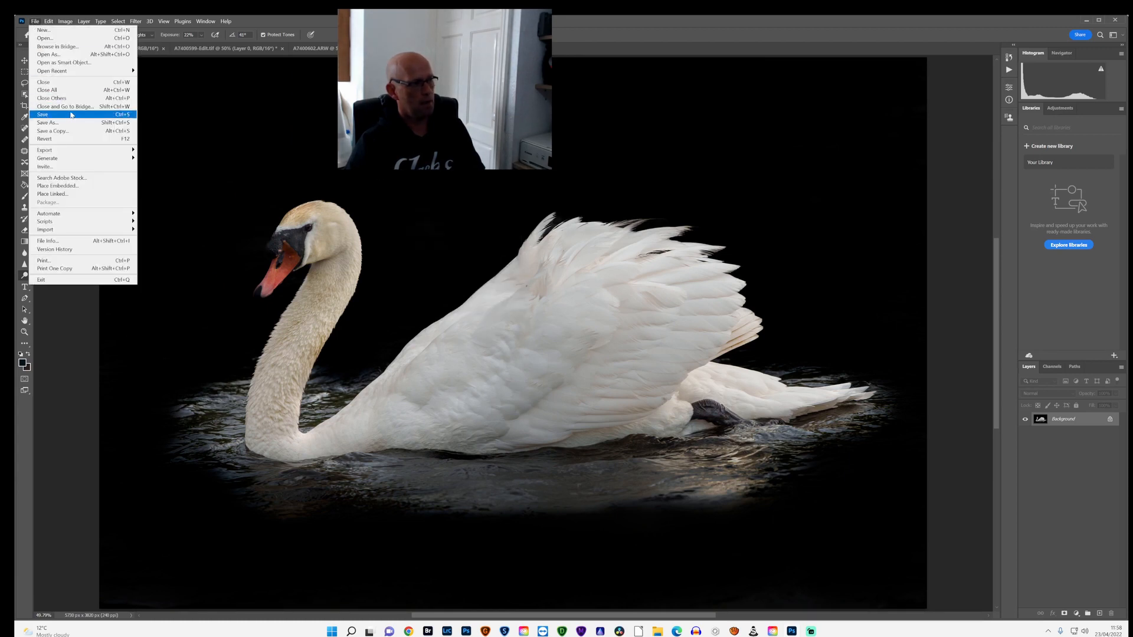
click(43, 115)
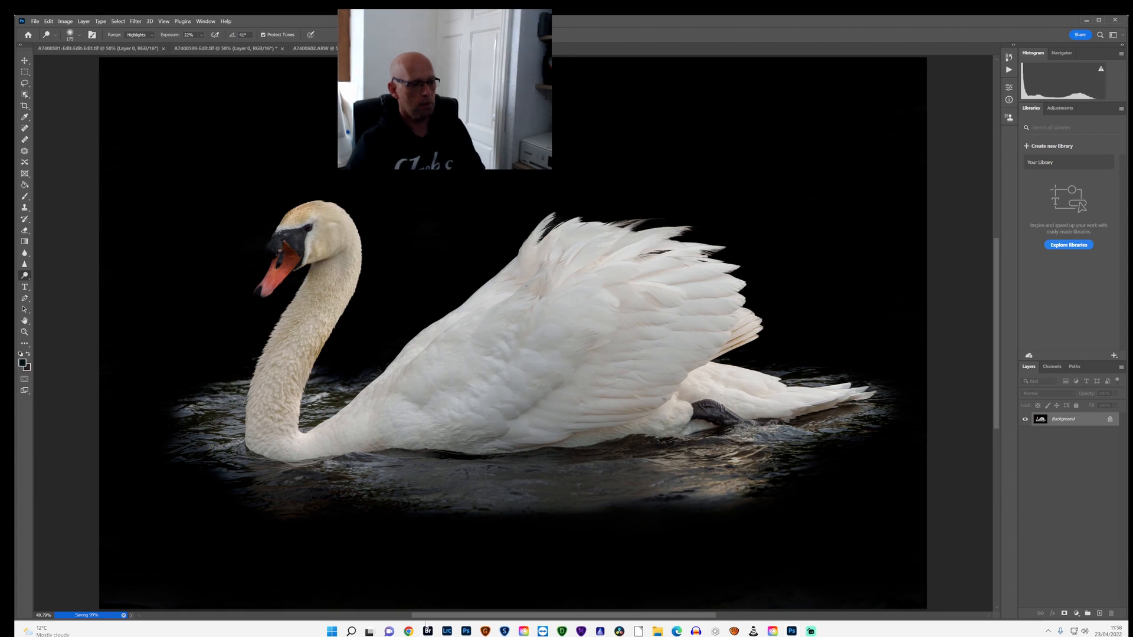
mouse_move(448, 631)
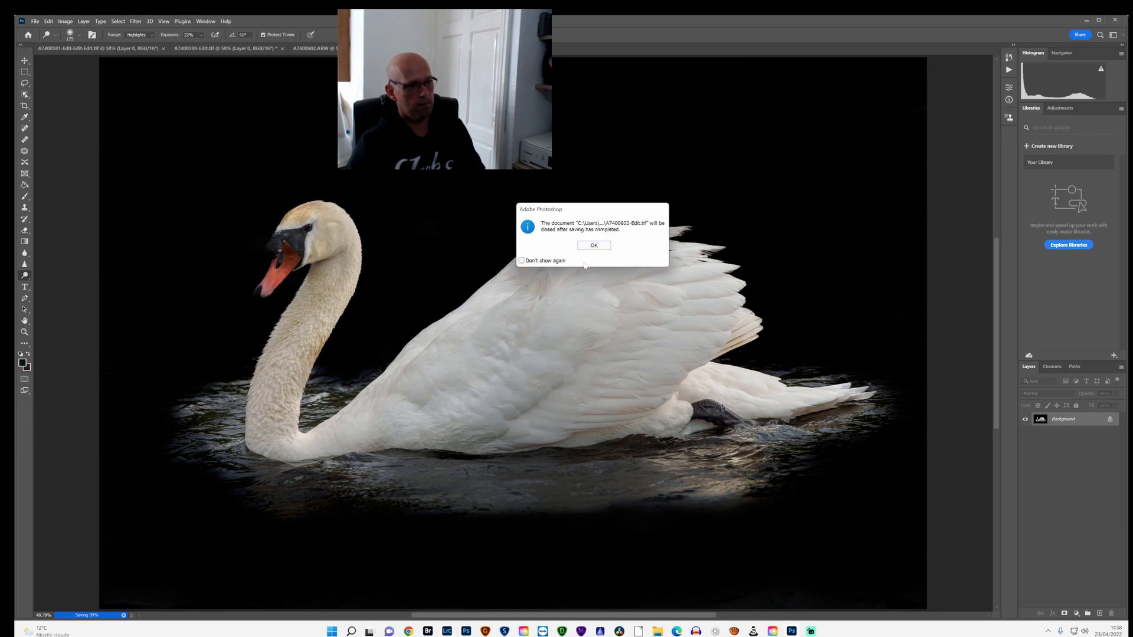
mouse_move(543, 171)
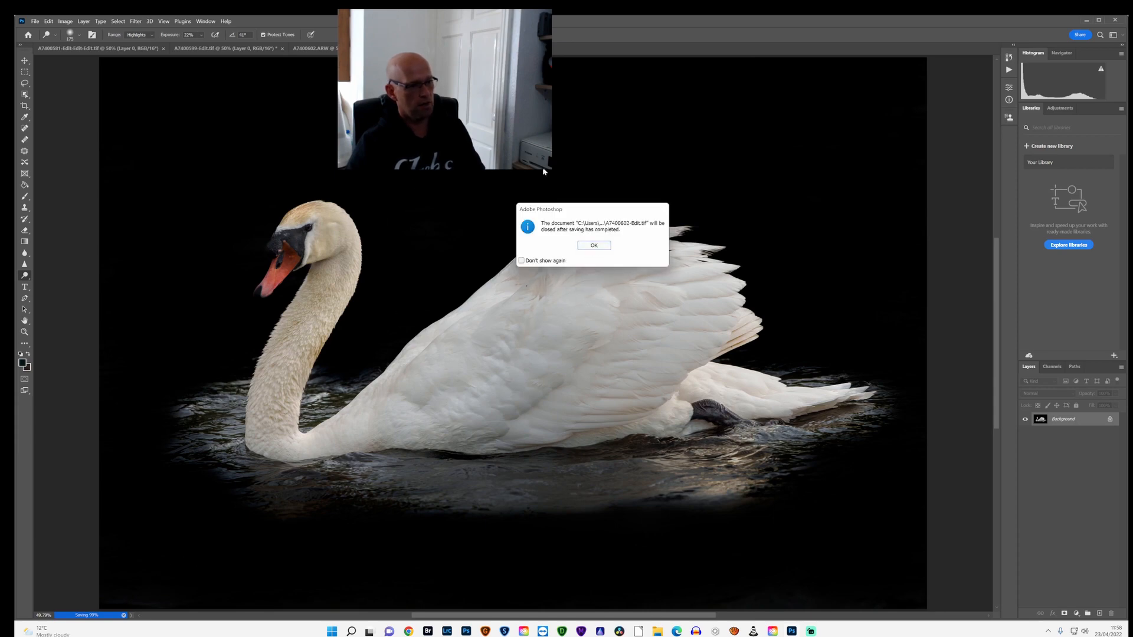
click(594, 246)
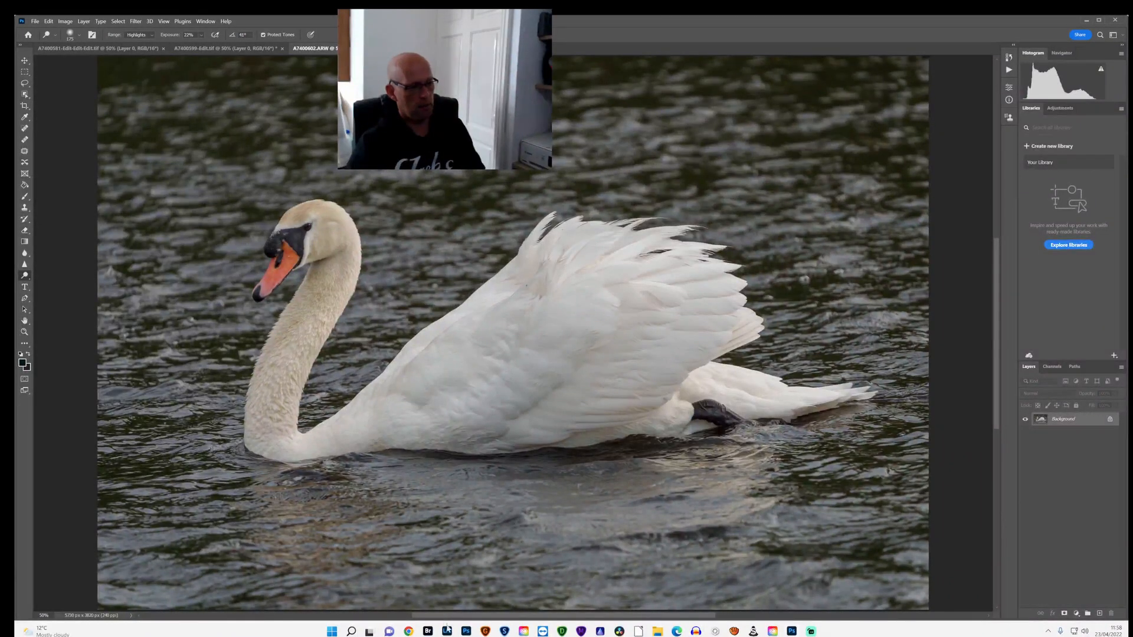
Back in Lightroom, nudge up Shadows, Whites, Texture, Clarity and Dehaze on the saved swan edit
click(446, 631)
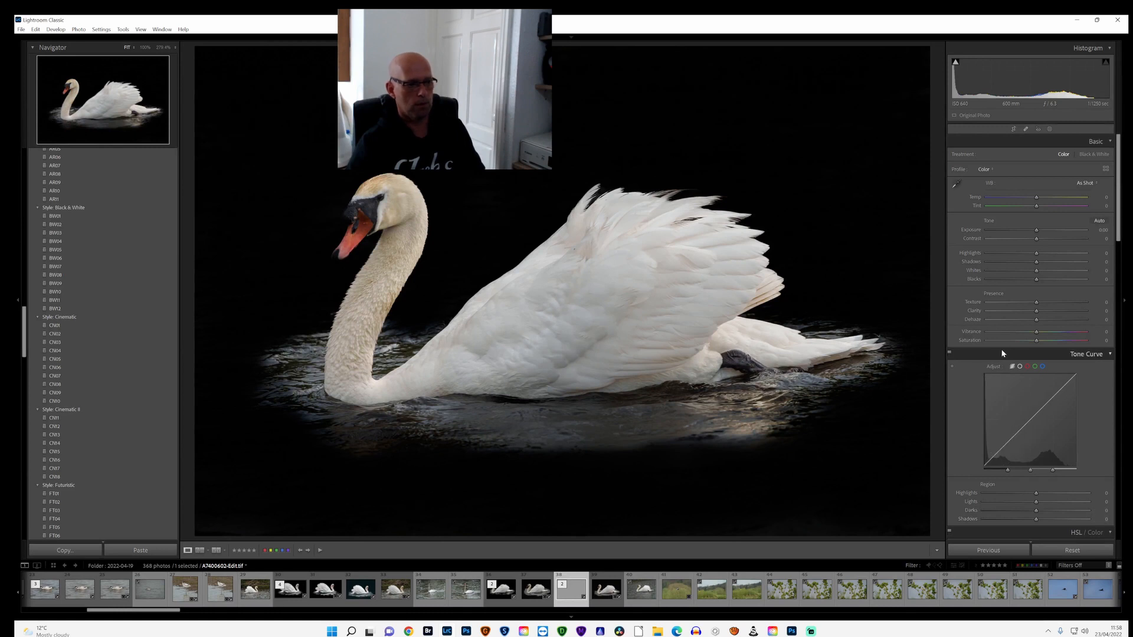
mouse_move(1041, 255)
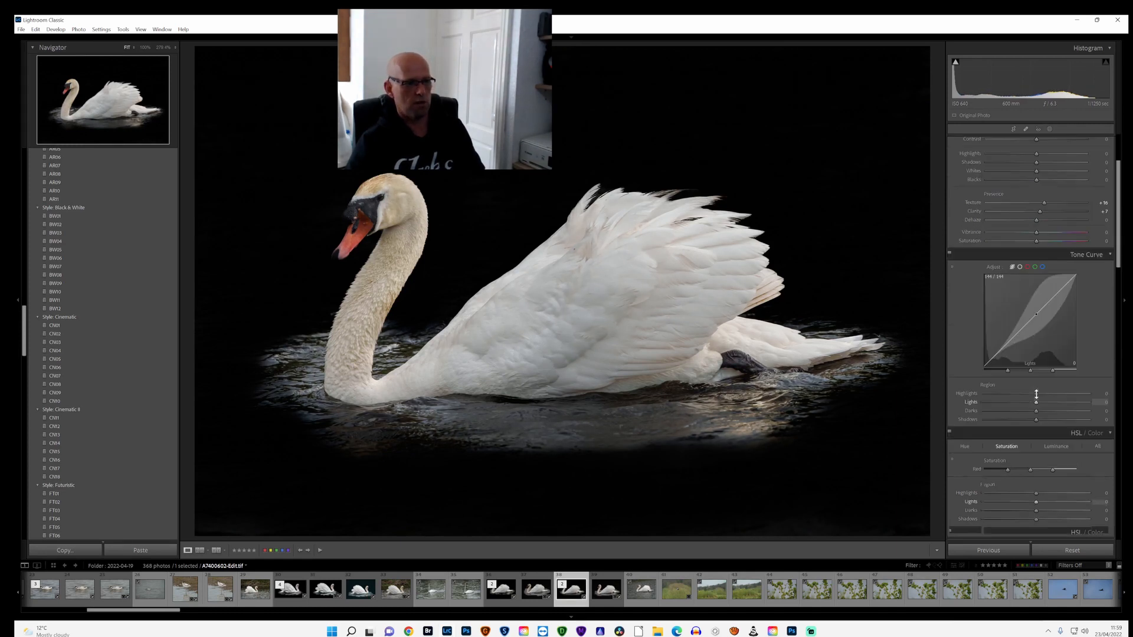
scroll(down, 3)
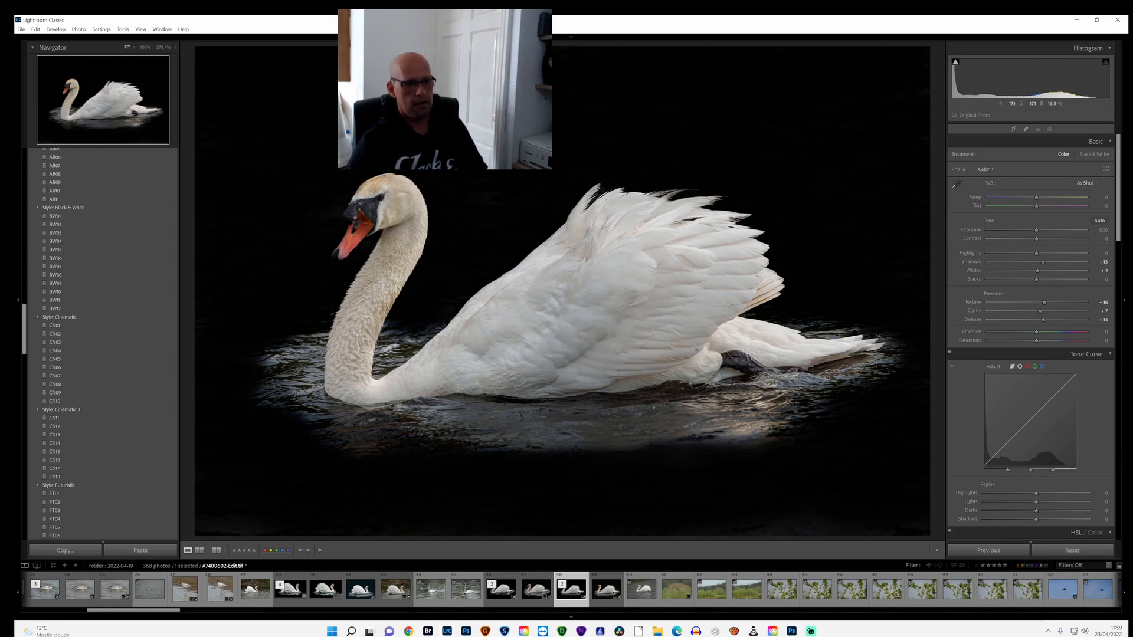
mouse_move(722, 444)
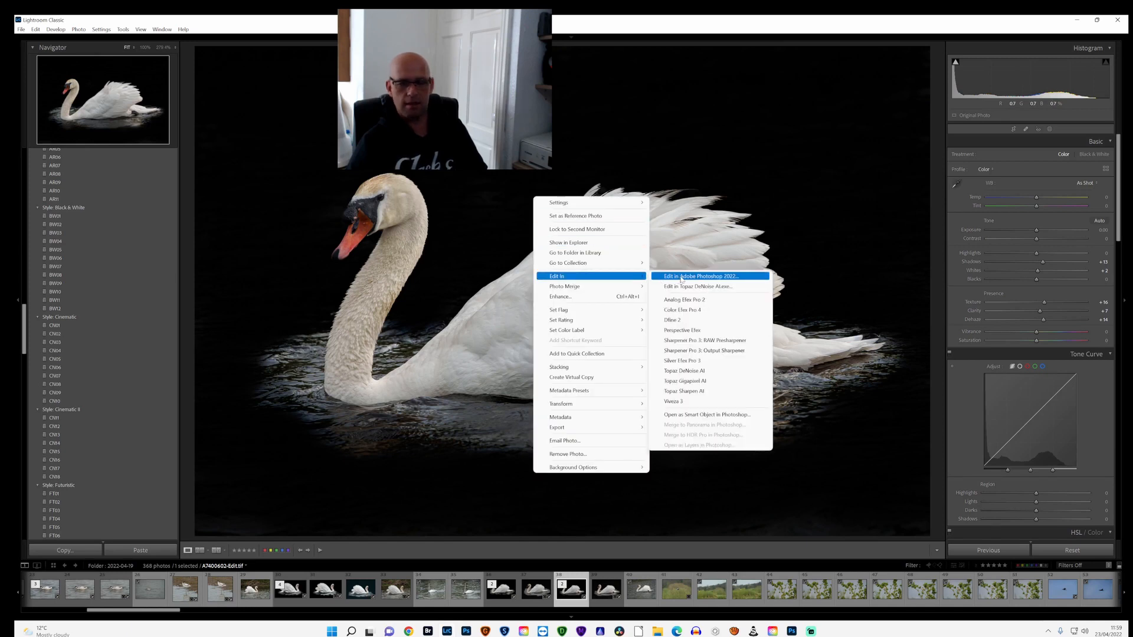
Send the adjusted swan image to Adobe Photoshop 2022 again as a copy
click(700, 276)
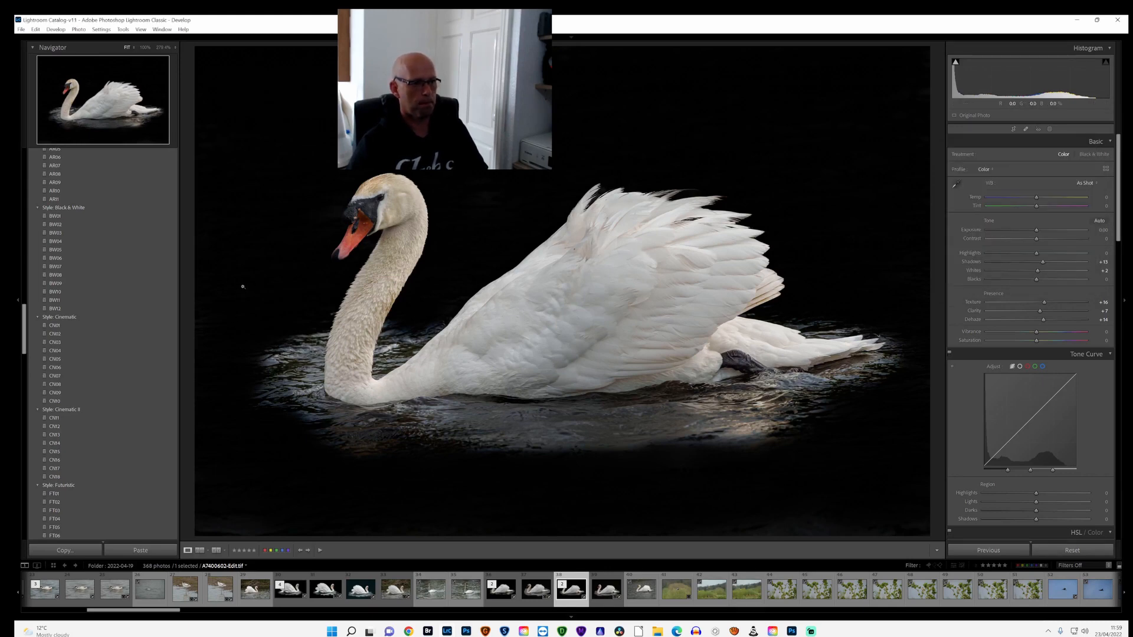
click(791, 630)
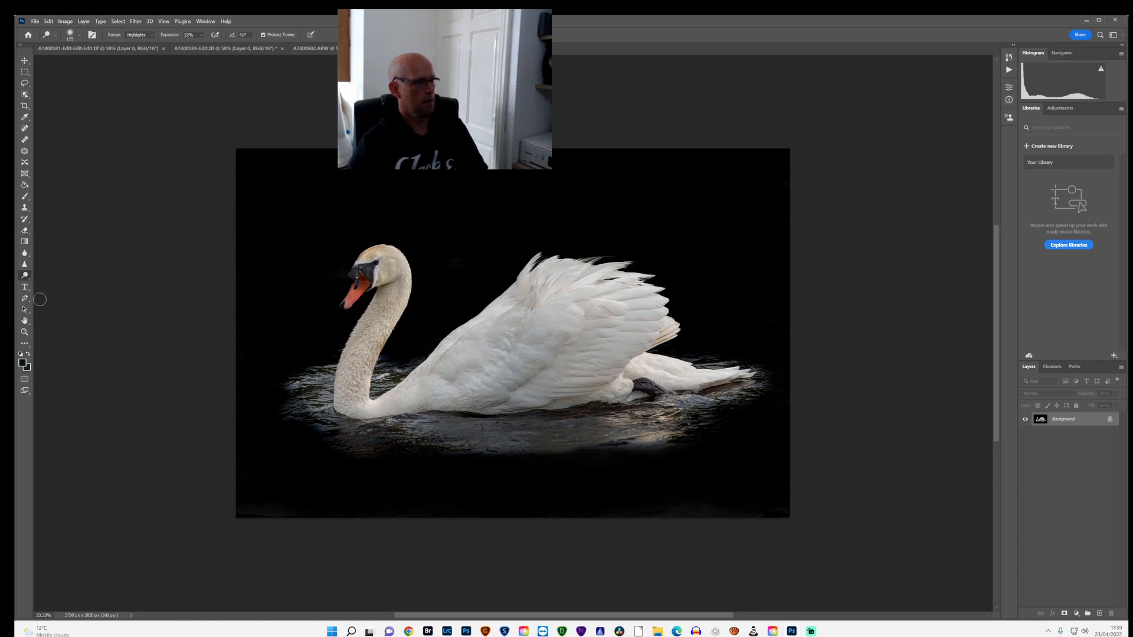
Zoom in and ready the Burn tool limited to Shadows at 30% exposure for darkening the background
click(24, 332)
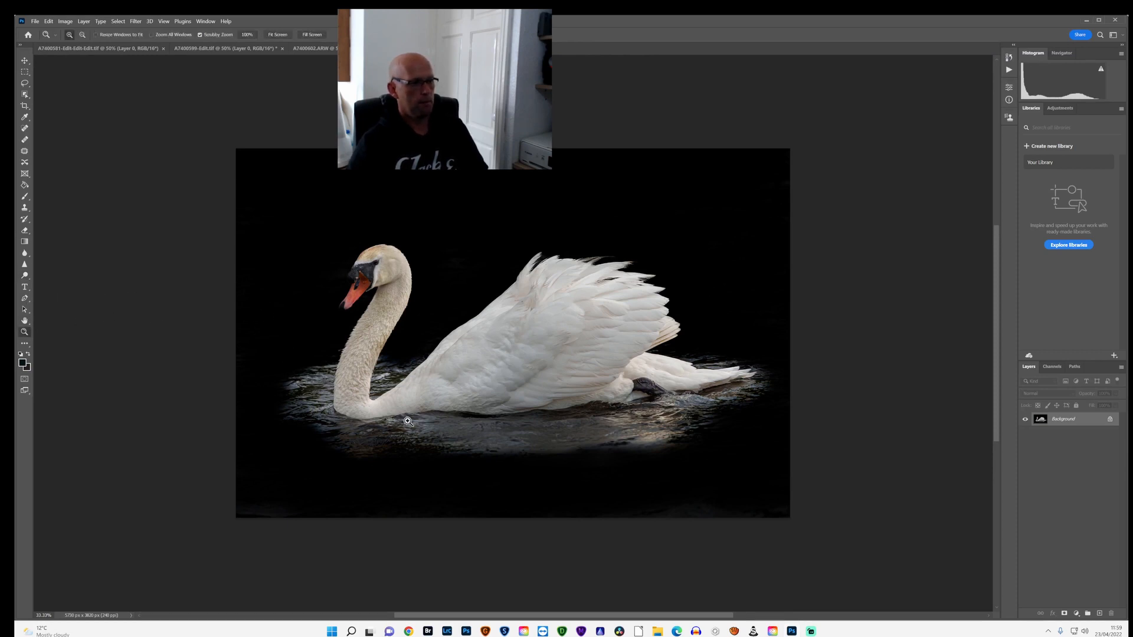
mouse_move(254, 71)
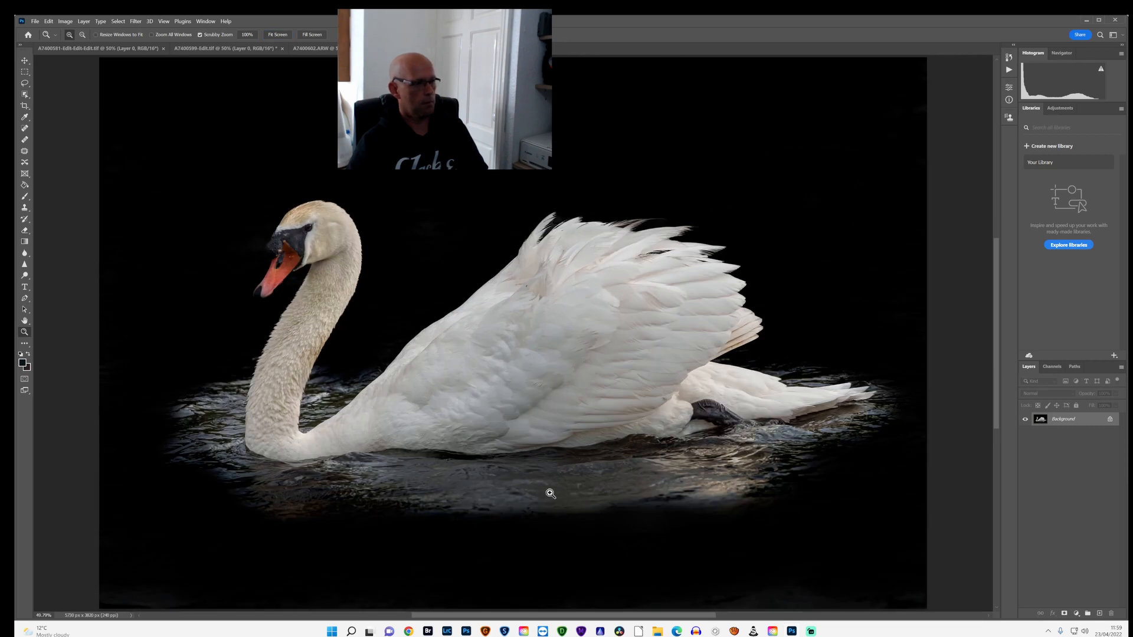
mouse_move(28, 212)
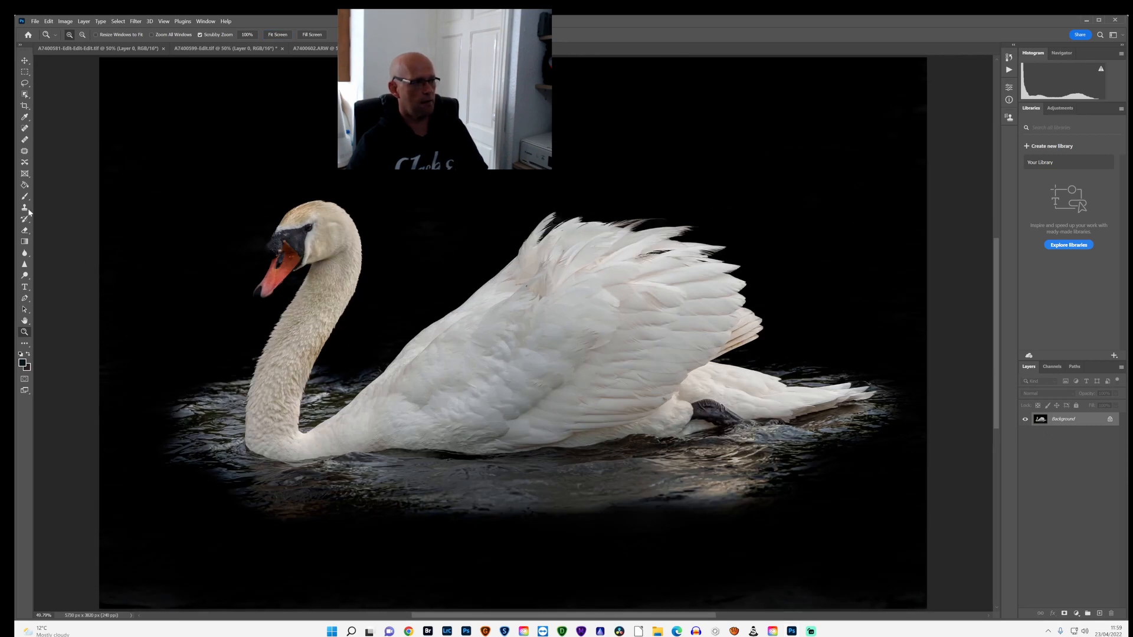
click(23, 207)
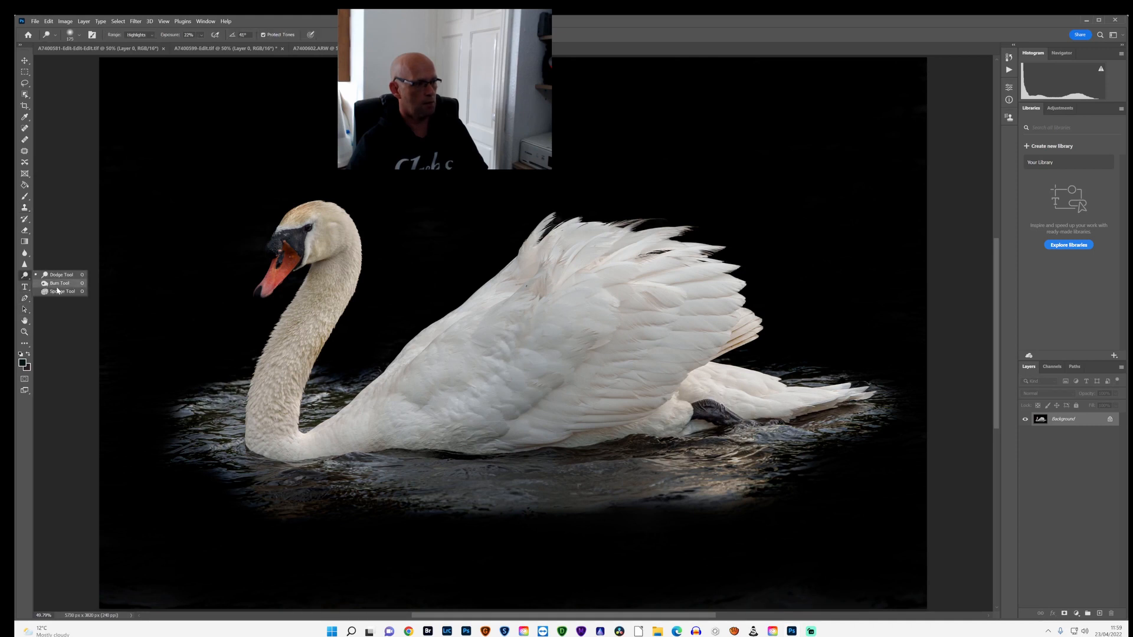
click(60, 292)
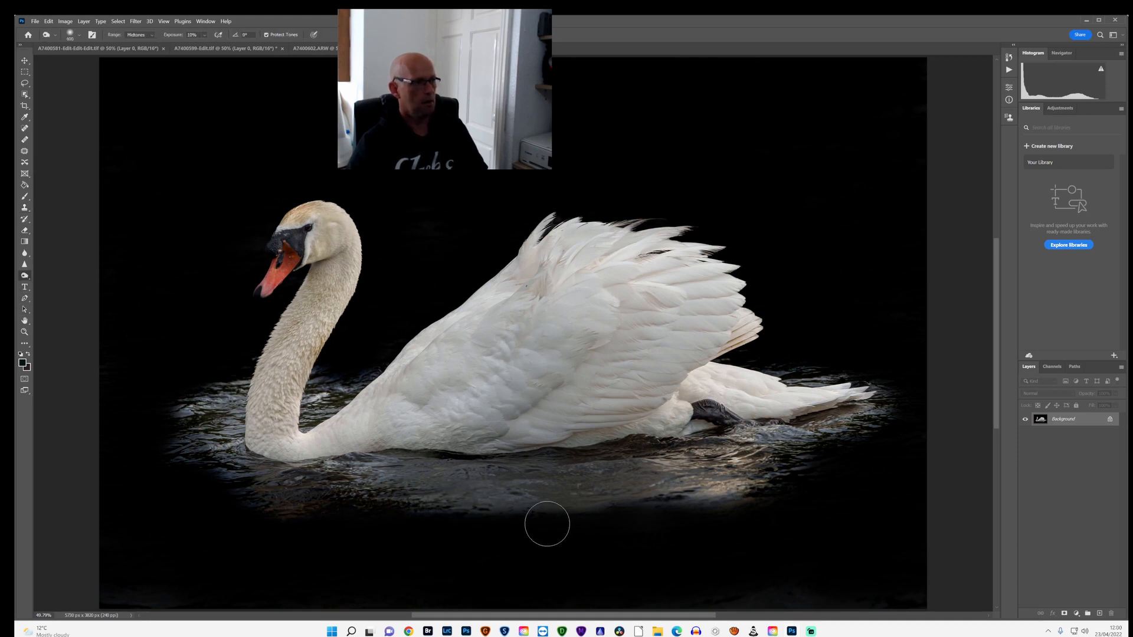
click(139, 34)
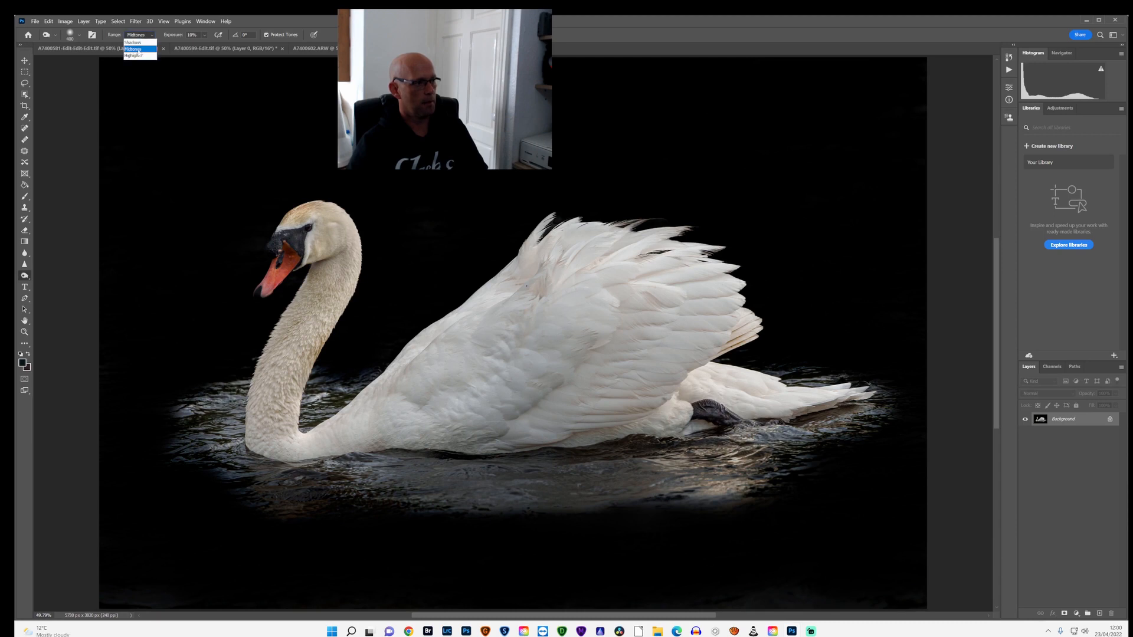
click(133, 41)
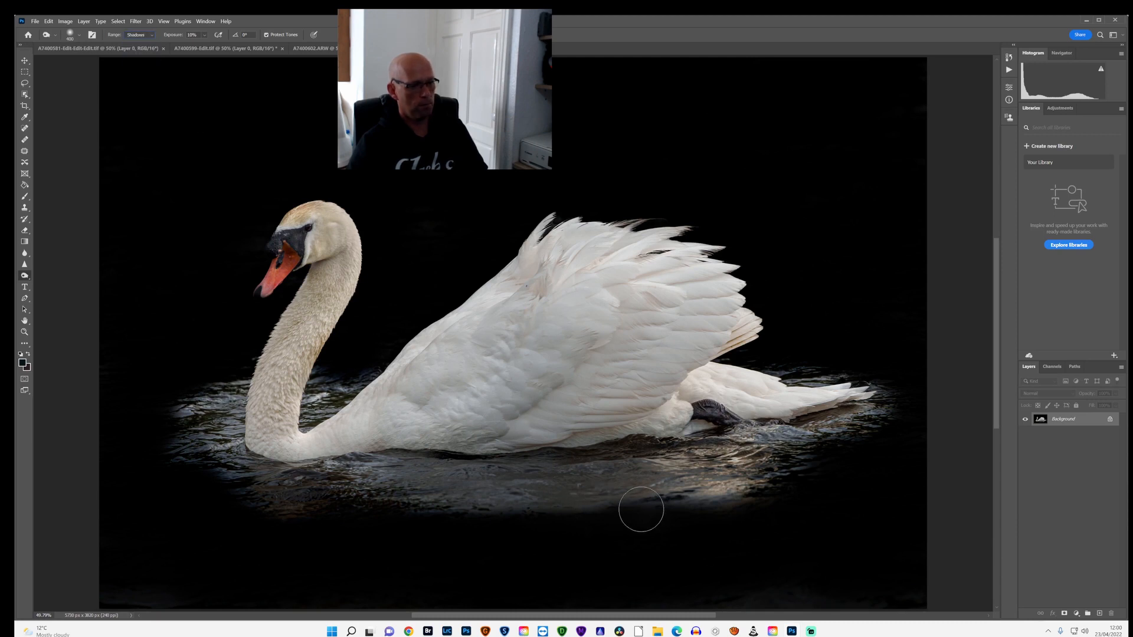
mouse_move(555, 497)
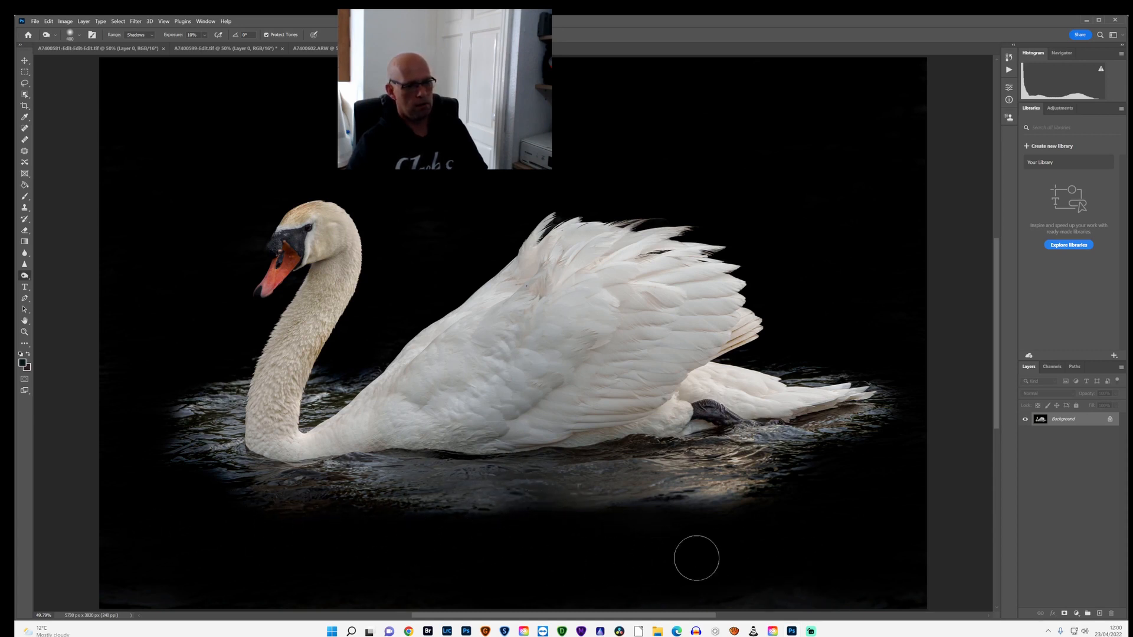
mouse_move(528, 567)
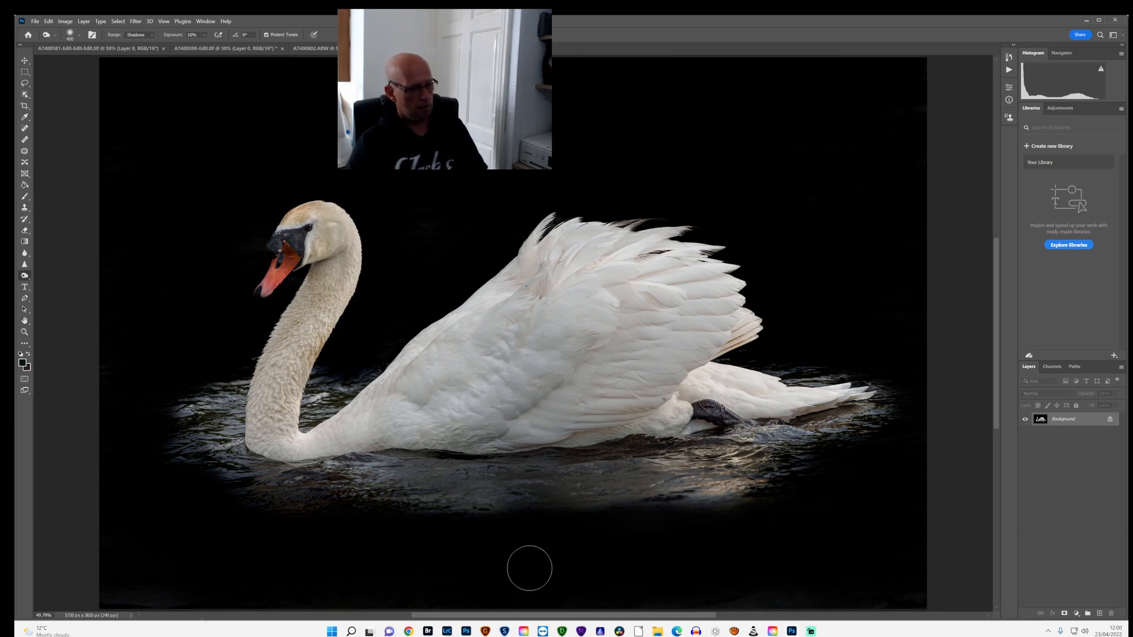
mouse_move(24, 564)
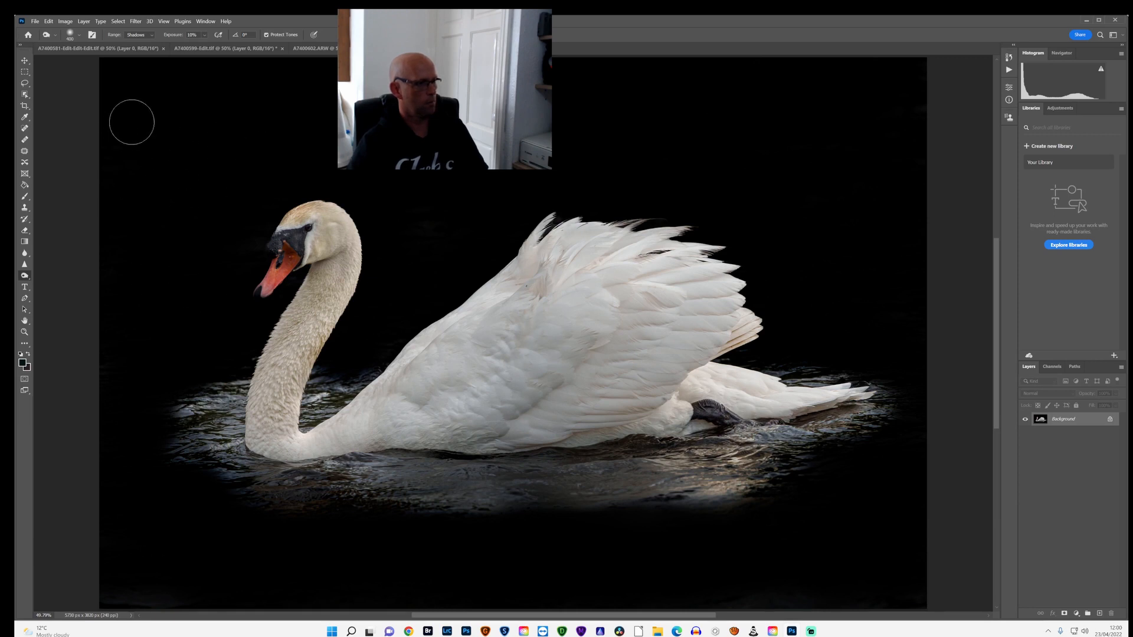
mouse_move(363, 198)
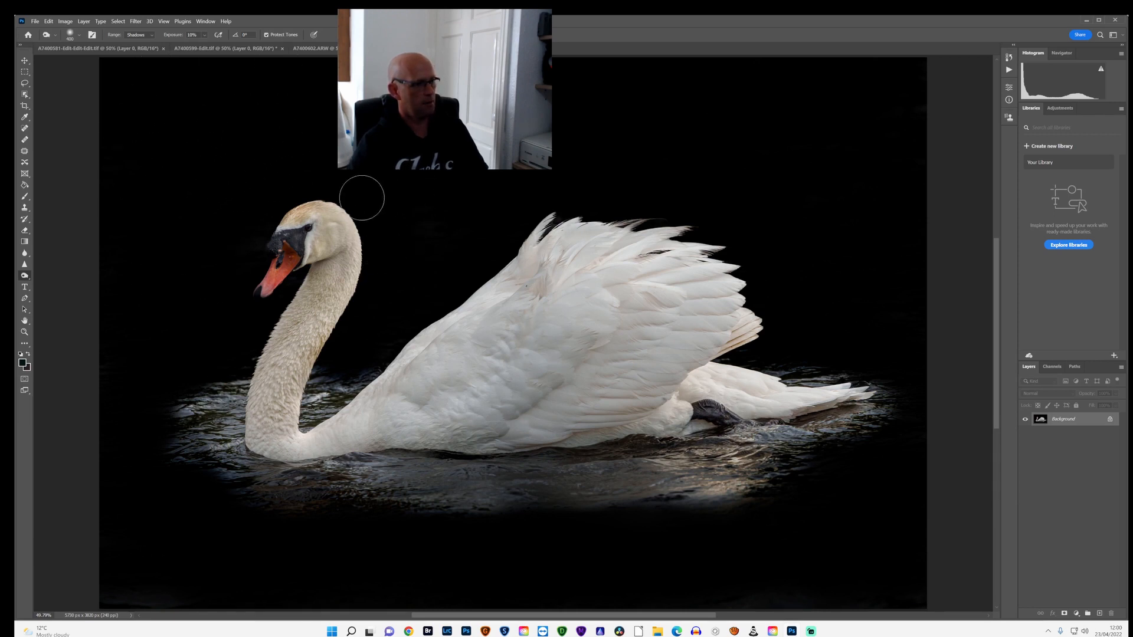
mouse_move(820, 245)
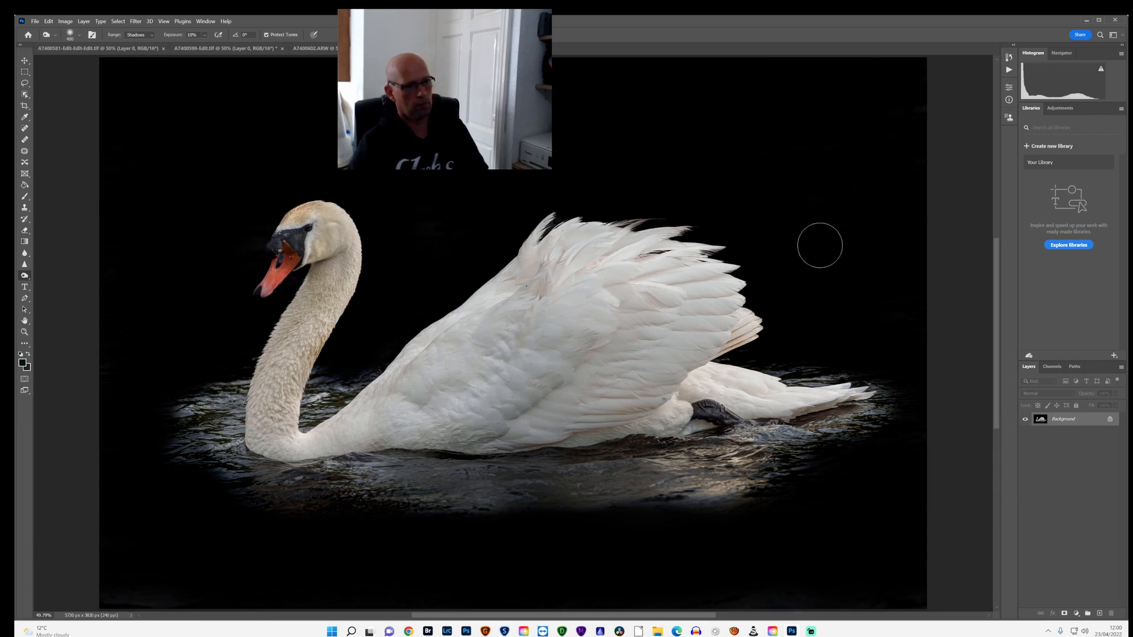
mouse_move(700, 150)
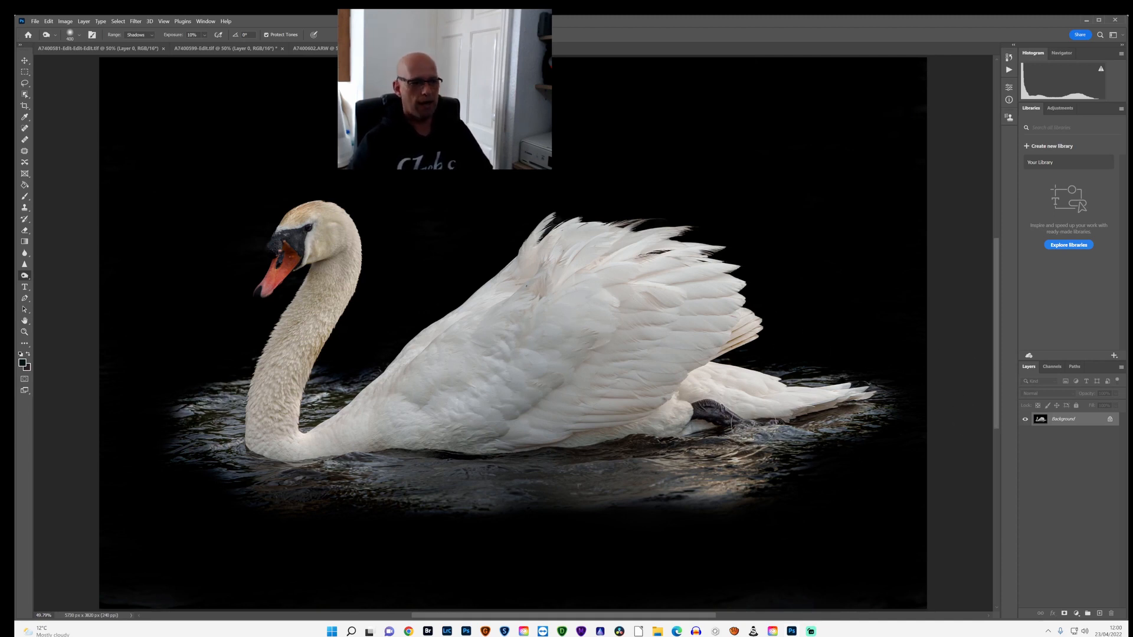
mouse_move(172, 491)
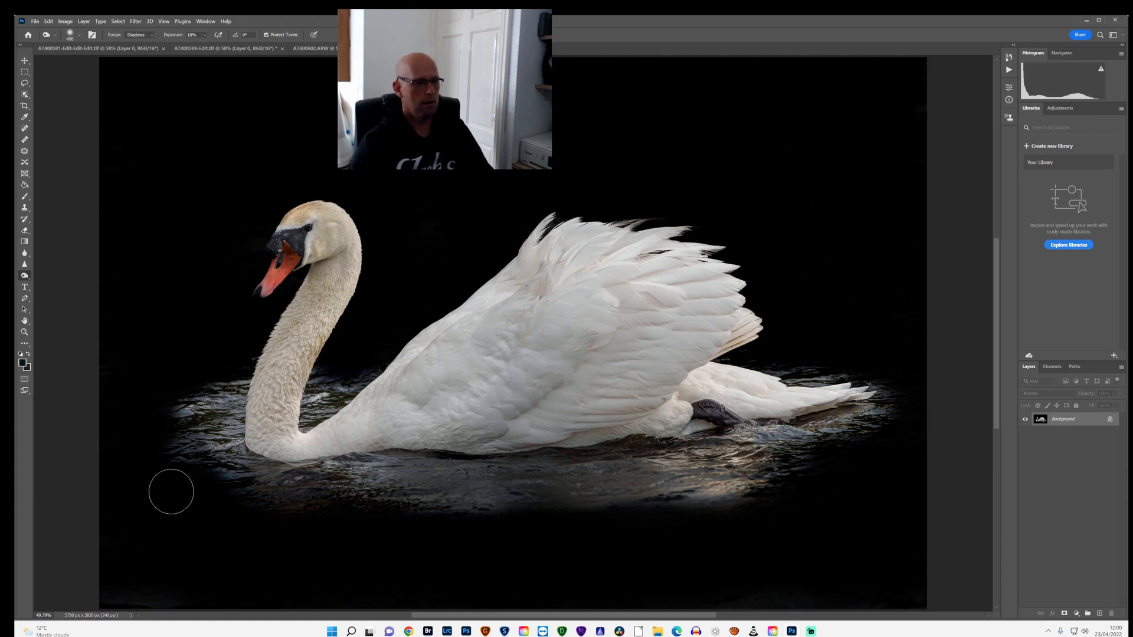
mouse_move(90, 124)
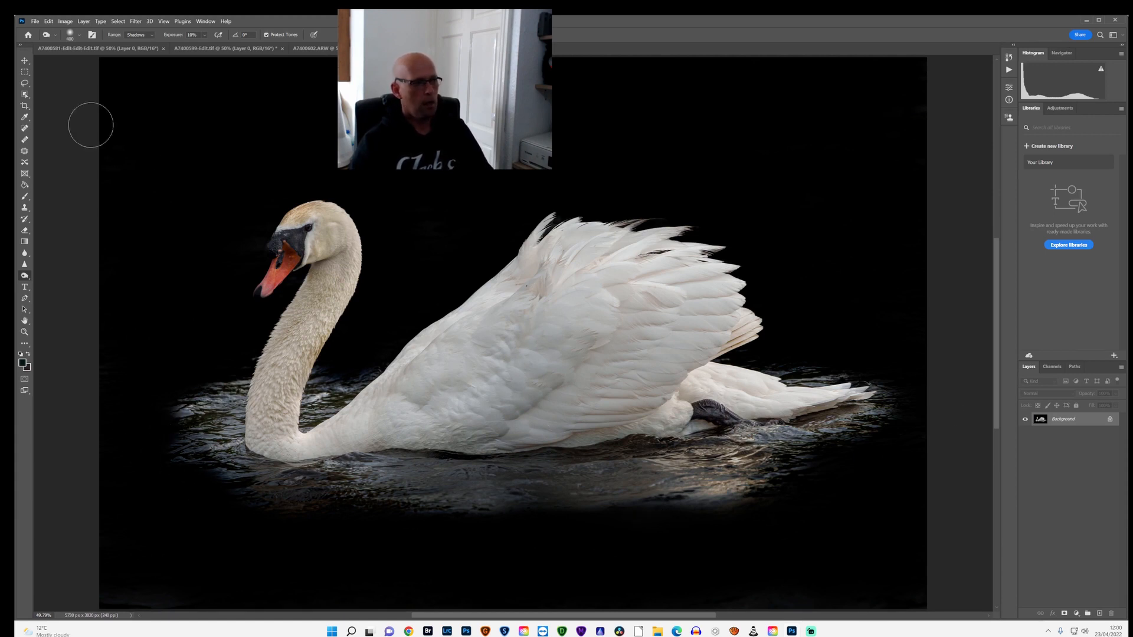
mouse_move(111, 87)
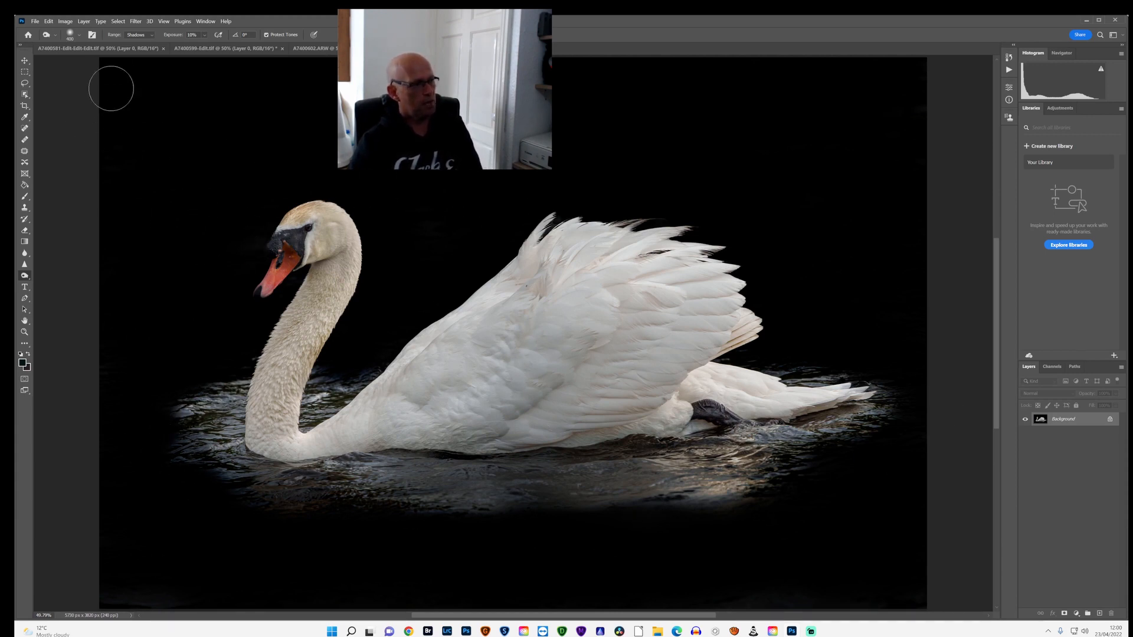
Apply Image > Auto Contrast and check its Undo/Fade entries under Edit
click(63, 20)
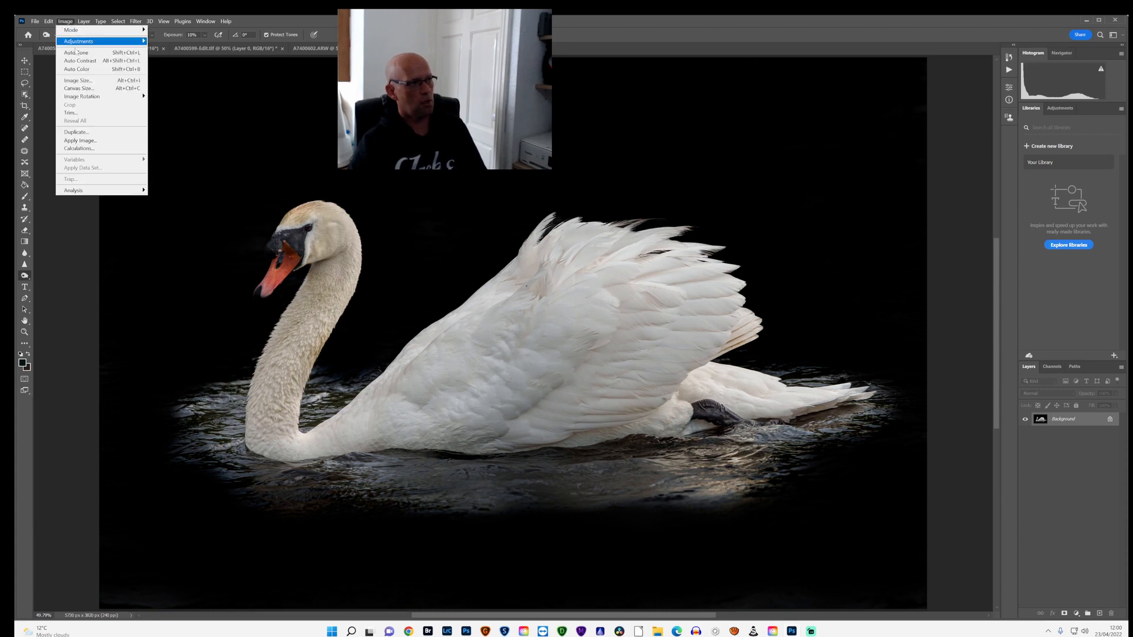
mouse_move(75, 52)
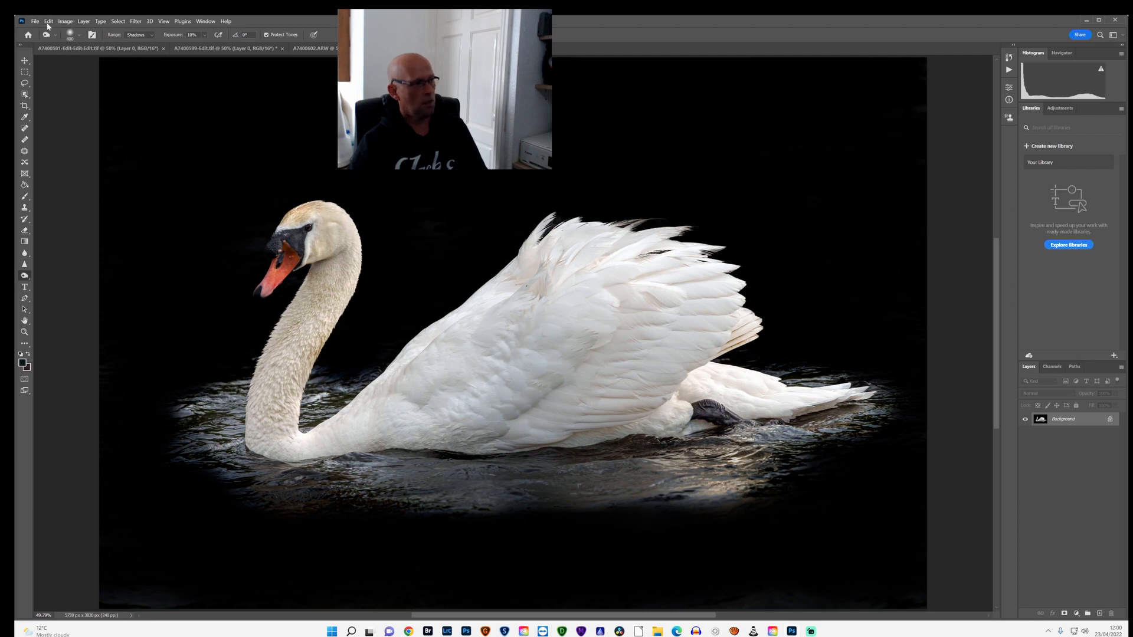
click(48, 20)
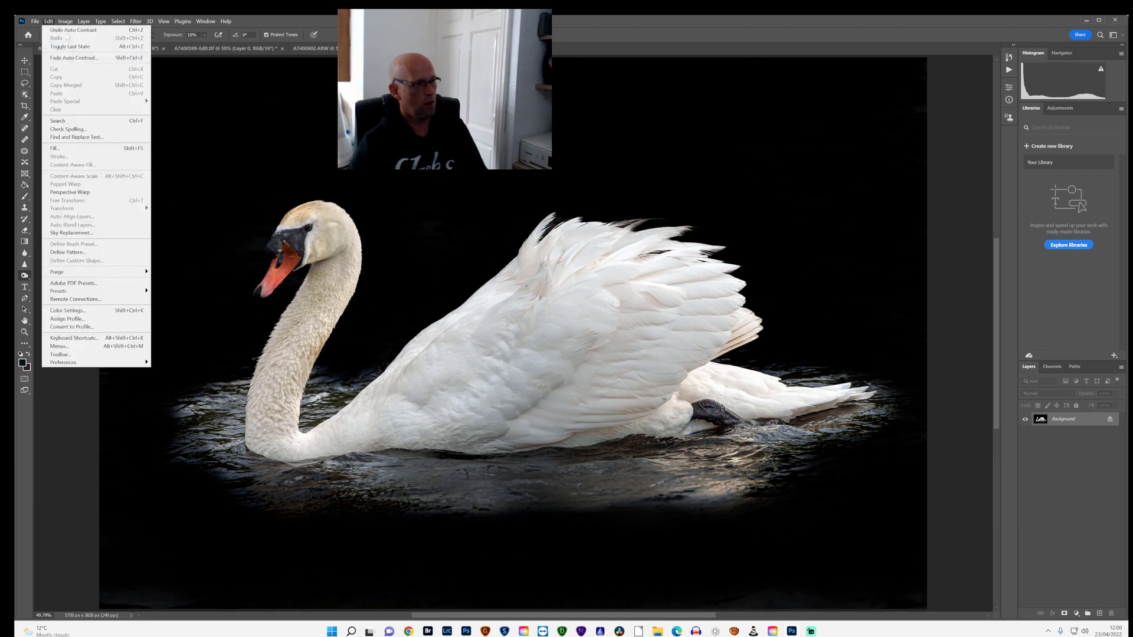
click(64, 20)
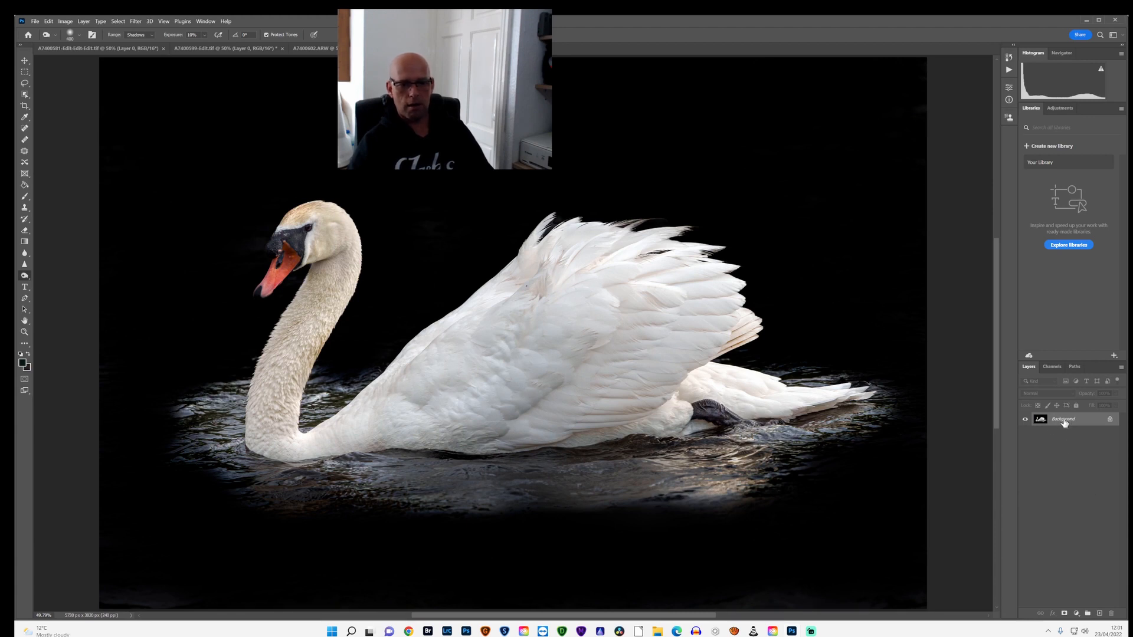
Convert the Background into an editable Layer 0
right_click(1064, 419)
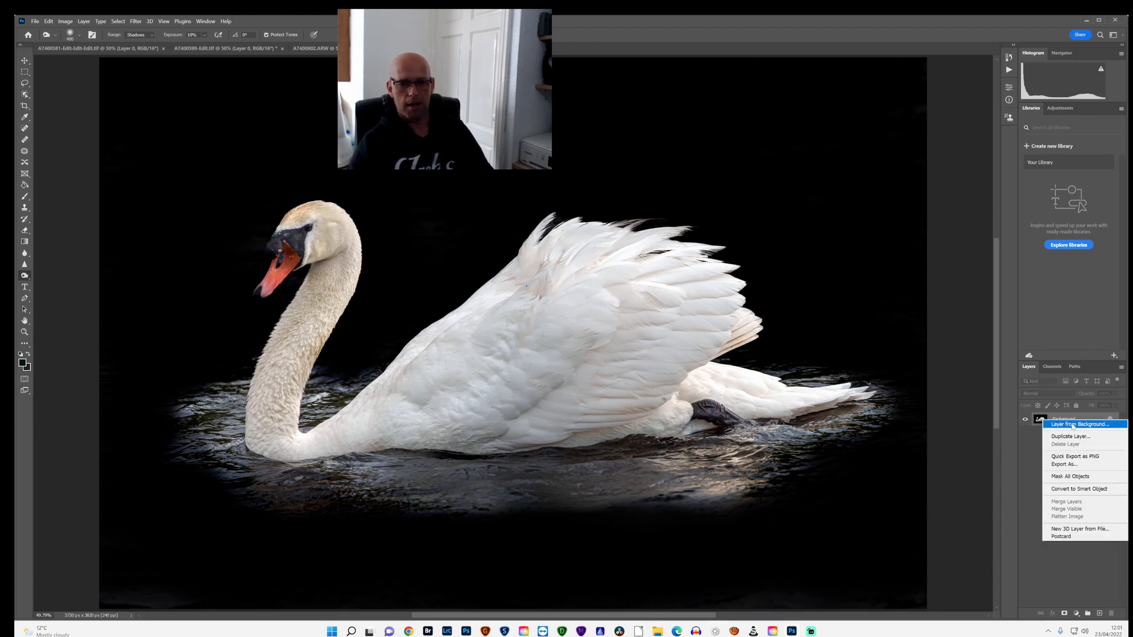
click(1081, 424)
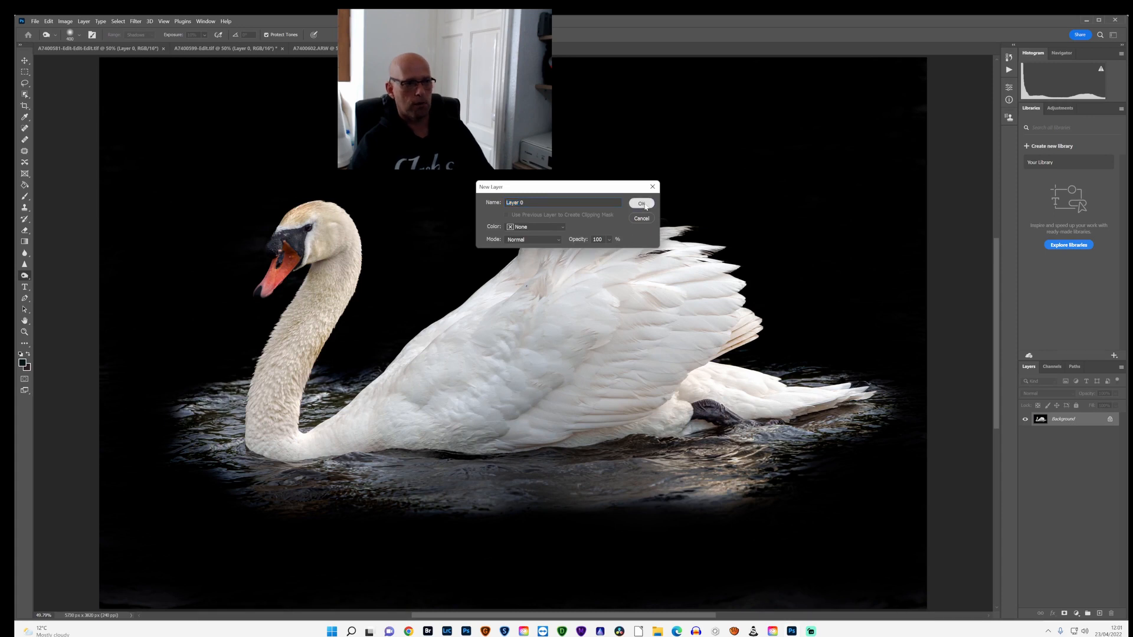
click(639, 202)
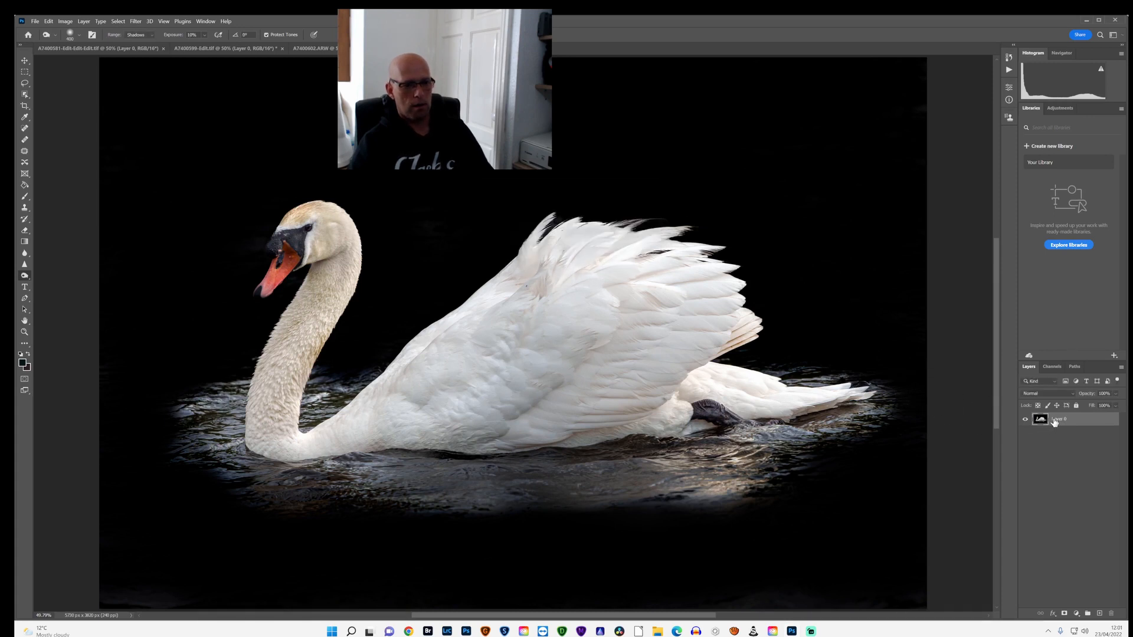
Add a white inside Stroke effect to Layer 0 via Blending Options
right_click(1058, 419)
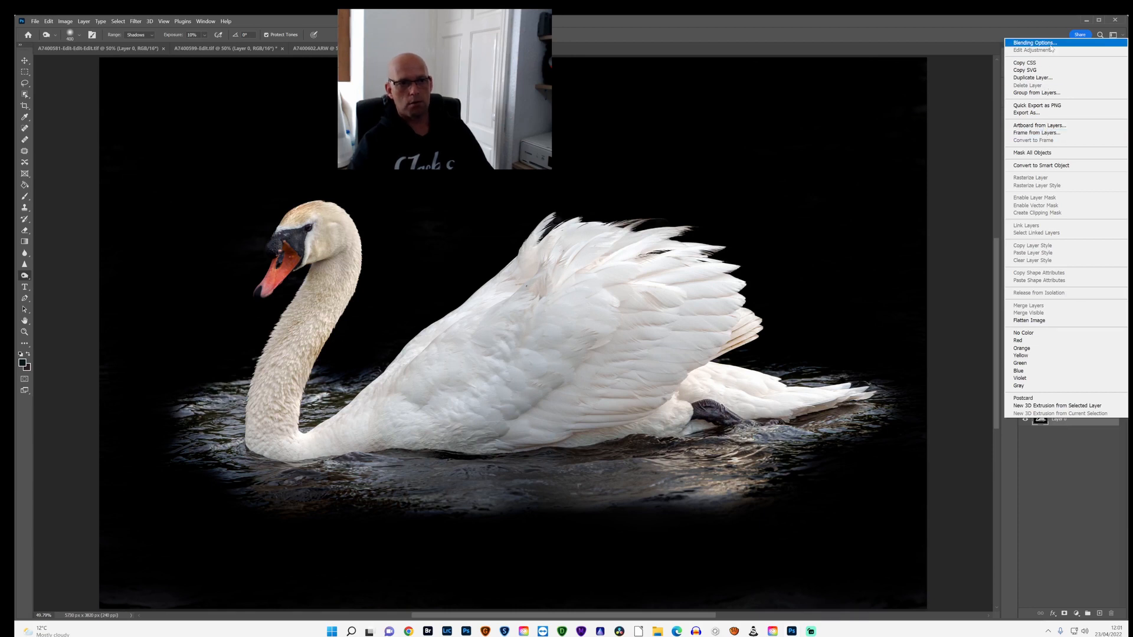
click(1034, 43)
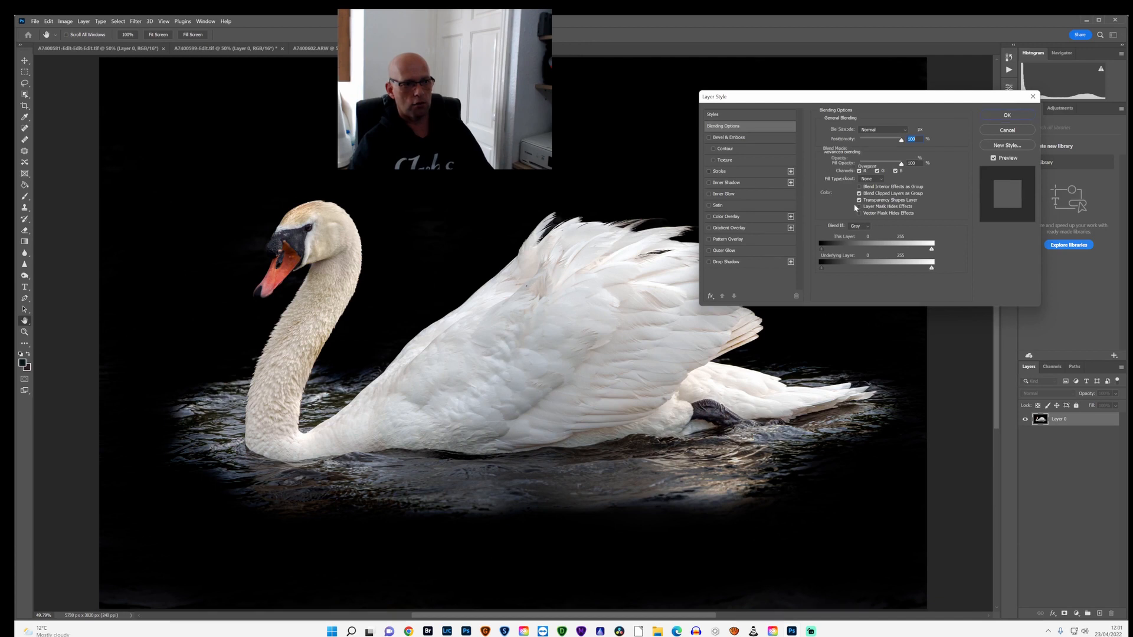
click(719, 171)
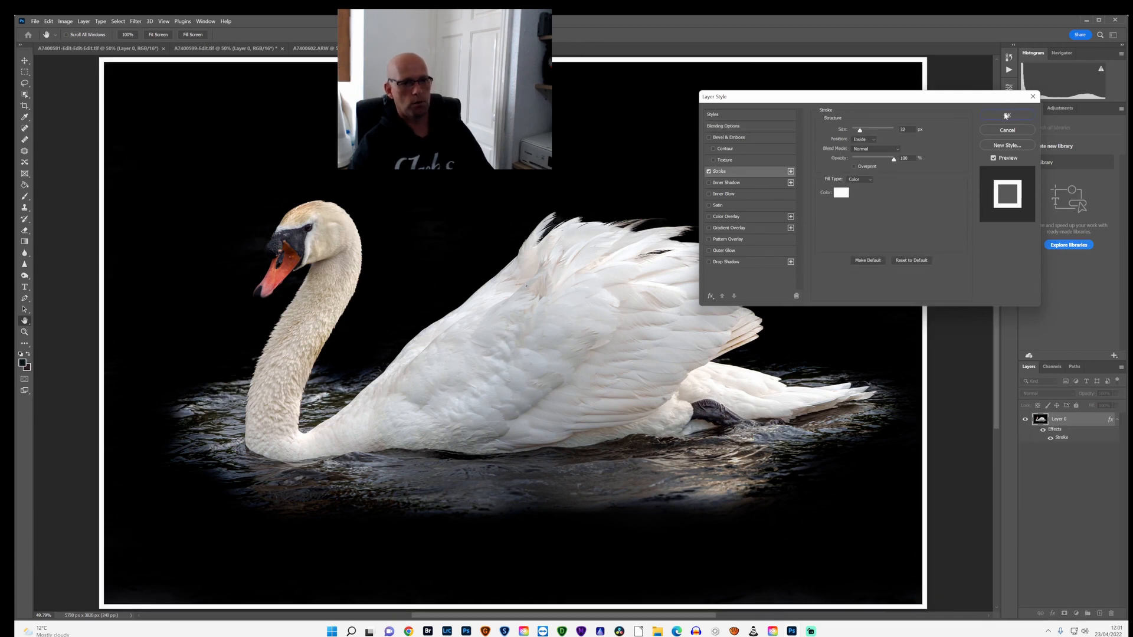
click(1006, 116)
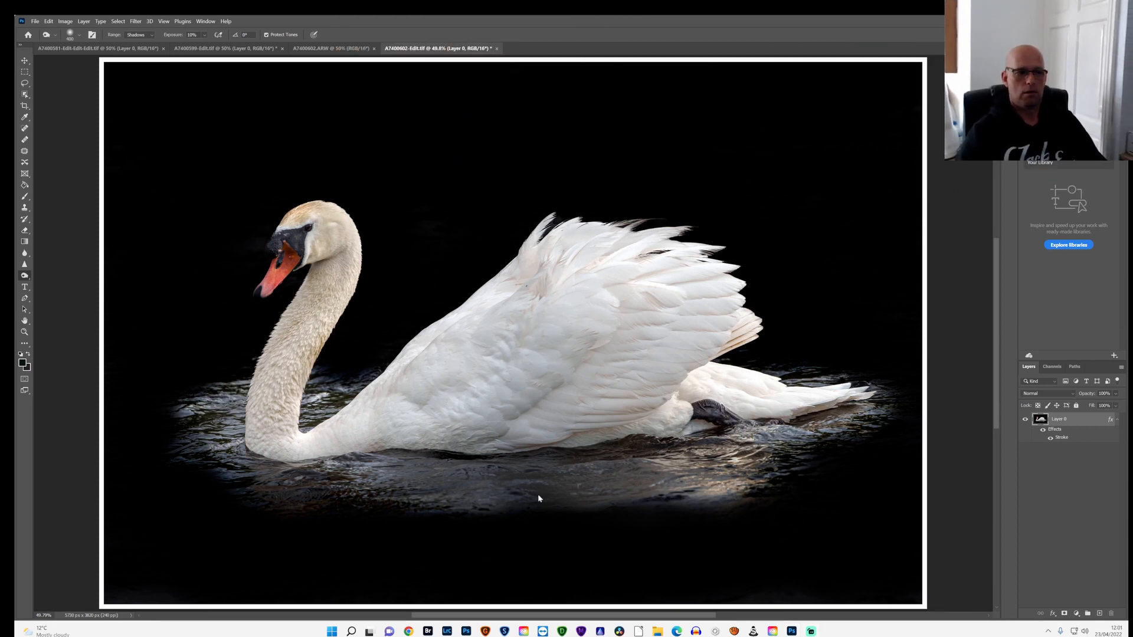
mouse_move(35, 21)
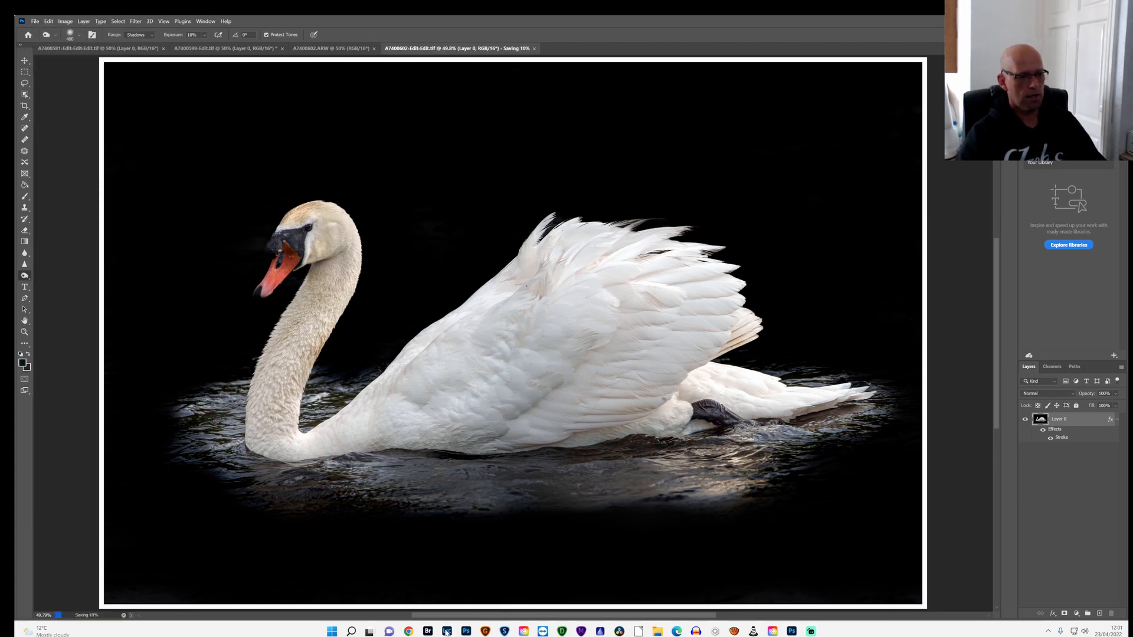
Save the bordered TIFF and view it in Lightroom beside the original
click(446, 630)
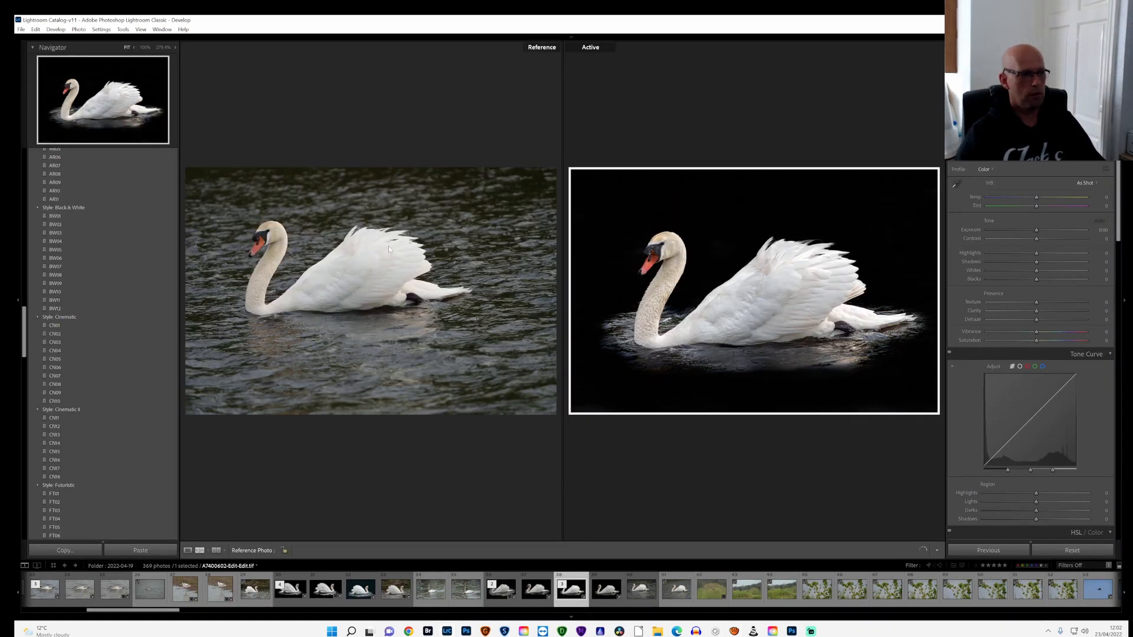
mouse_move(605, 297)
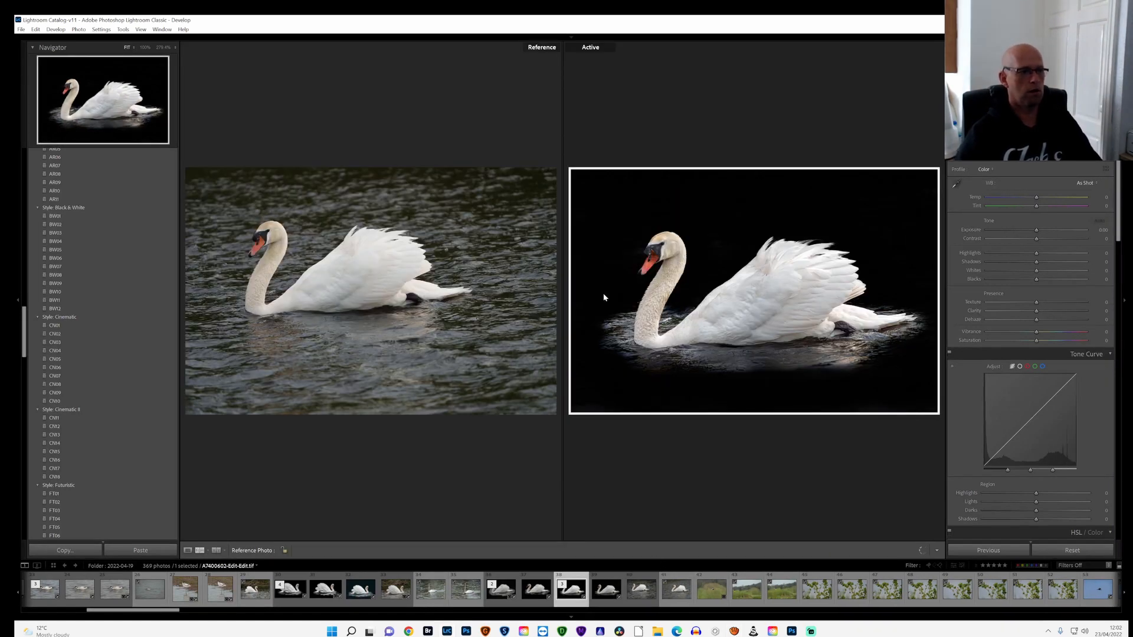
mouse_move(854, 436)
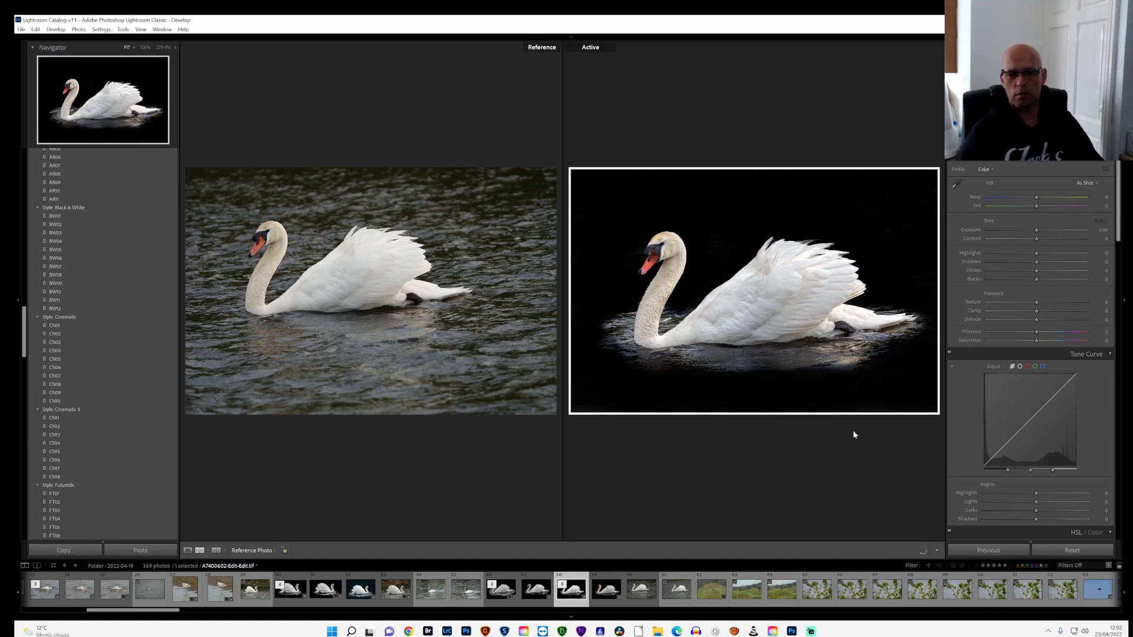
click(791, 630)
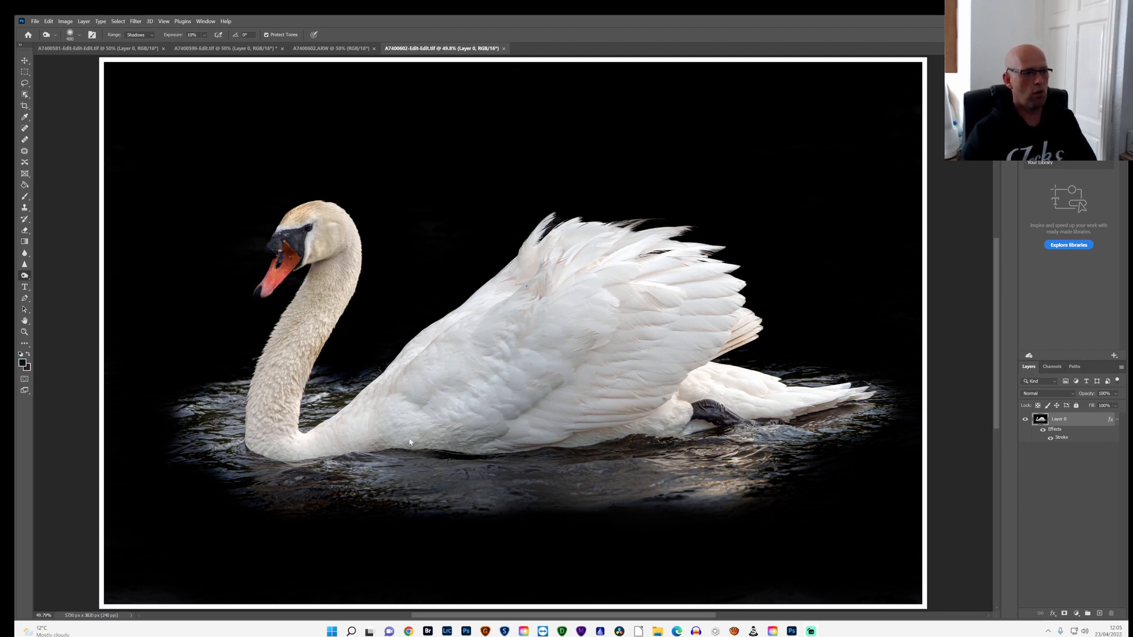
mouse_move(640, 391)
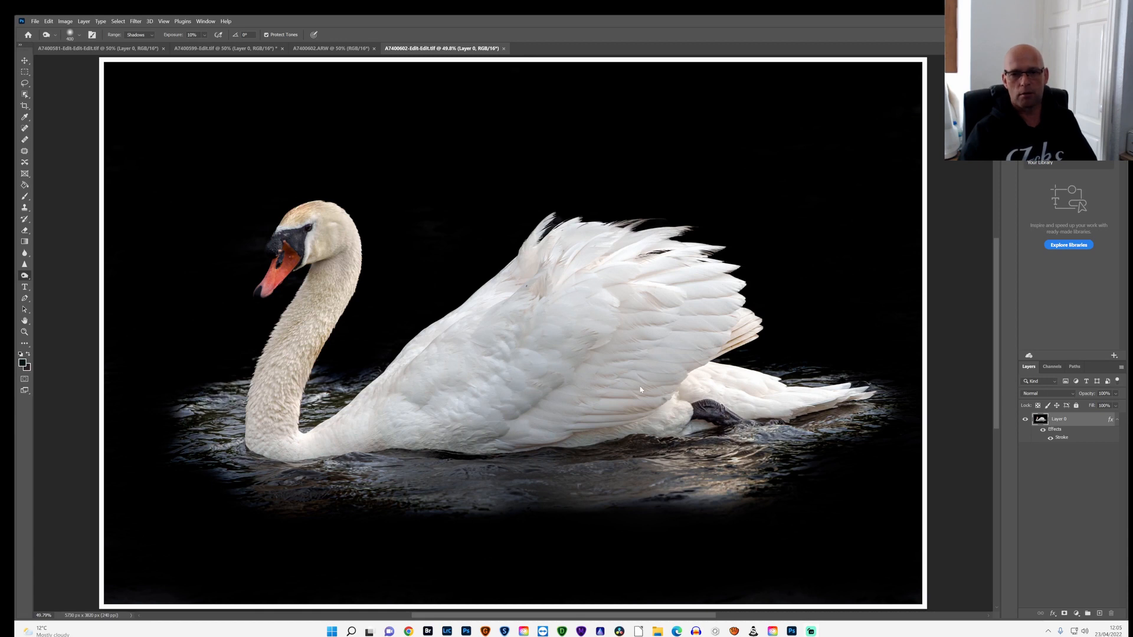